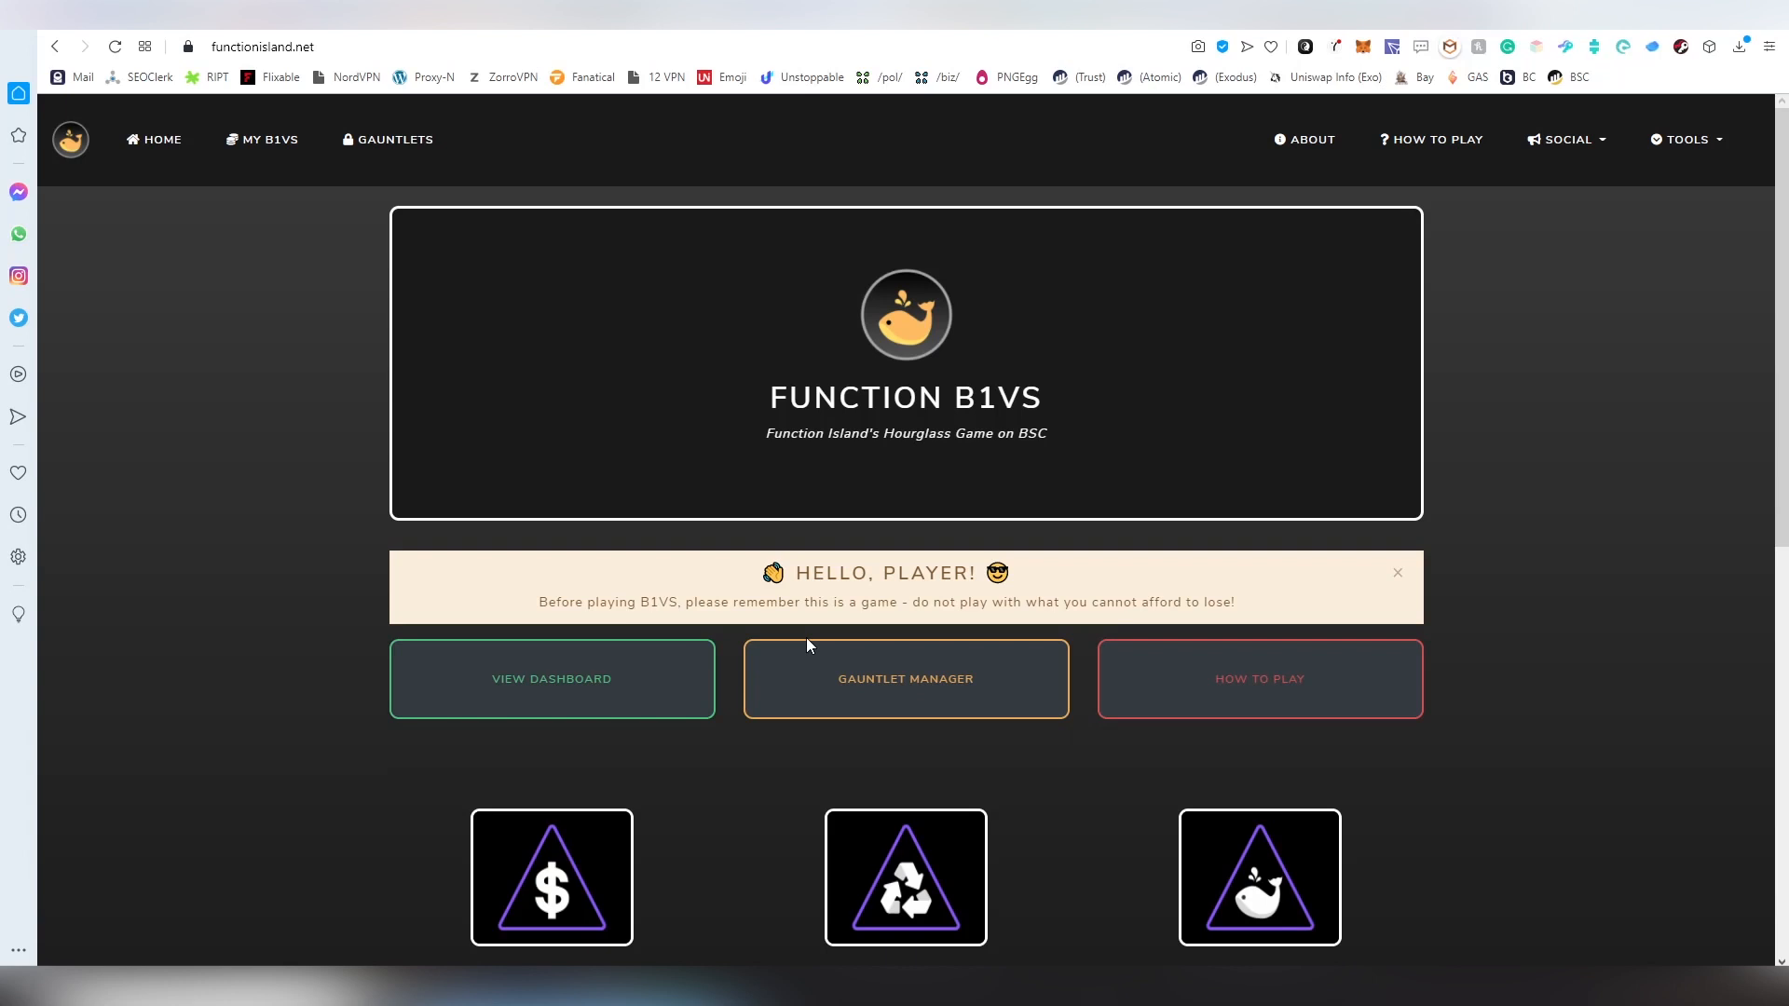
mouse_move(906, 457)
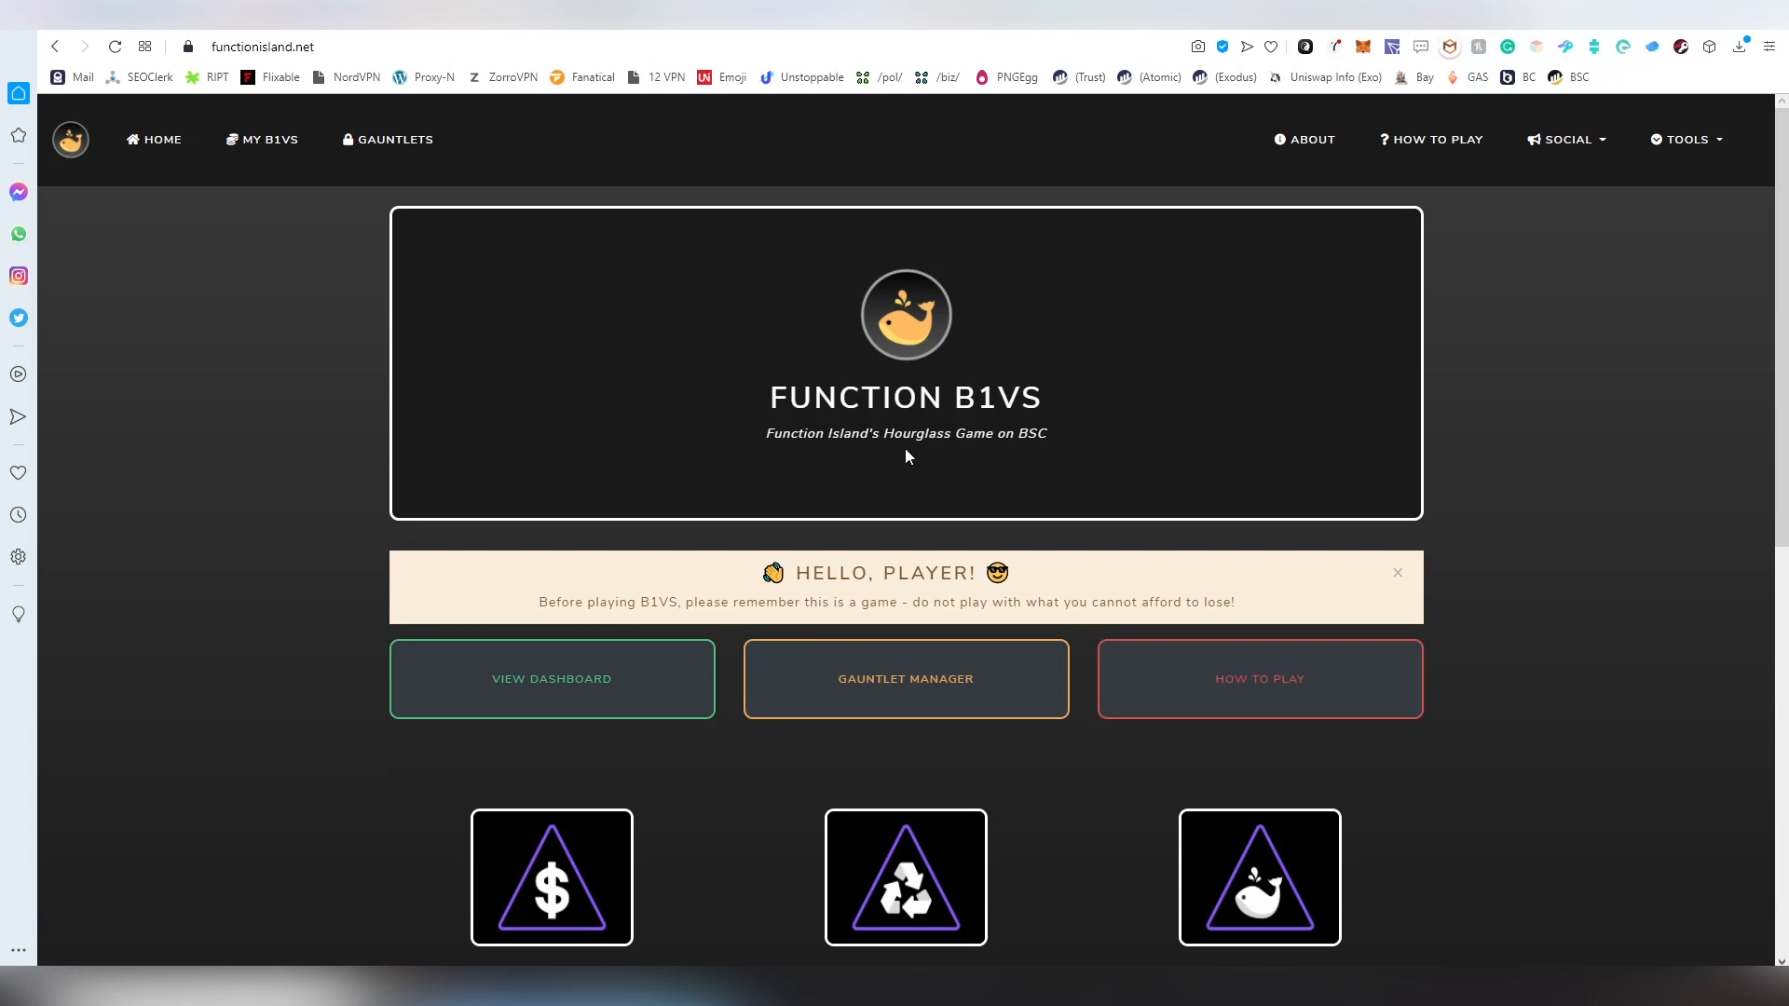
Browse the B1VS landing page, highlighting 'Hourglass' in the tagline
double_click(915, 433)
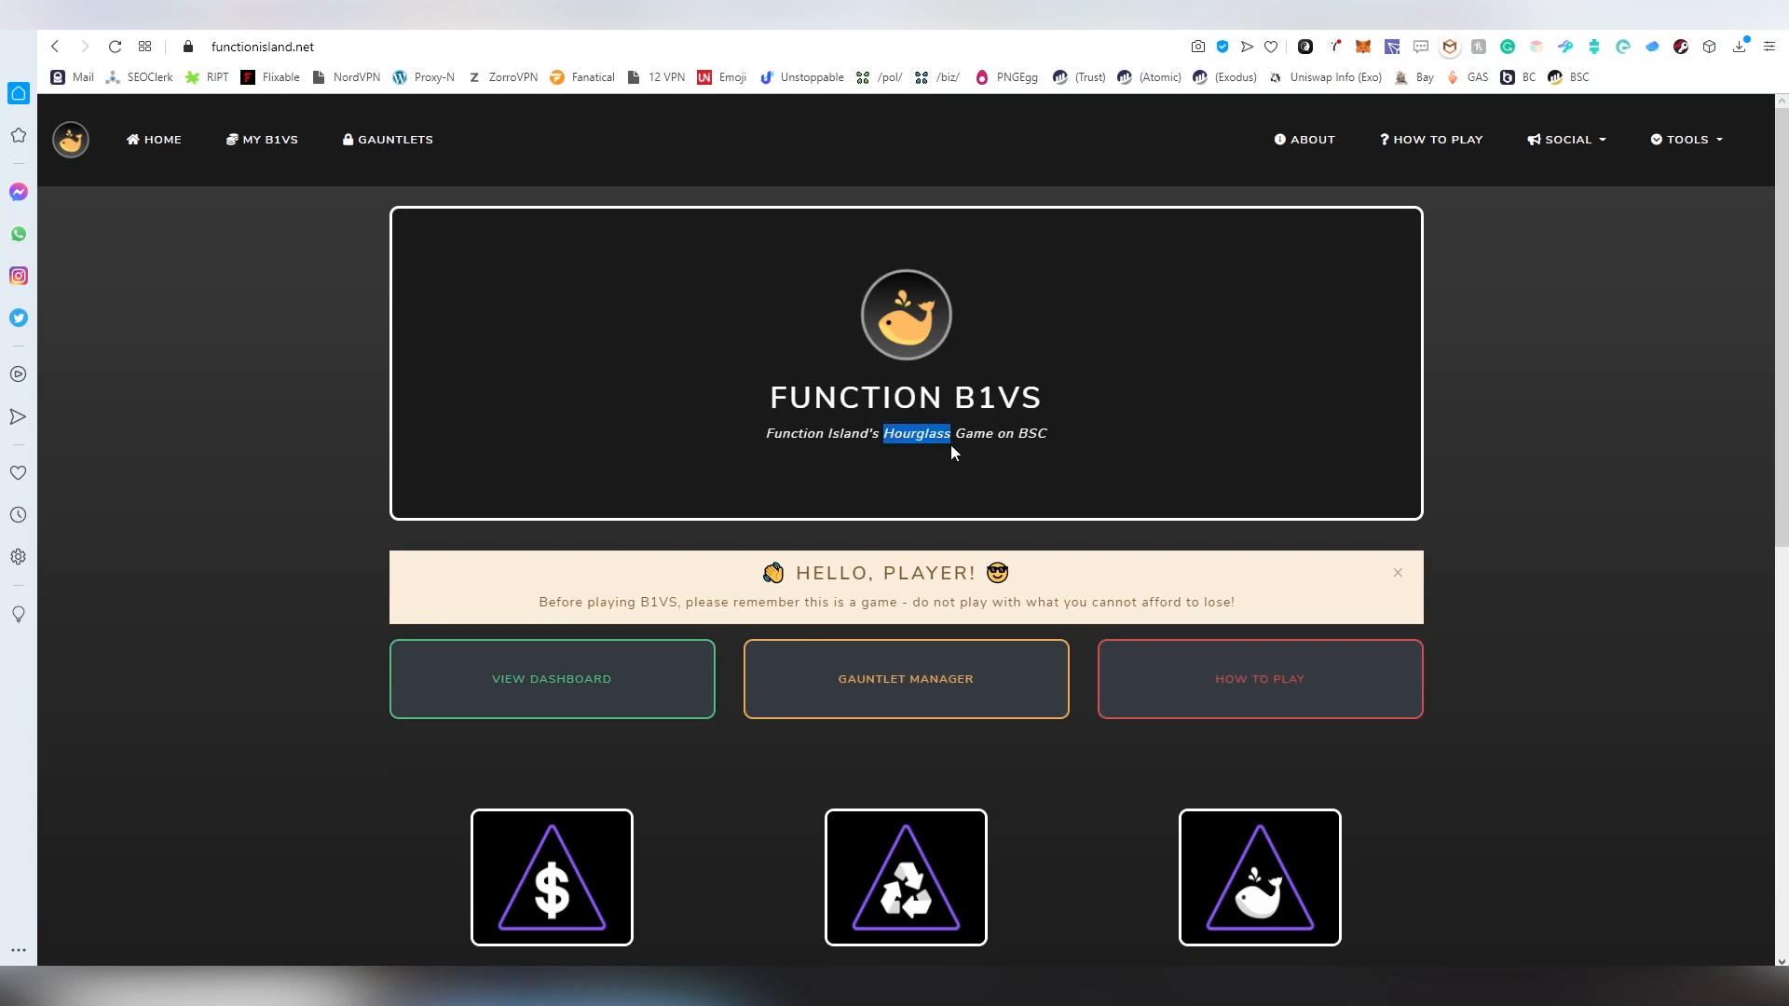
mouse_move(966, 456)
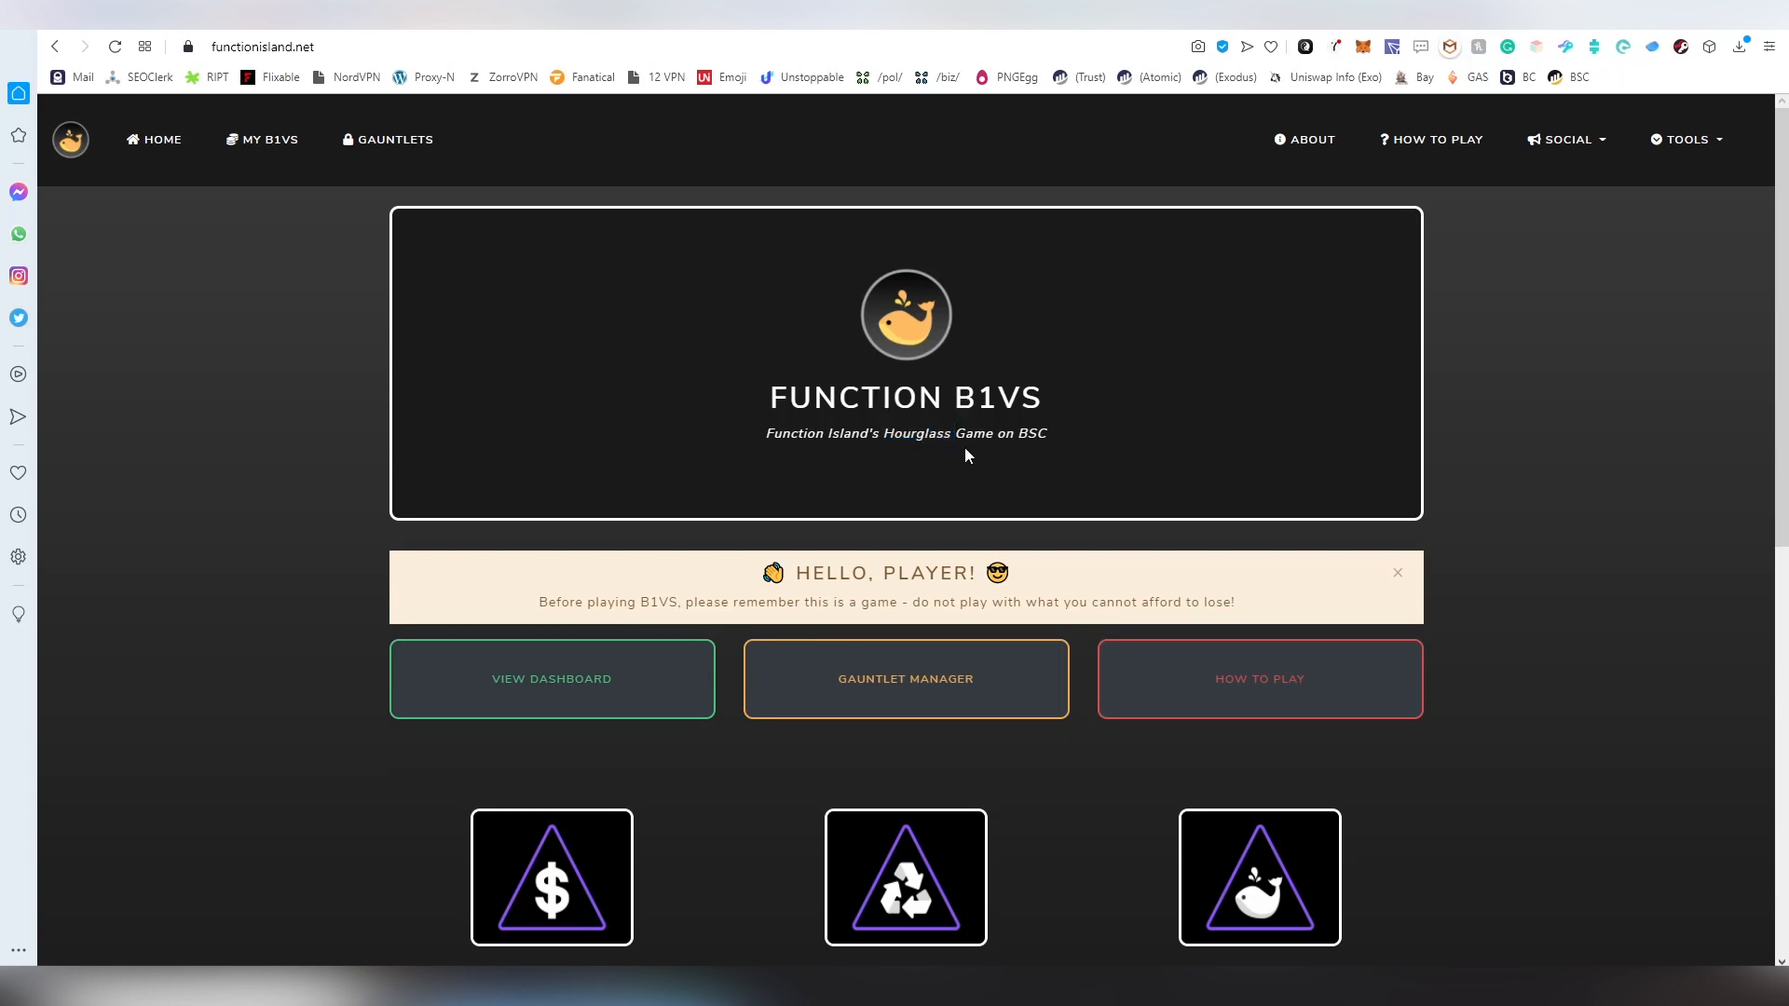
mouse_move(1087, 510)
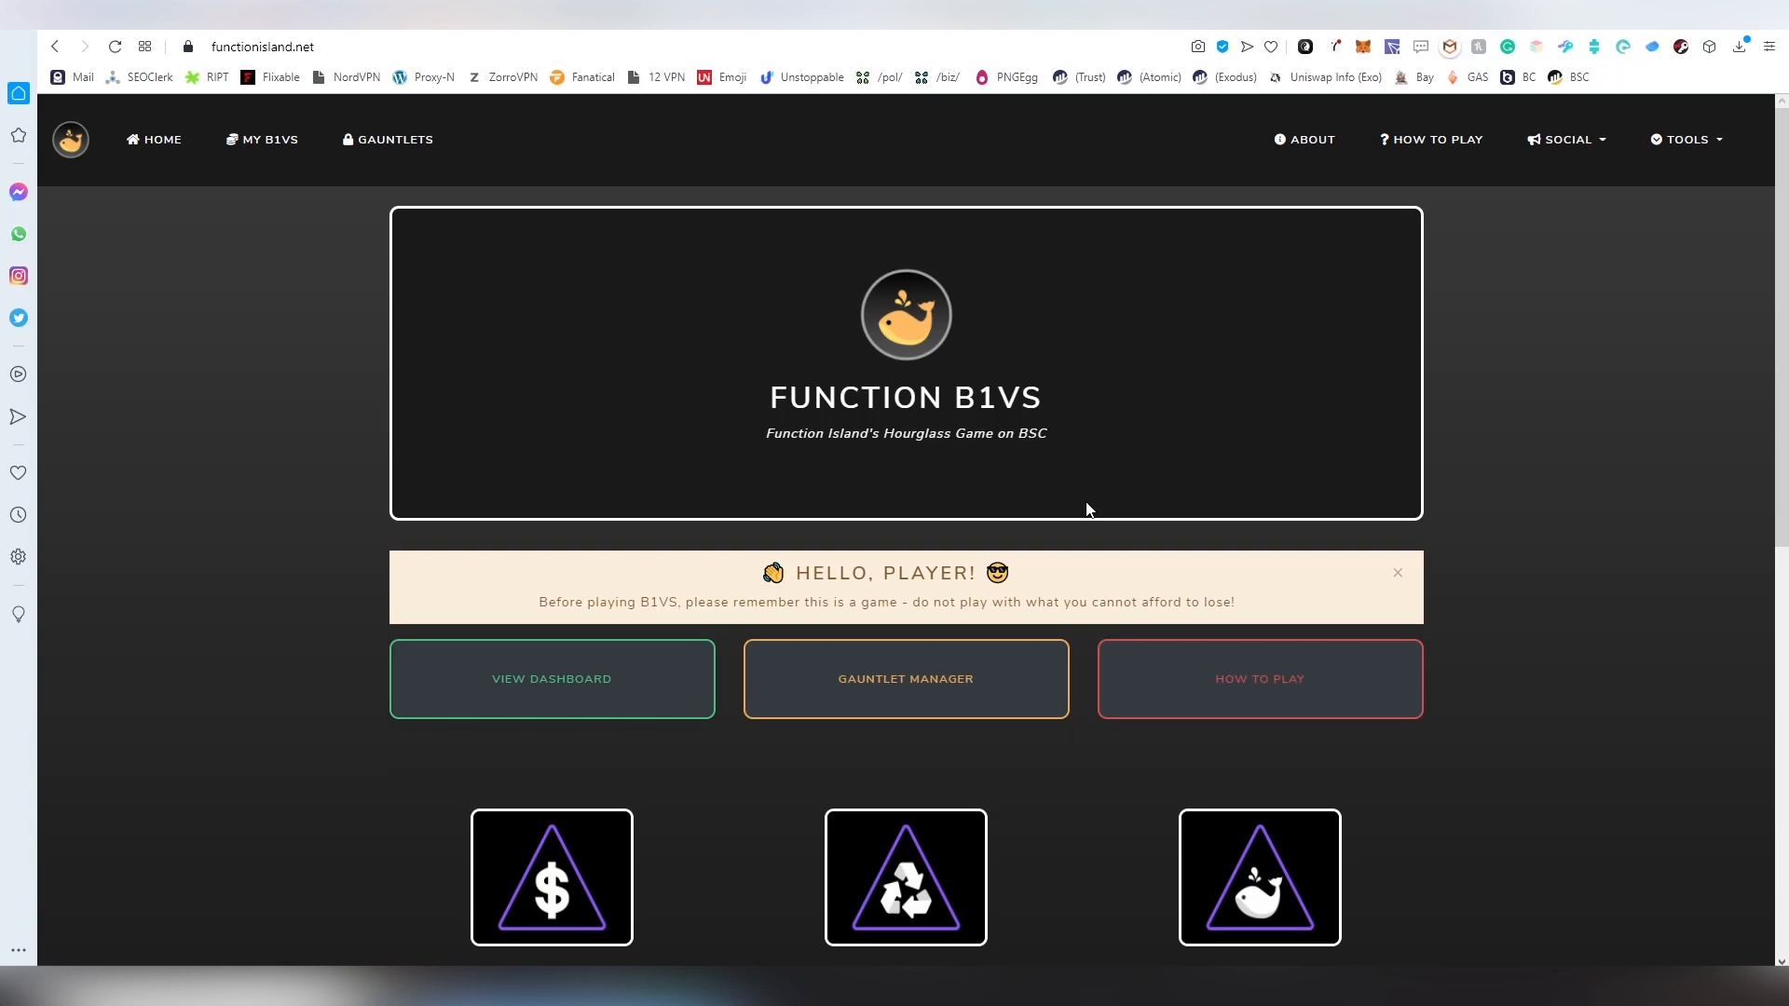
scroll("down", 3)
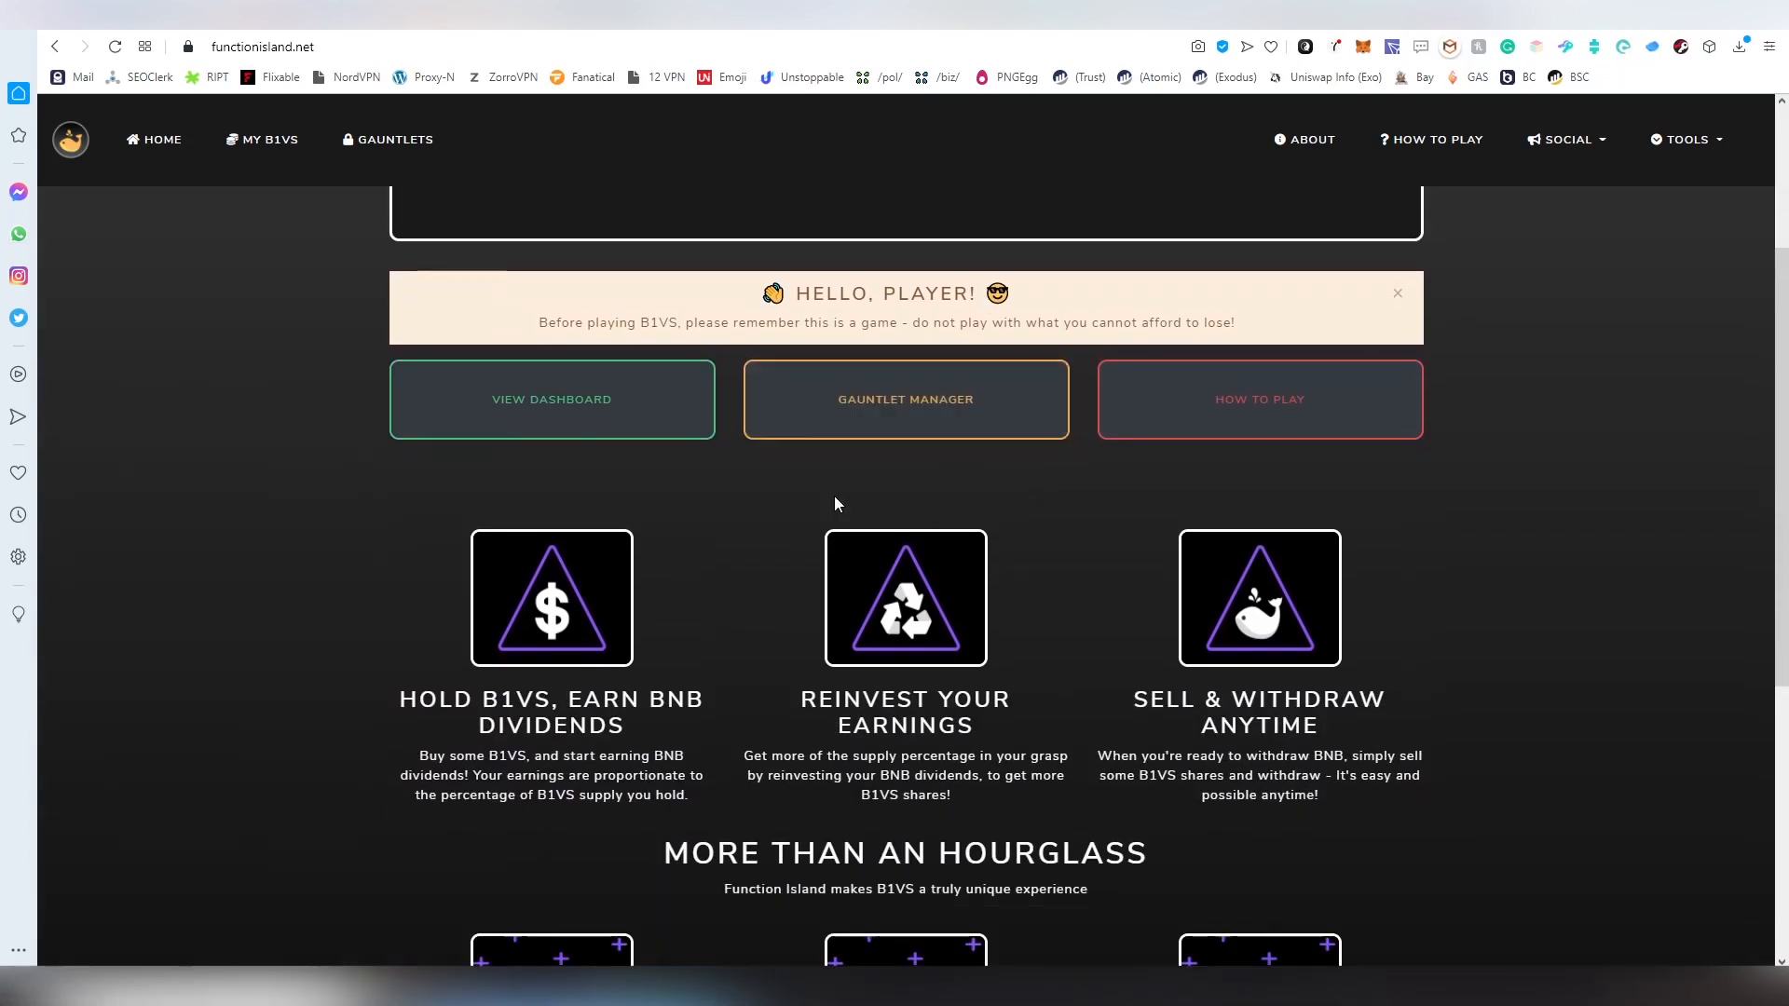
scroll("down", 3)
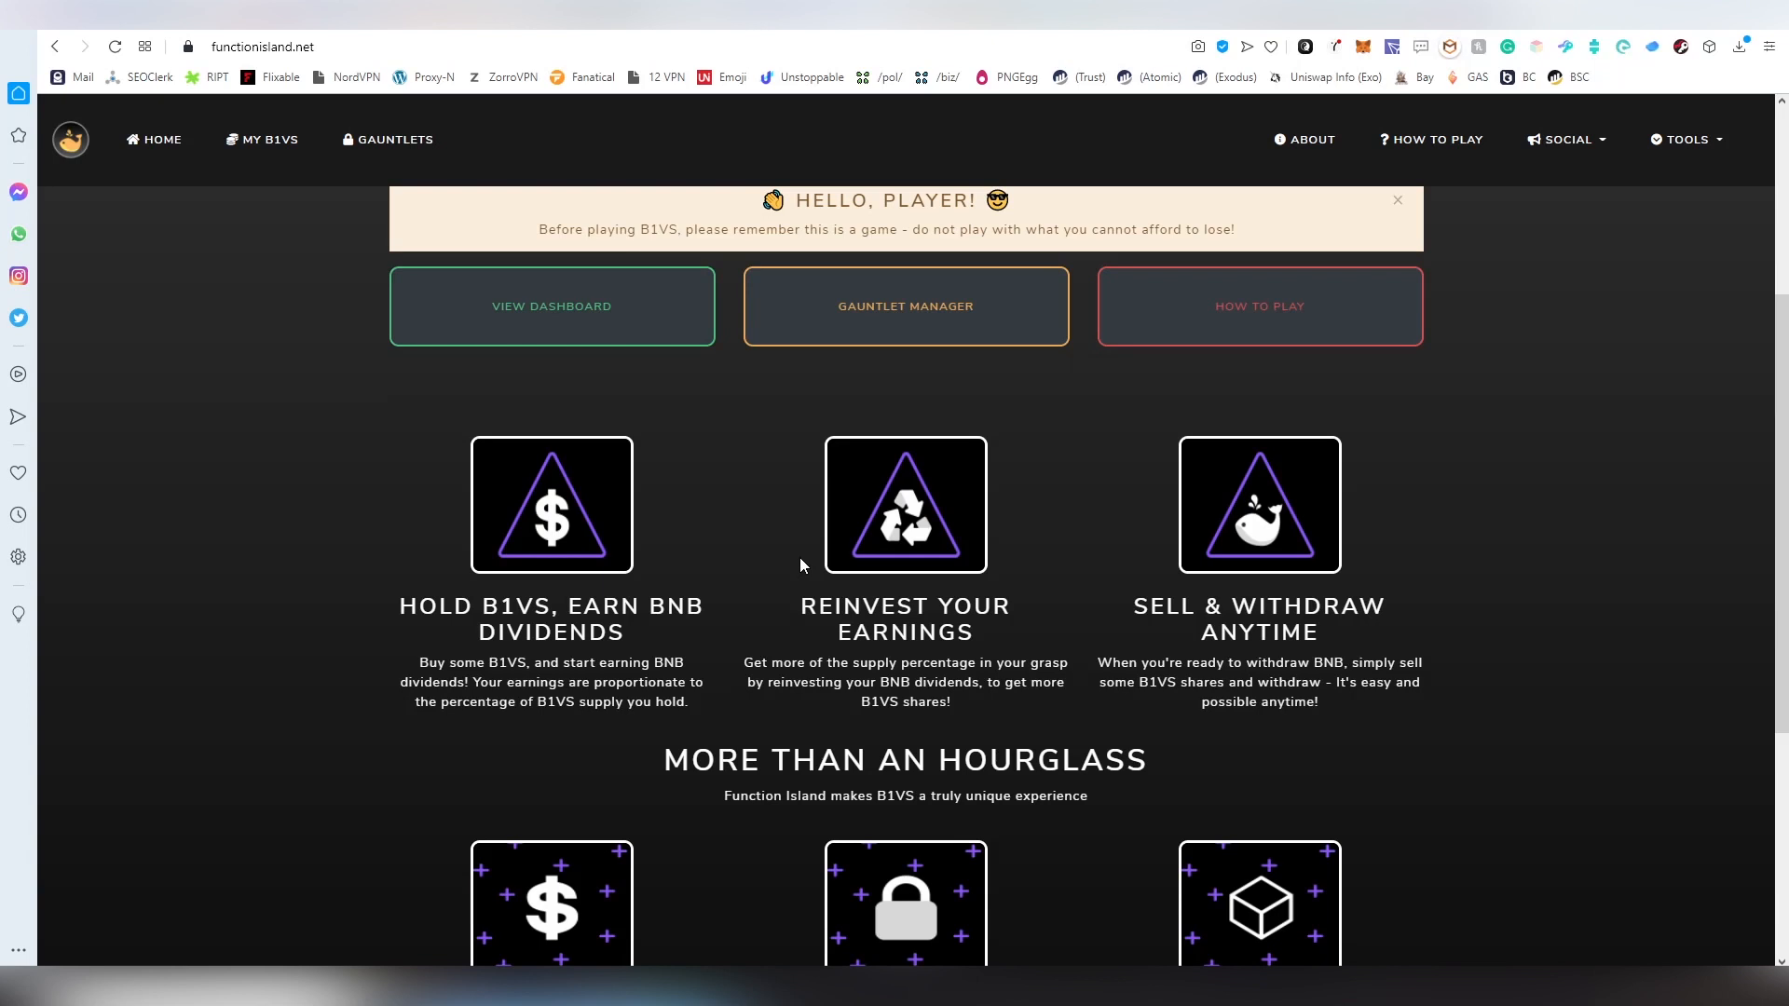
scroll("down", 3)
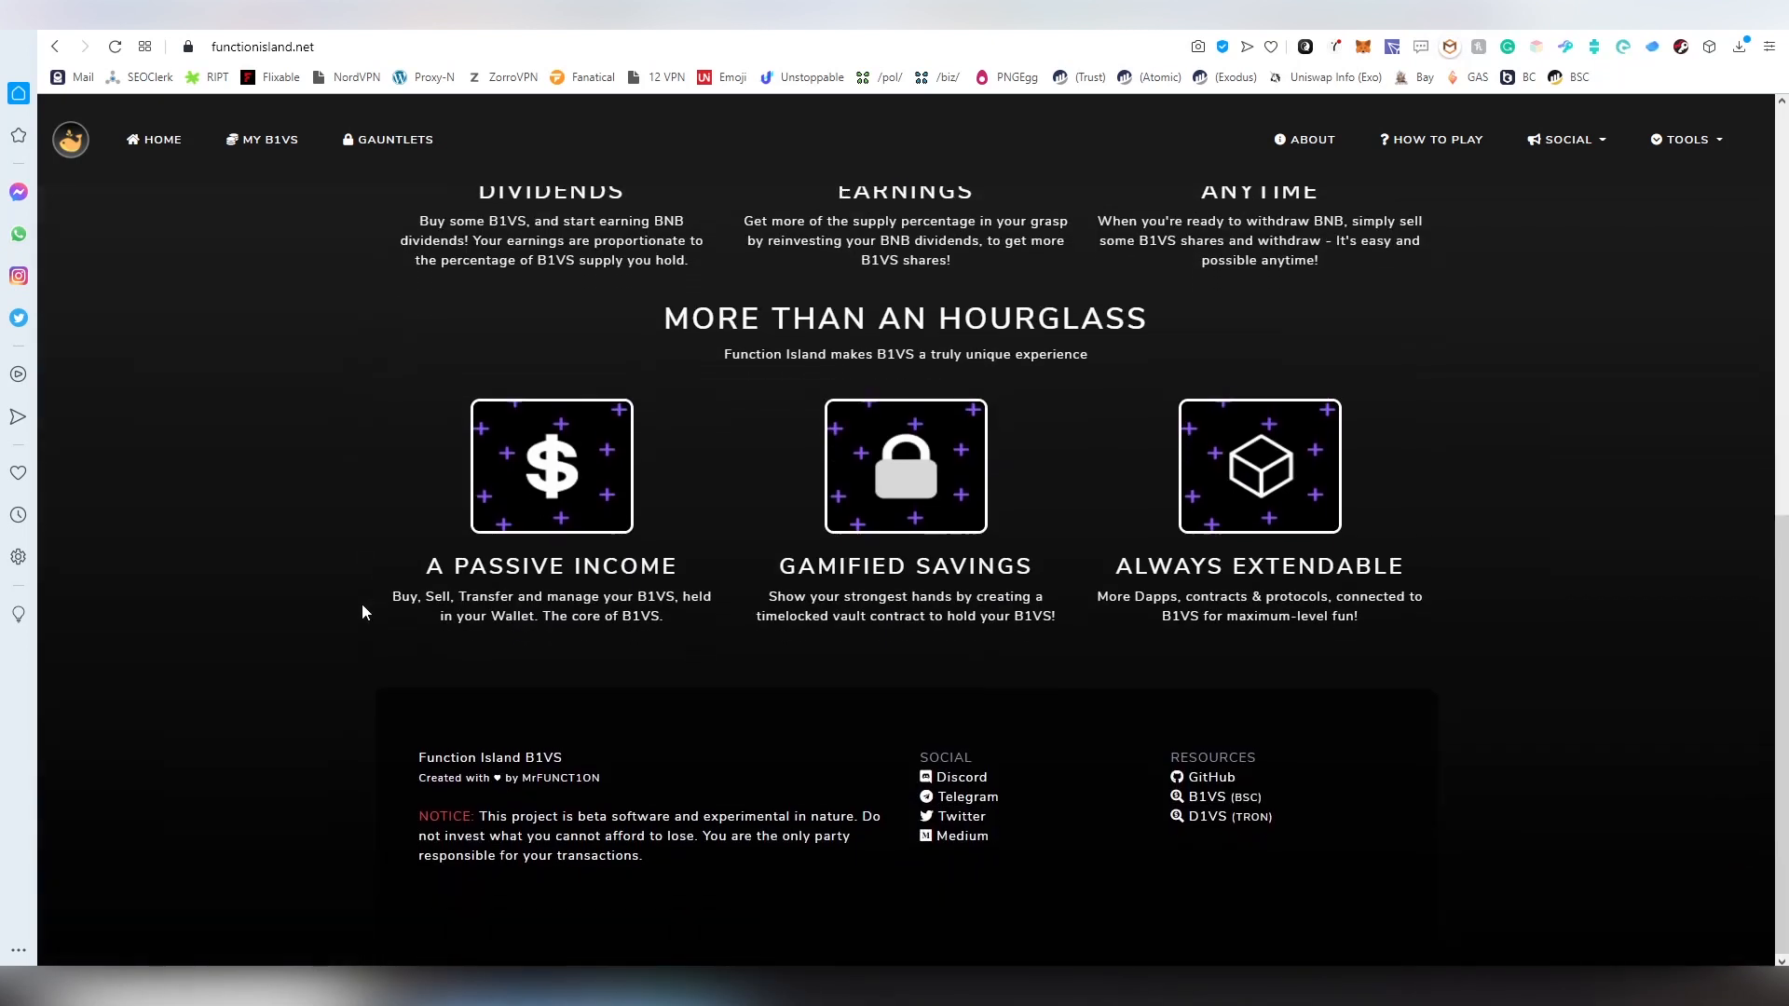
scroll("up", 3)
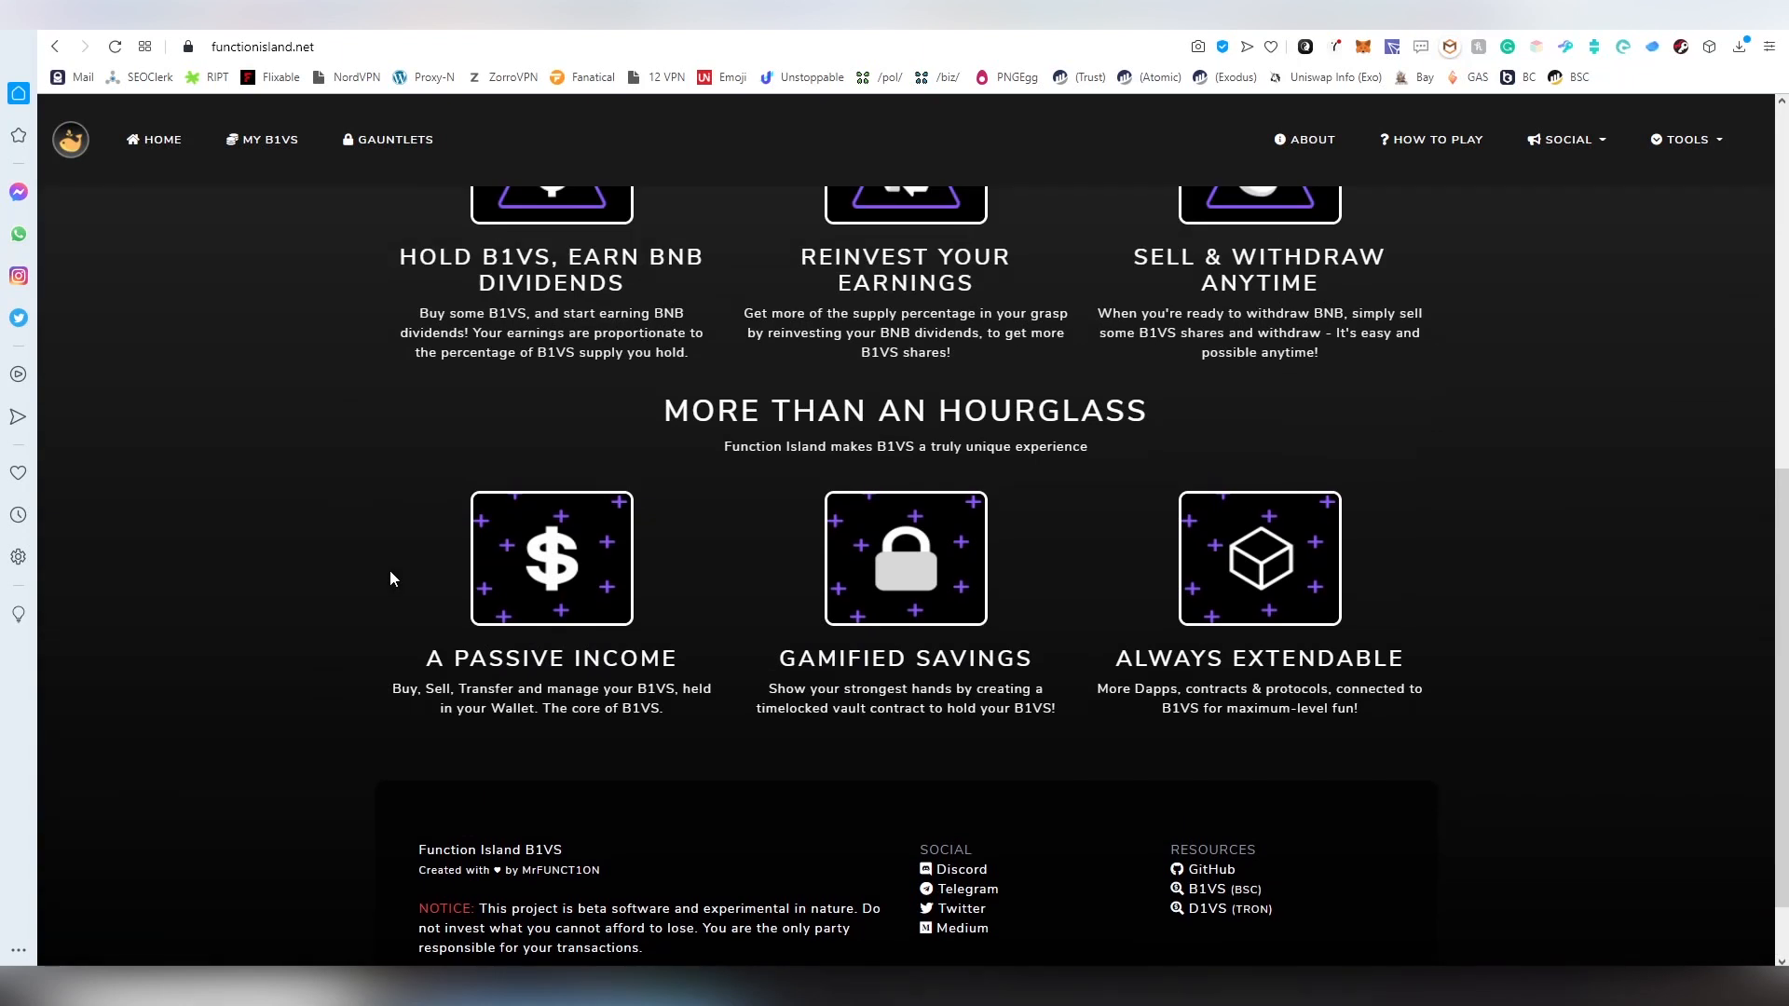
mouse_move(1329, 77)
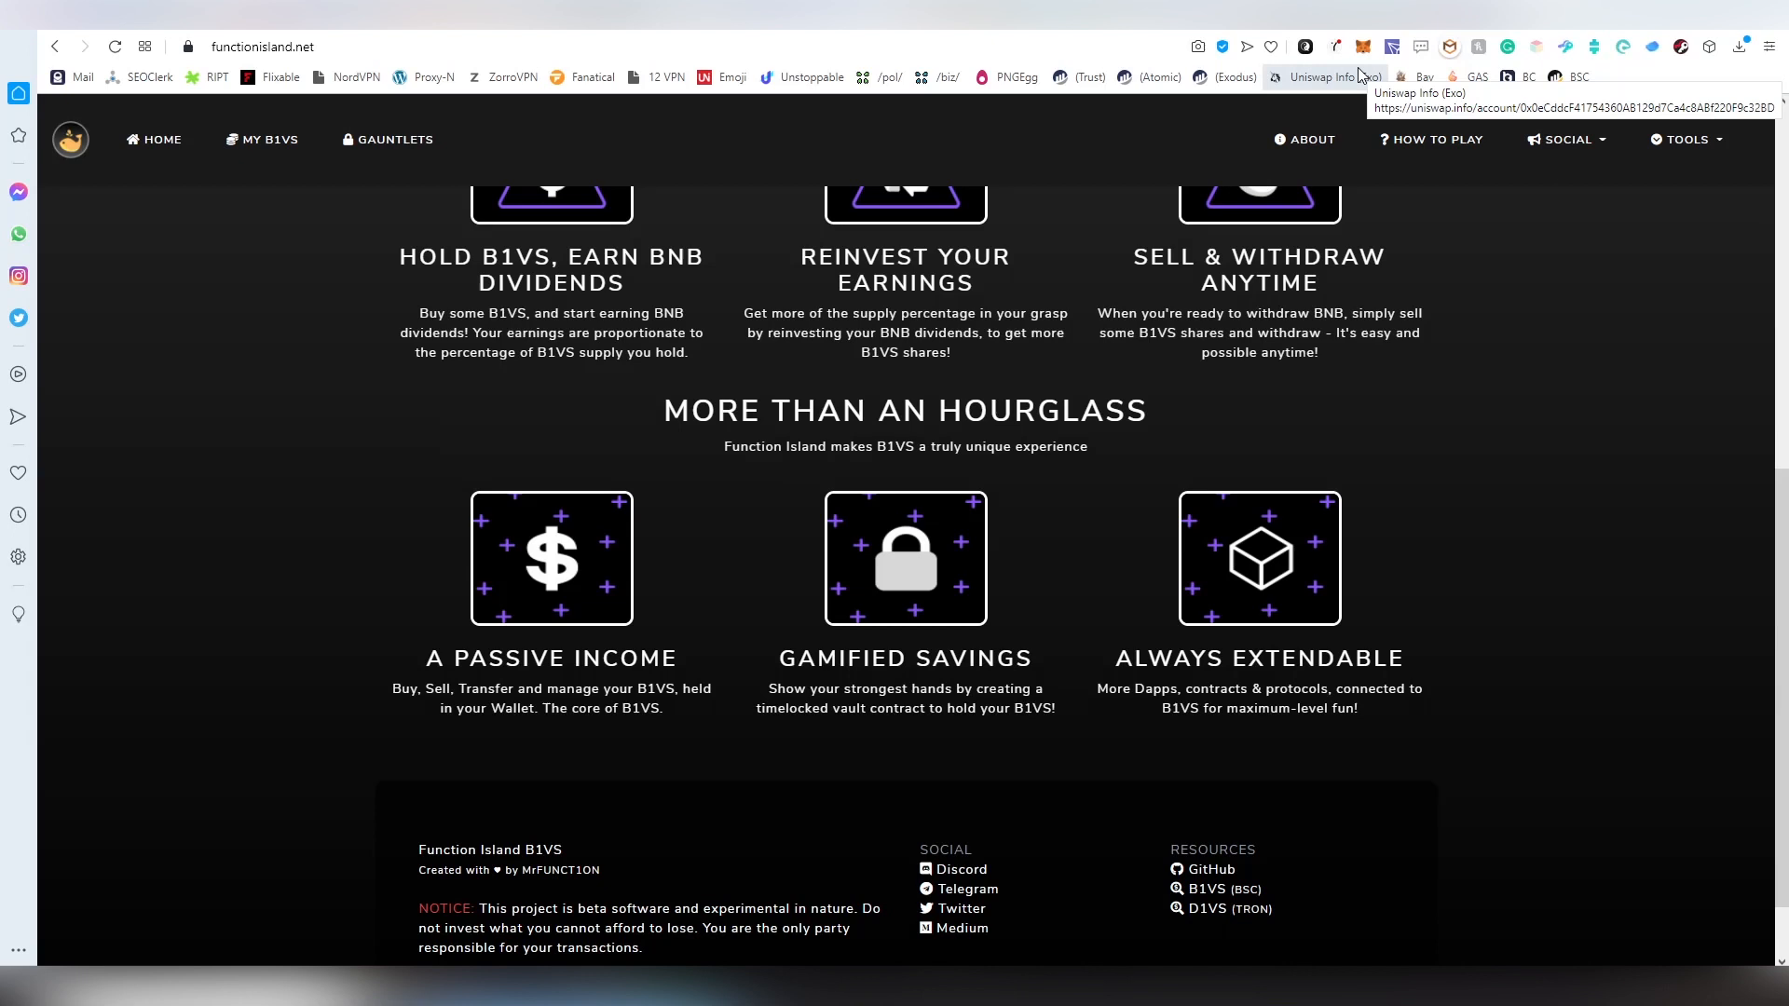
Keep MetaMask on Binance Chain and close the wallet popup
left_click(1360, 45)
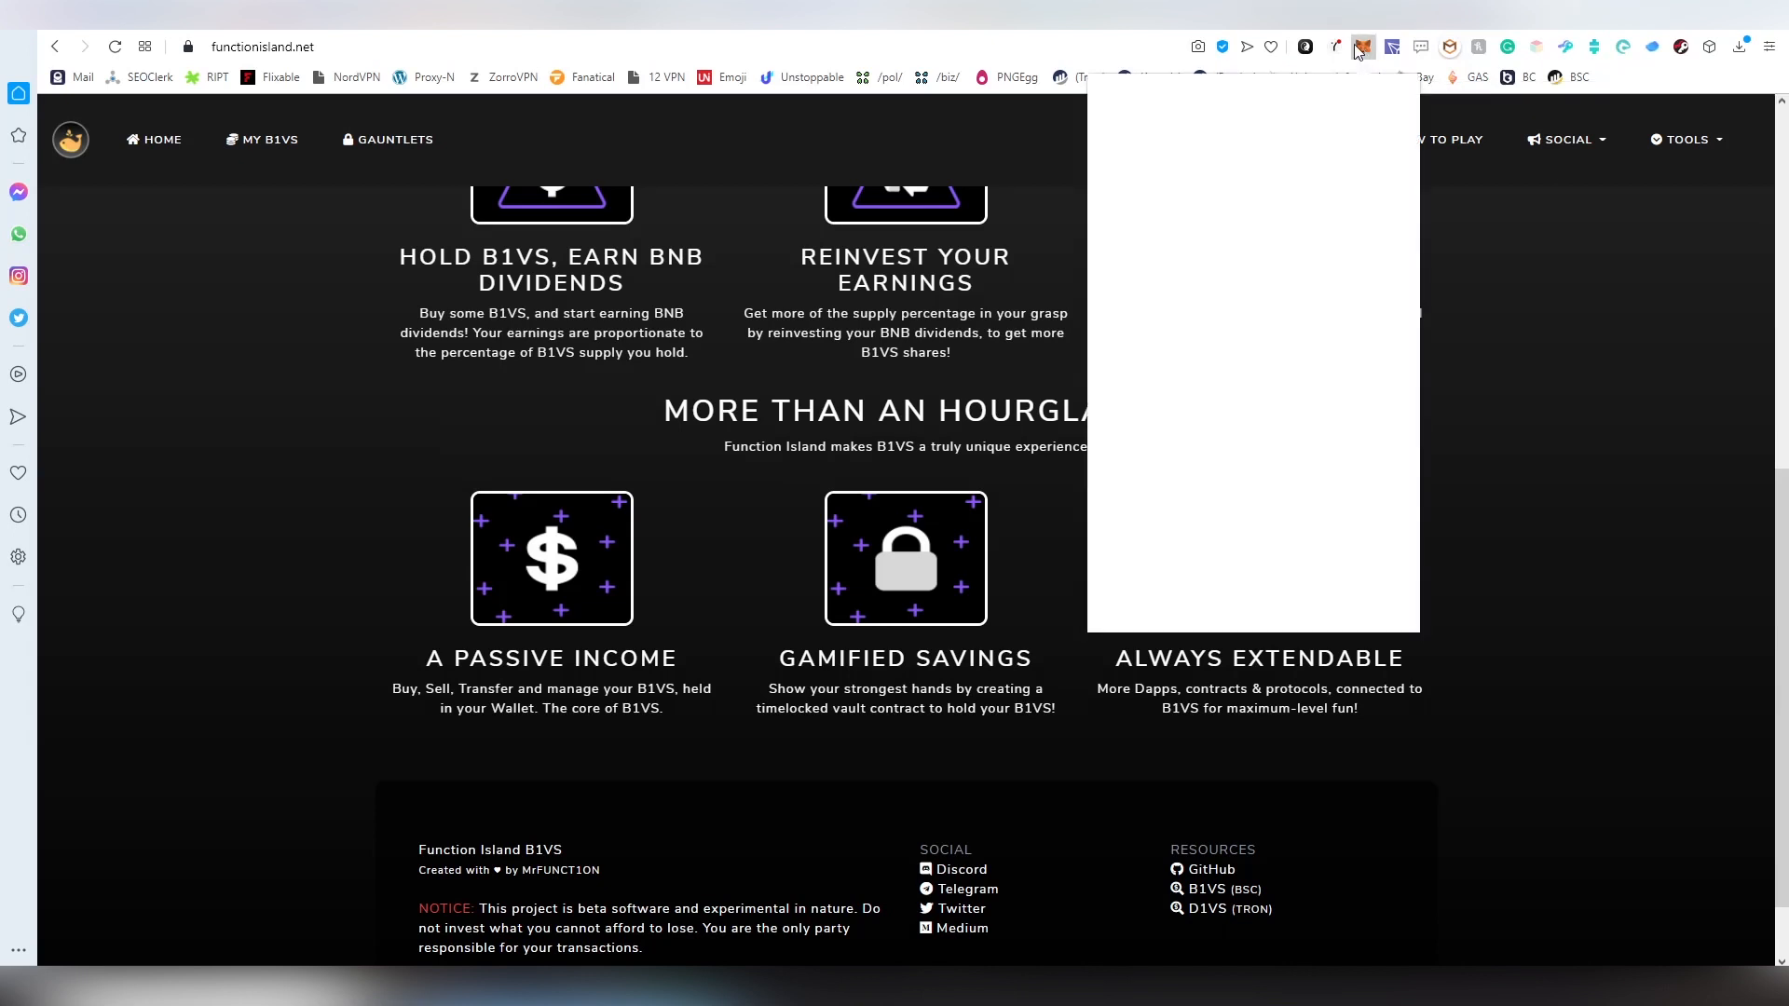
left_click(1267, 106)
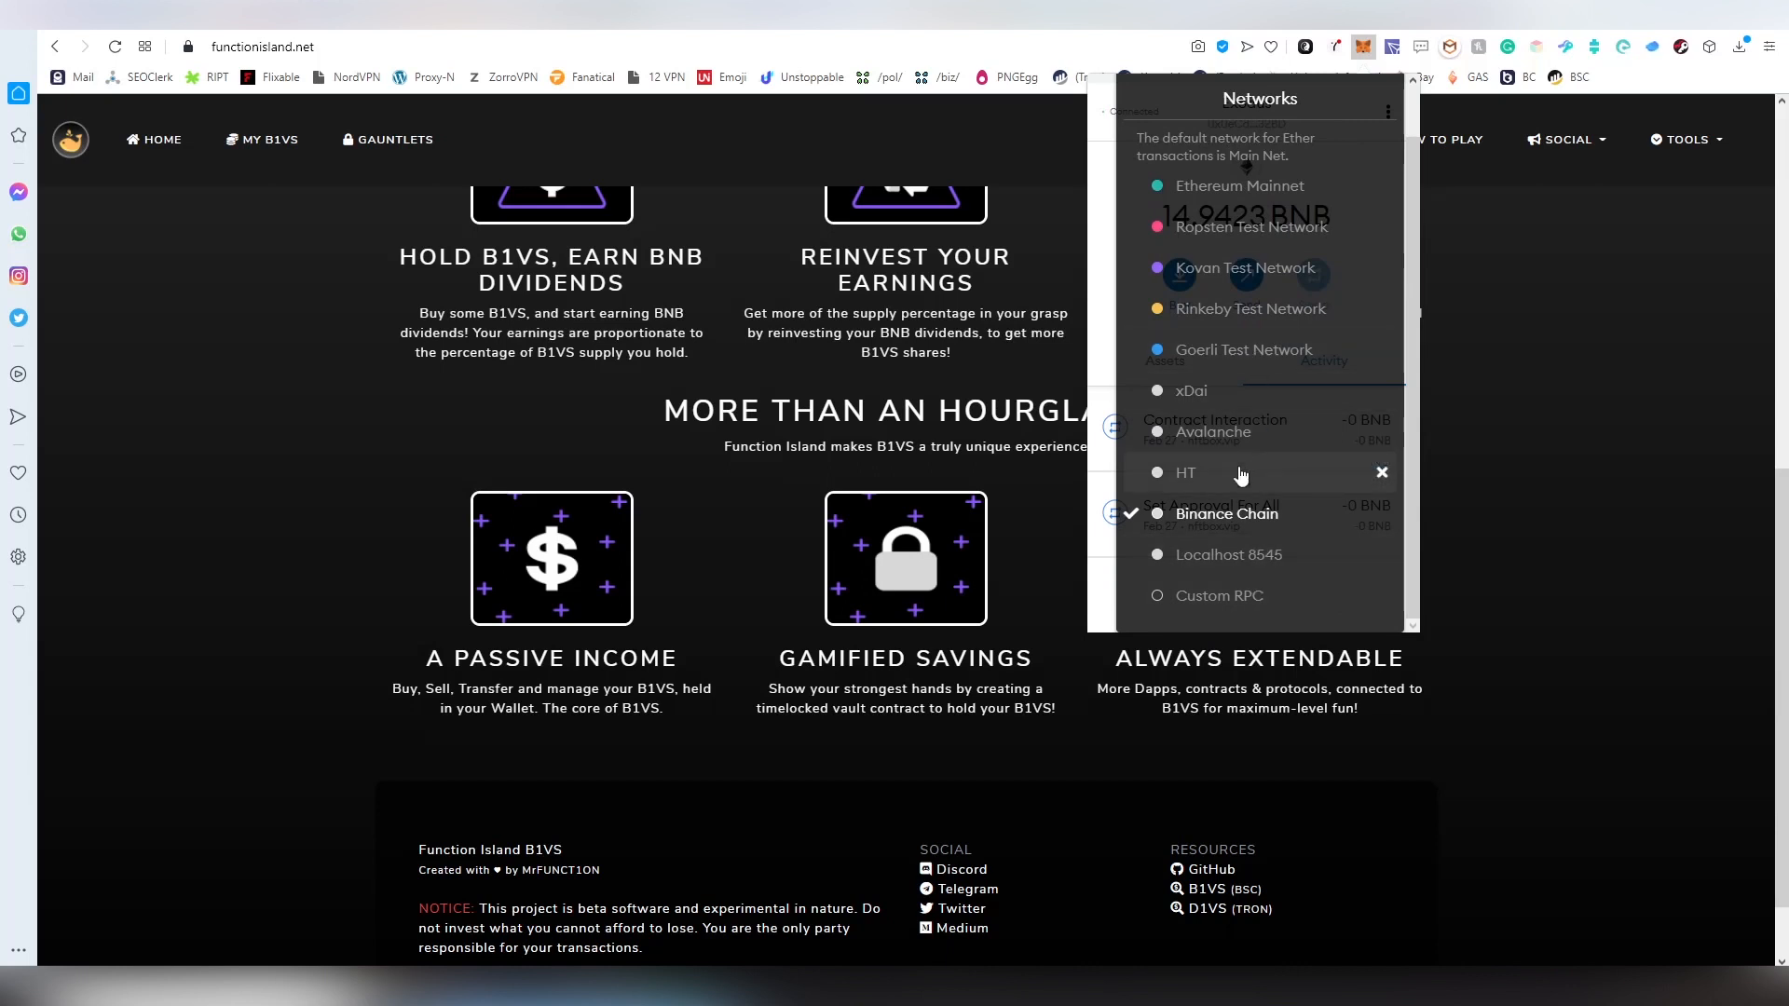
mouse_move(1206, 529)
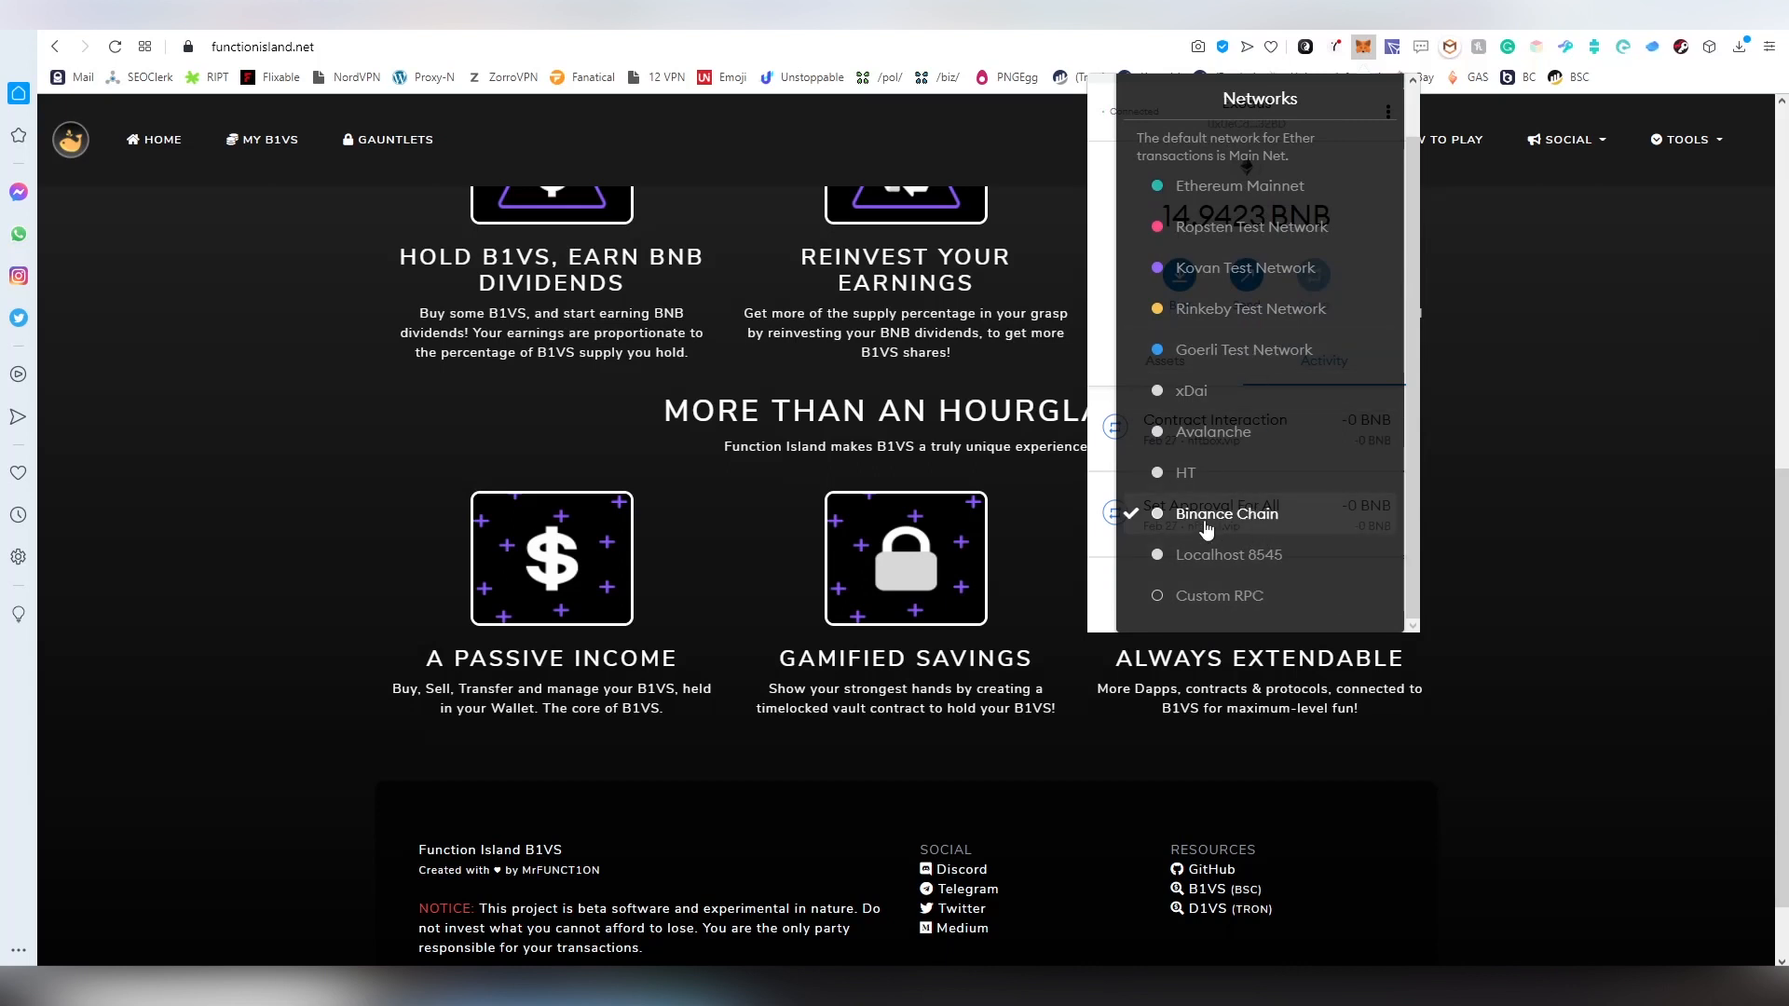
left_click(1226, 514)
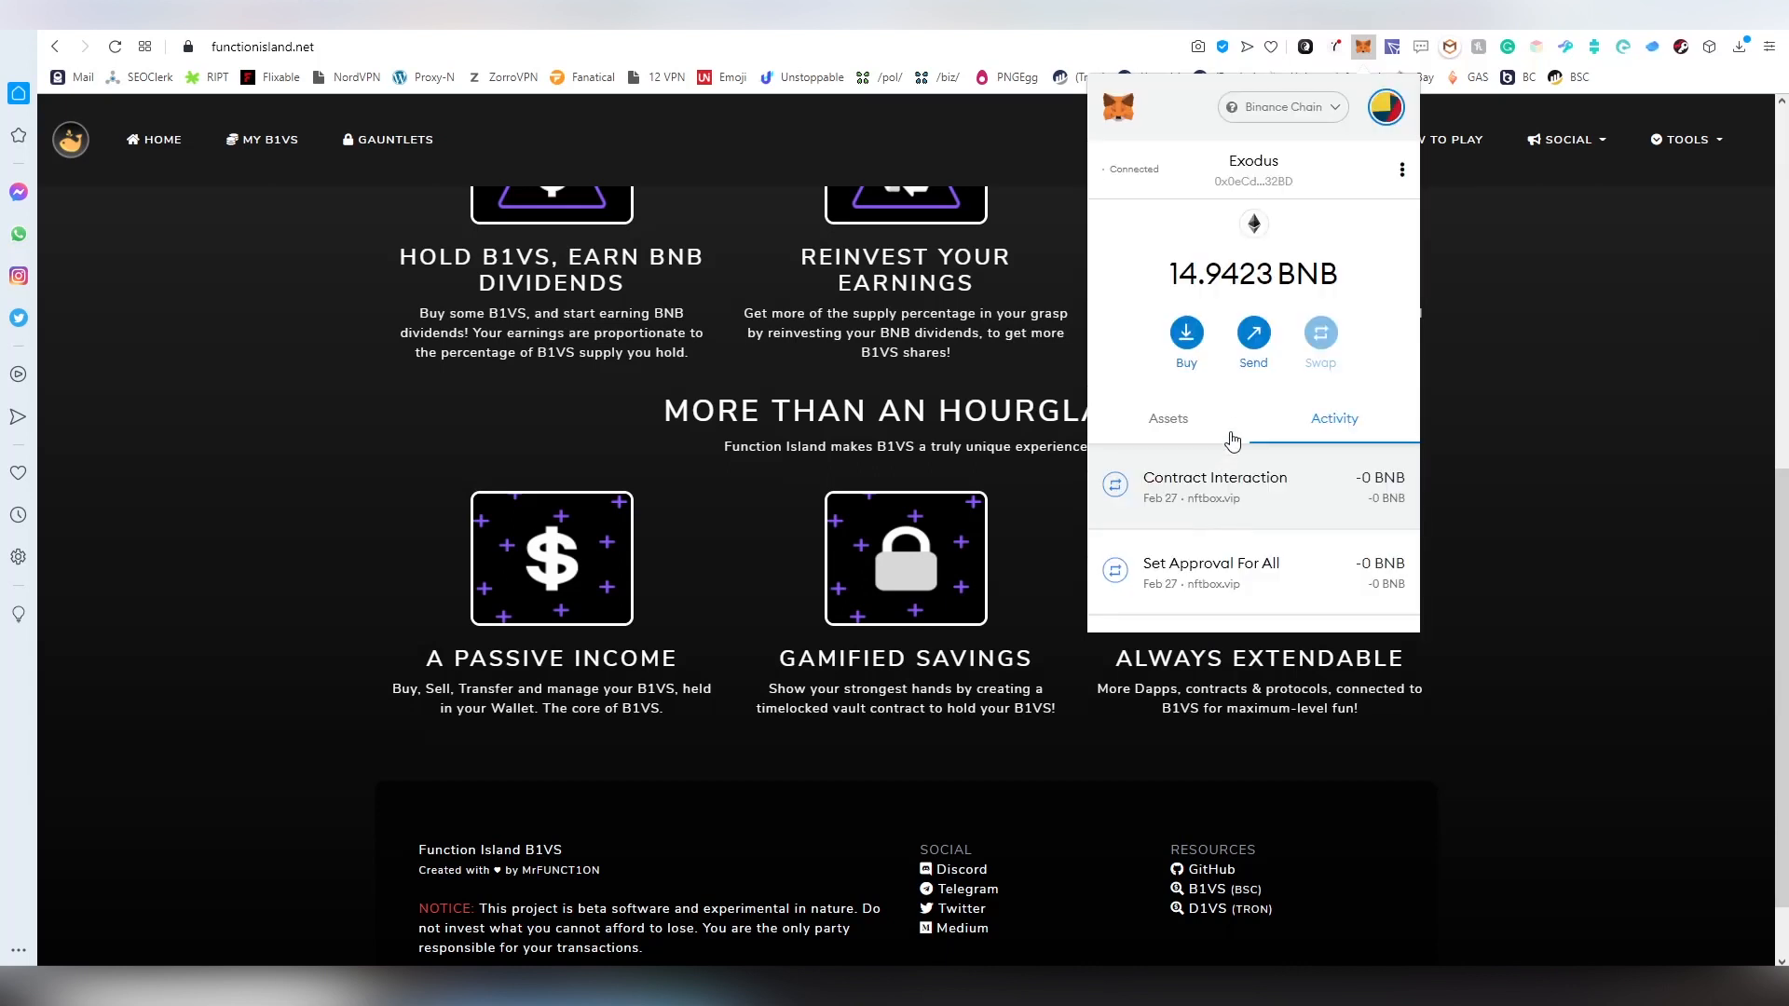
left_click(759, 532)
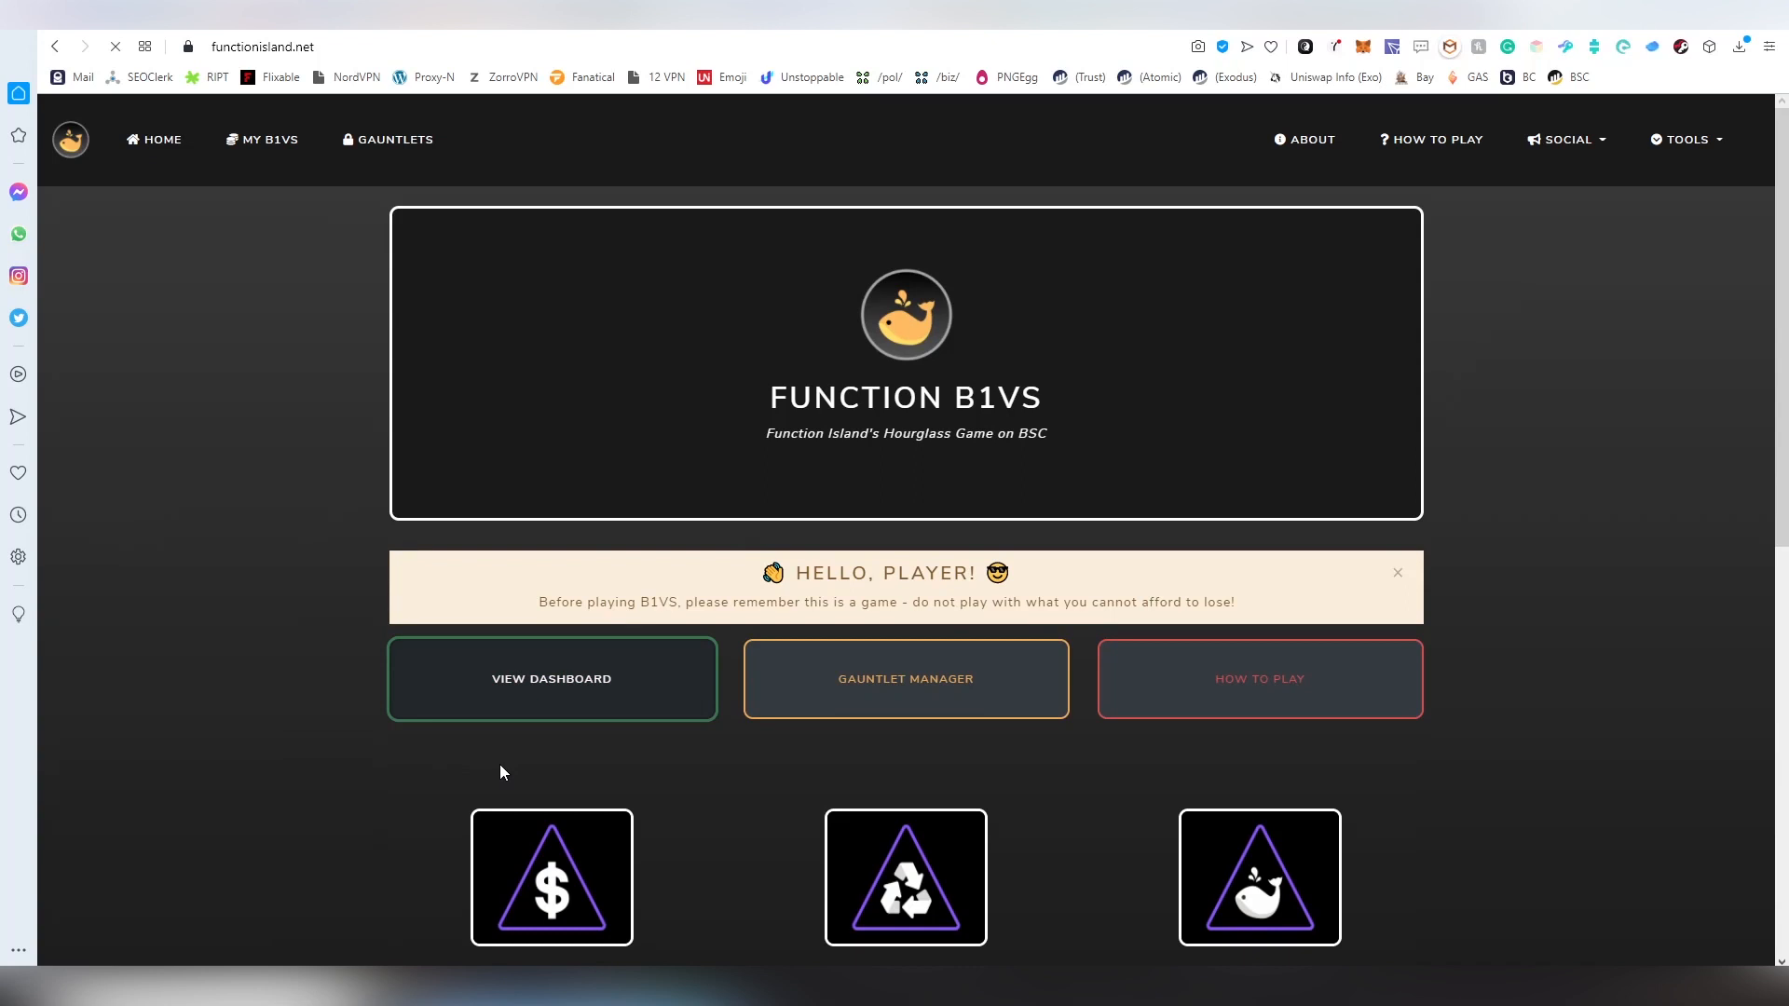
Open the player dashboard and review B1VS holdings, price data, dividends and game stats
left_click(550, 678)
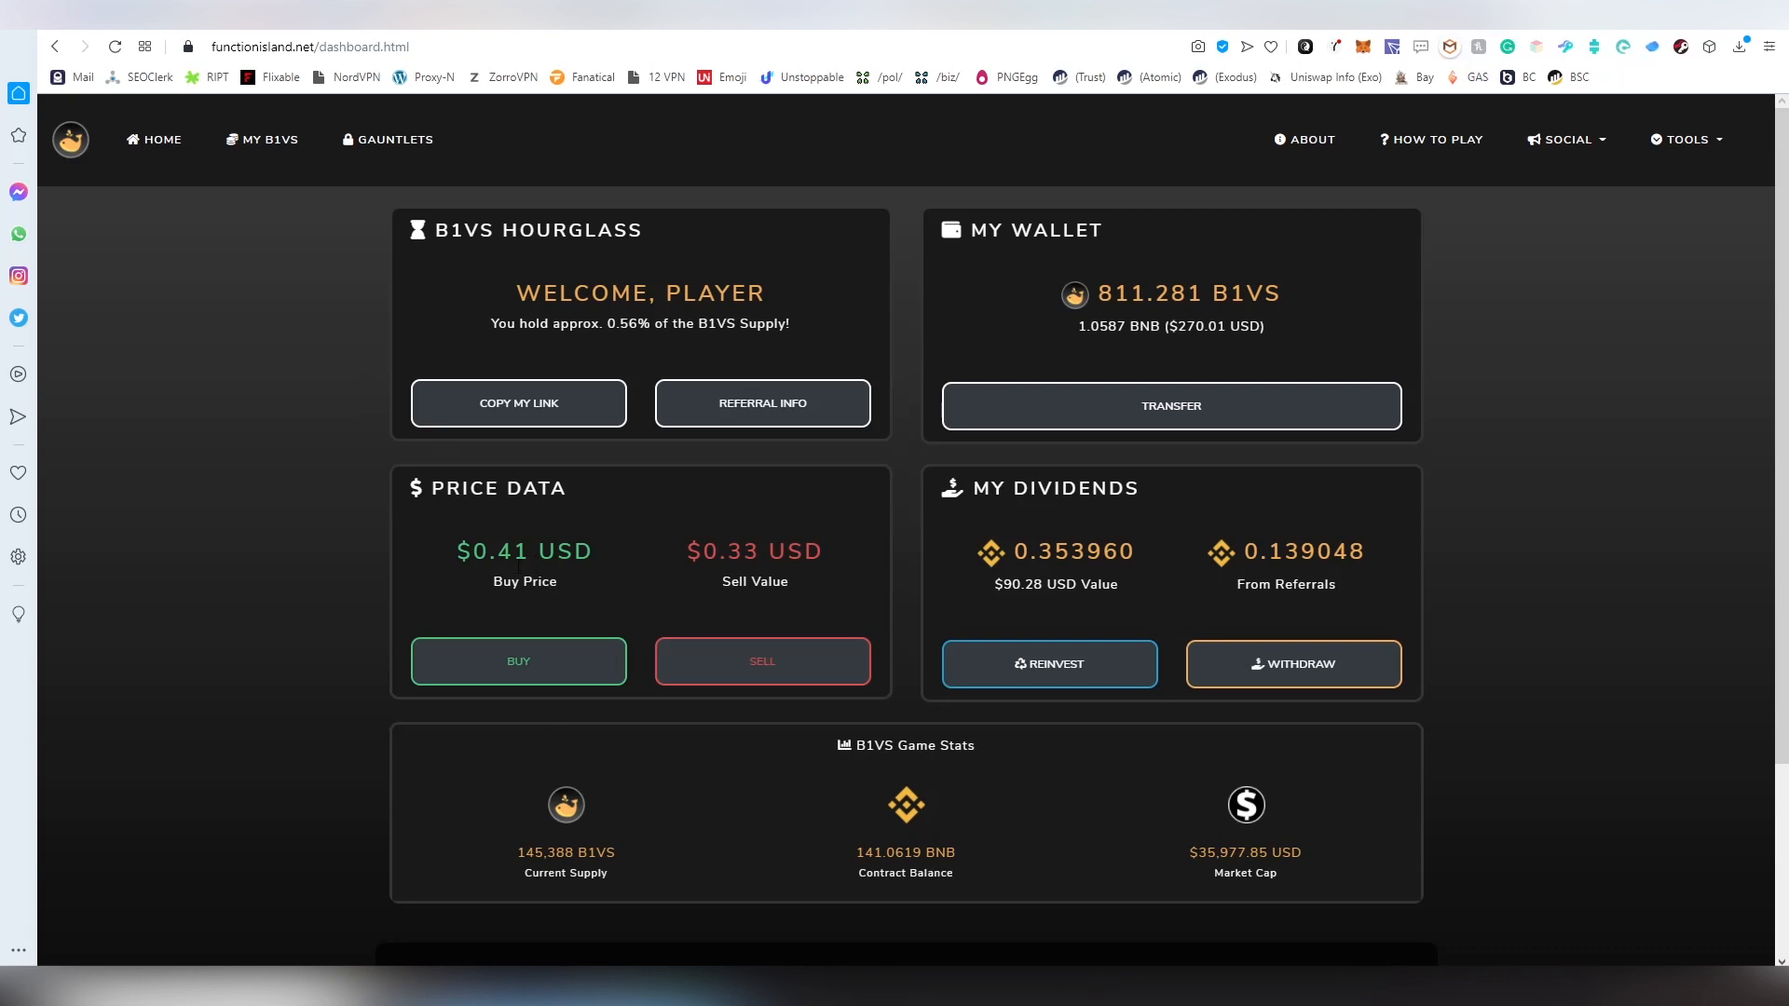
mouse_move(728, 527)
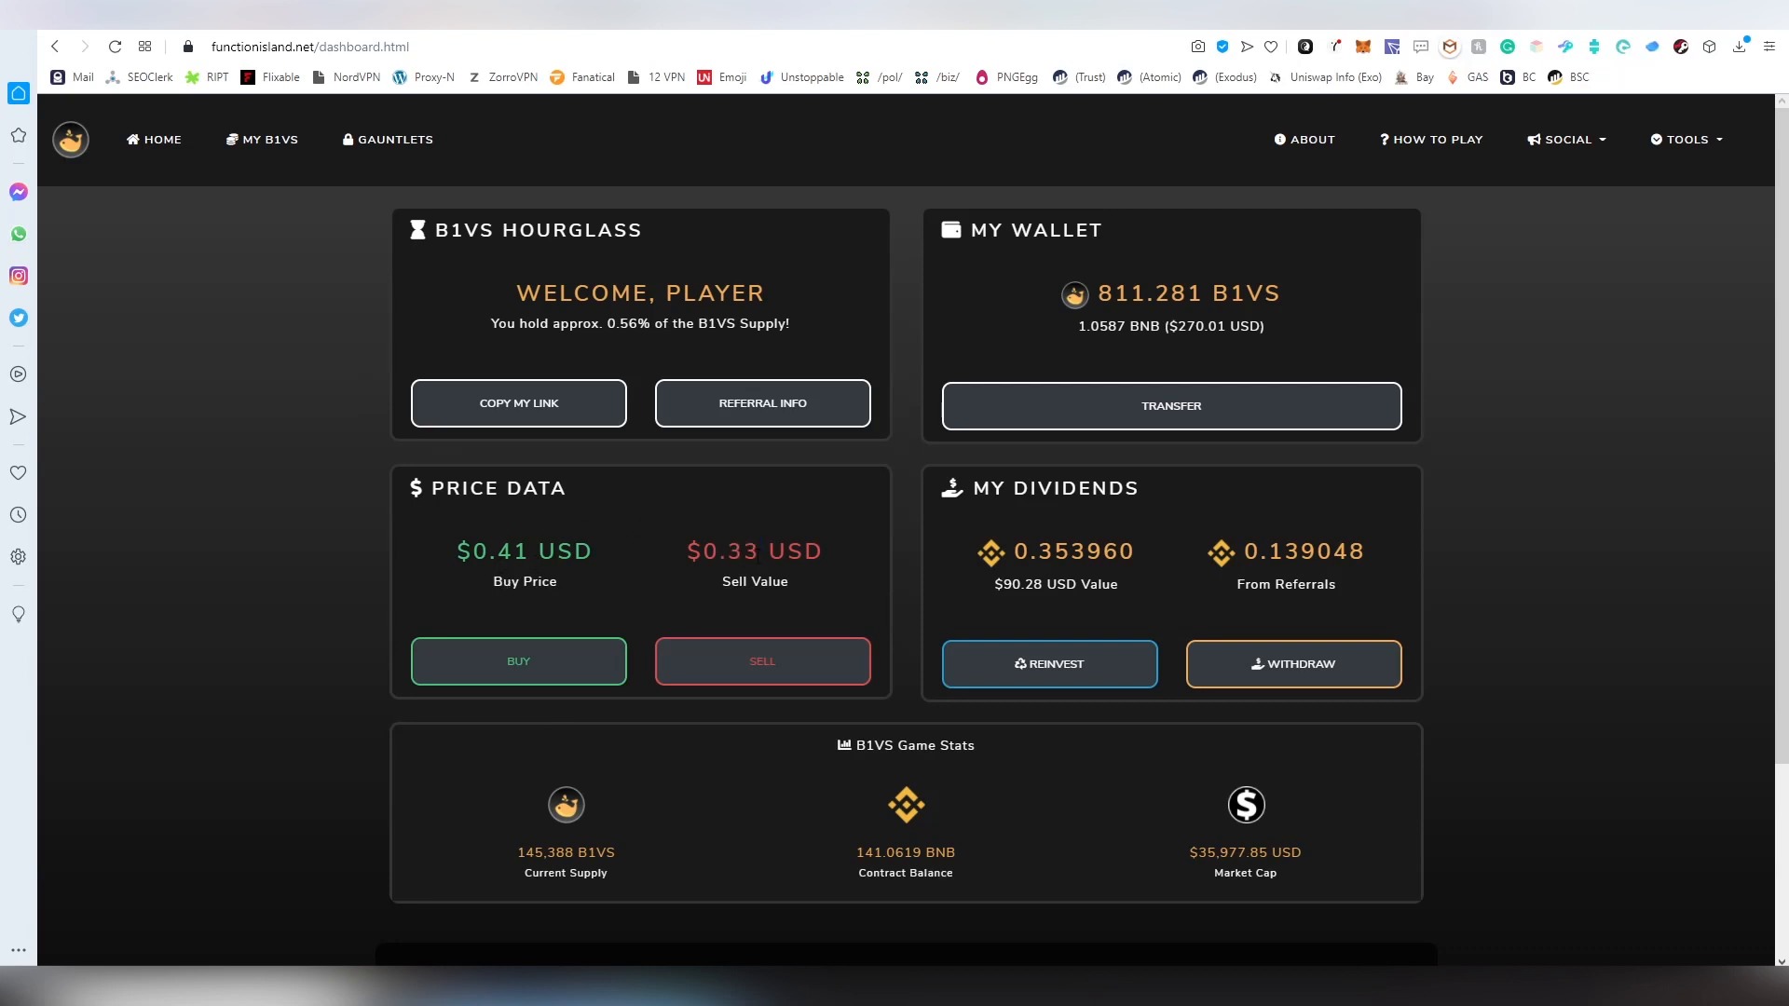
mouse_move(798, 583)
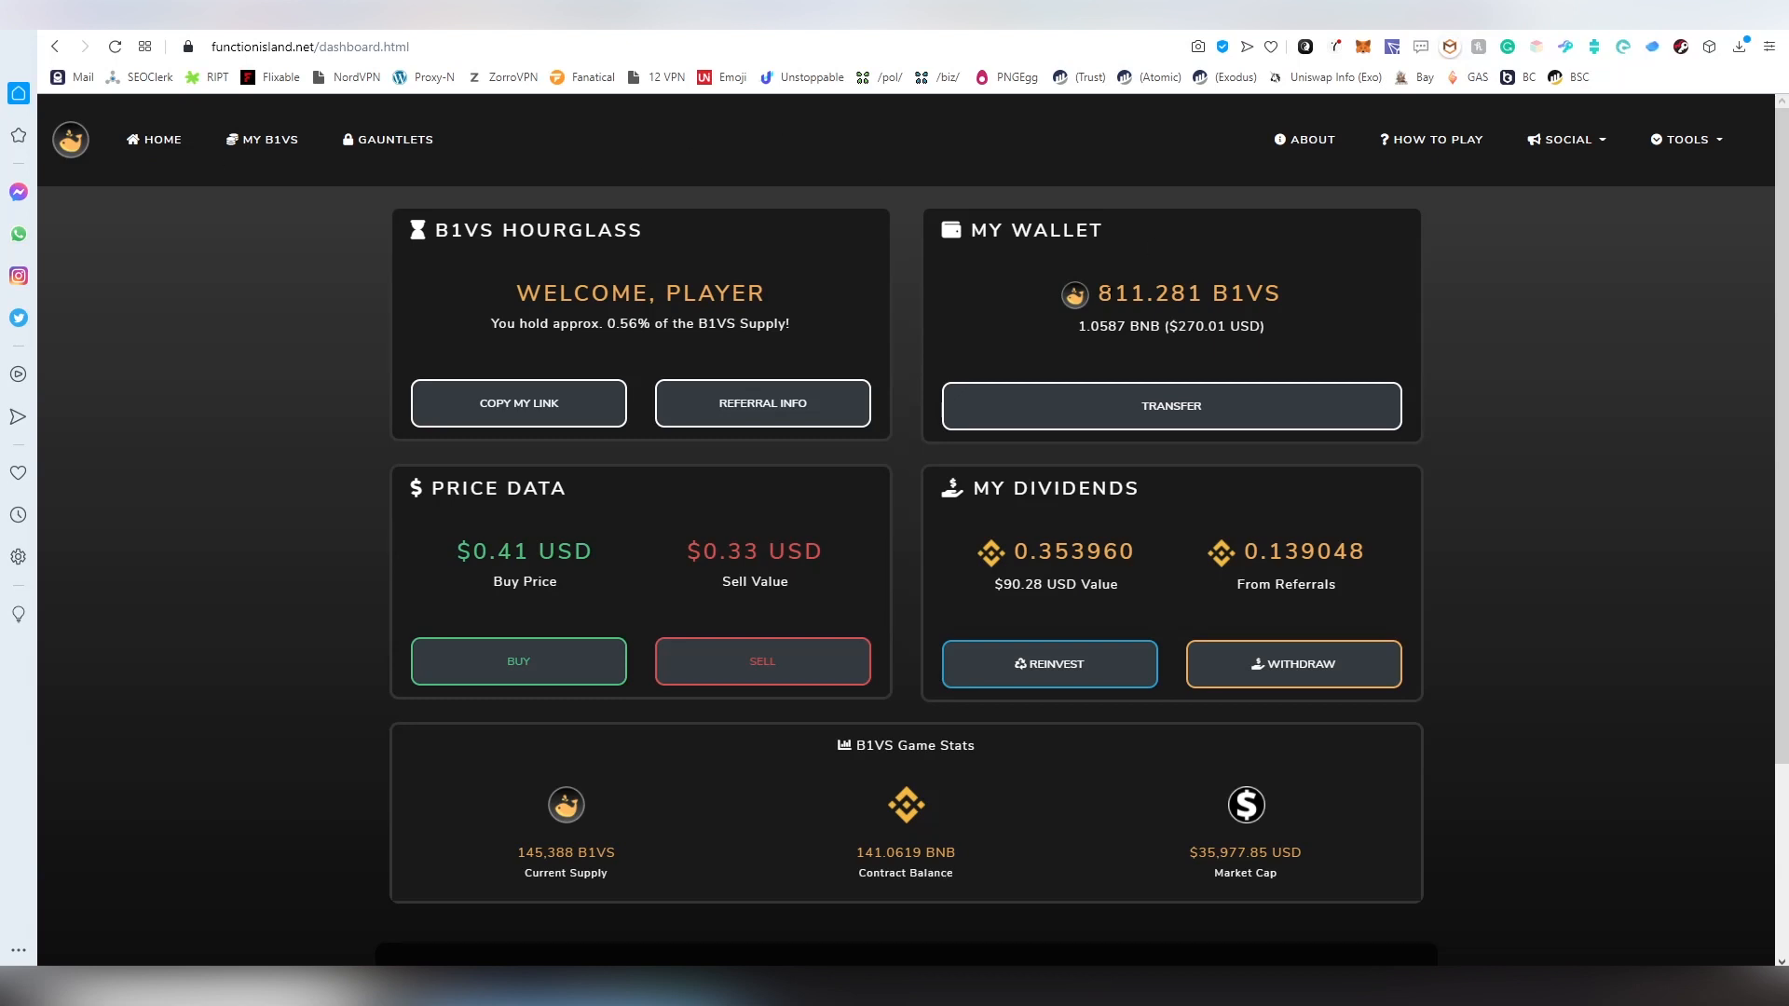
double_click(1147, 294)
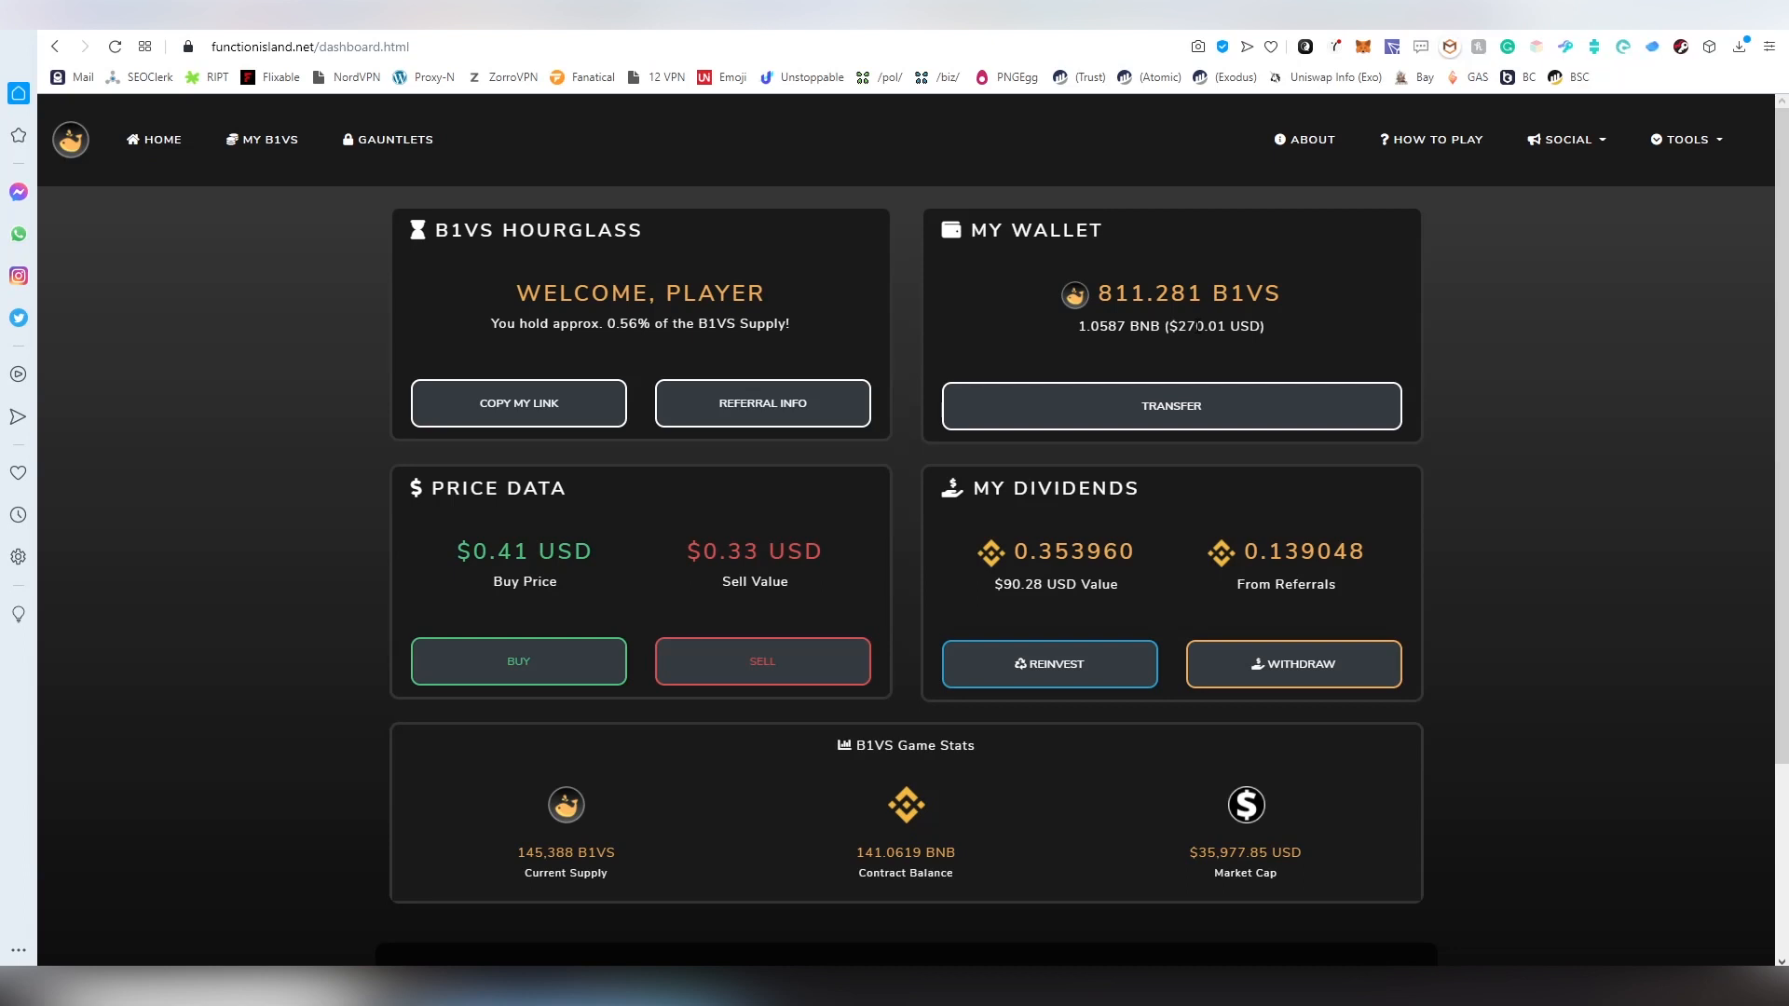
mouse_move(1323, 268)
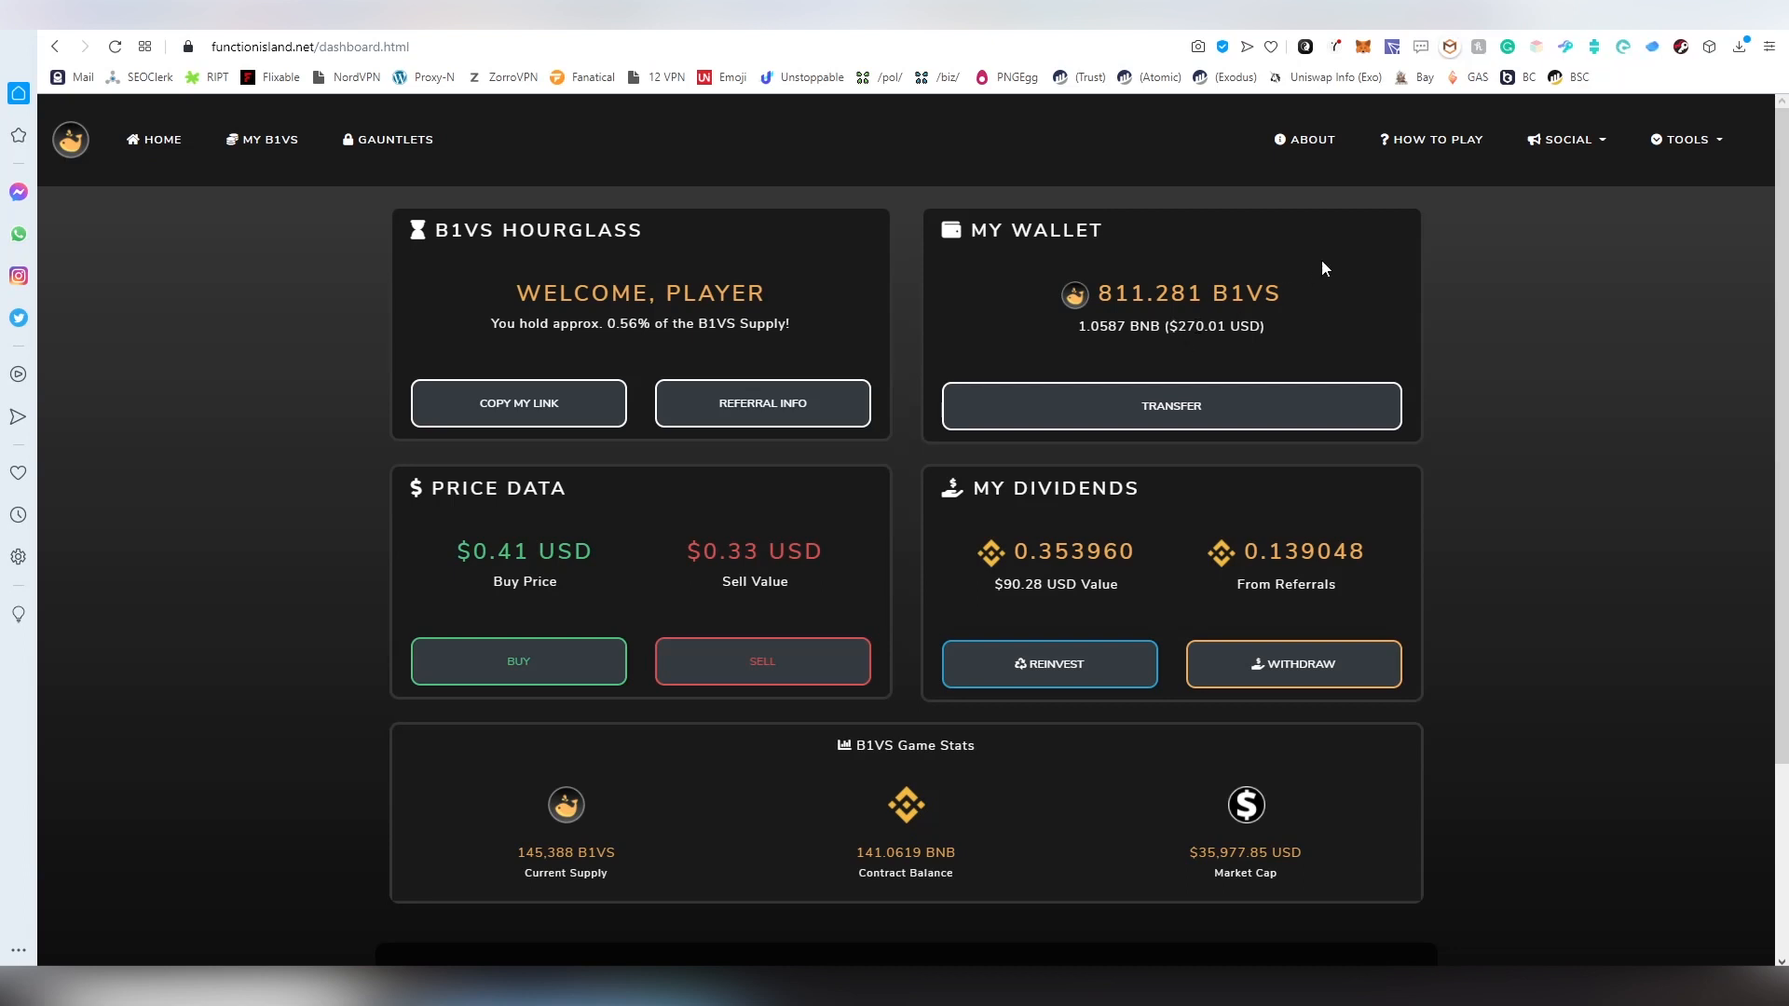
mouse_move(1343, 344)
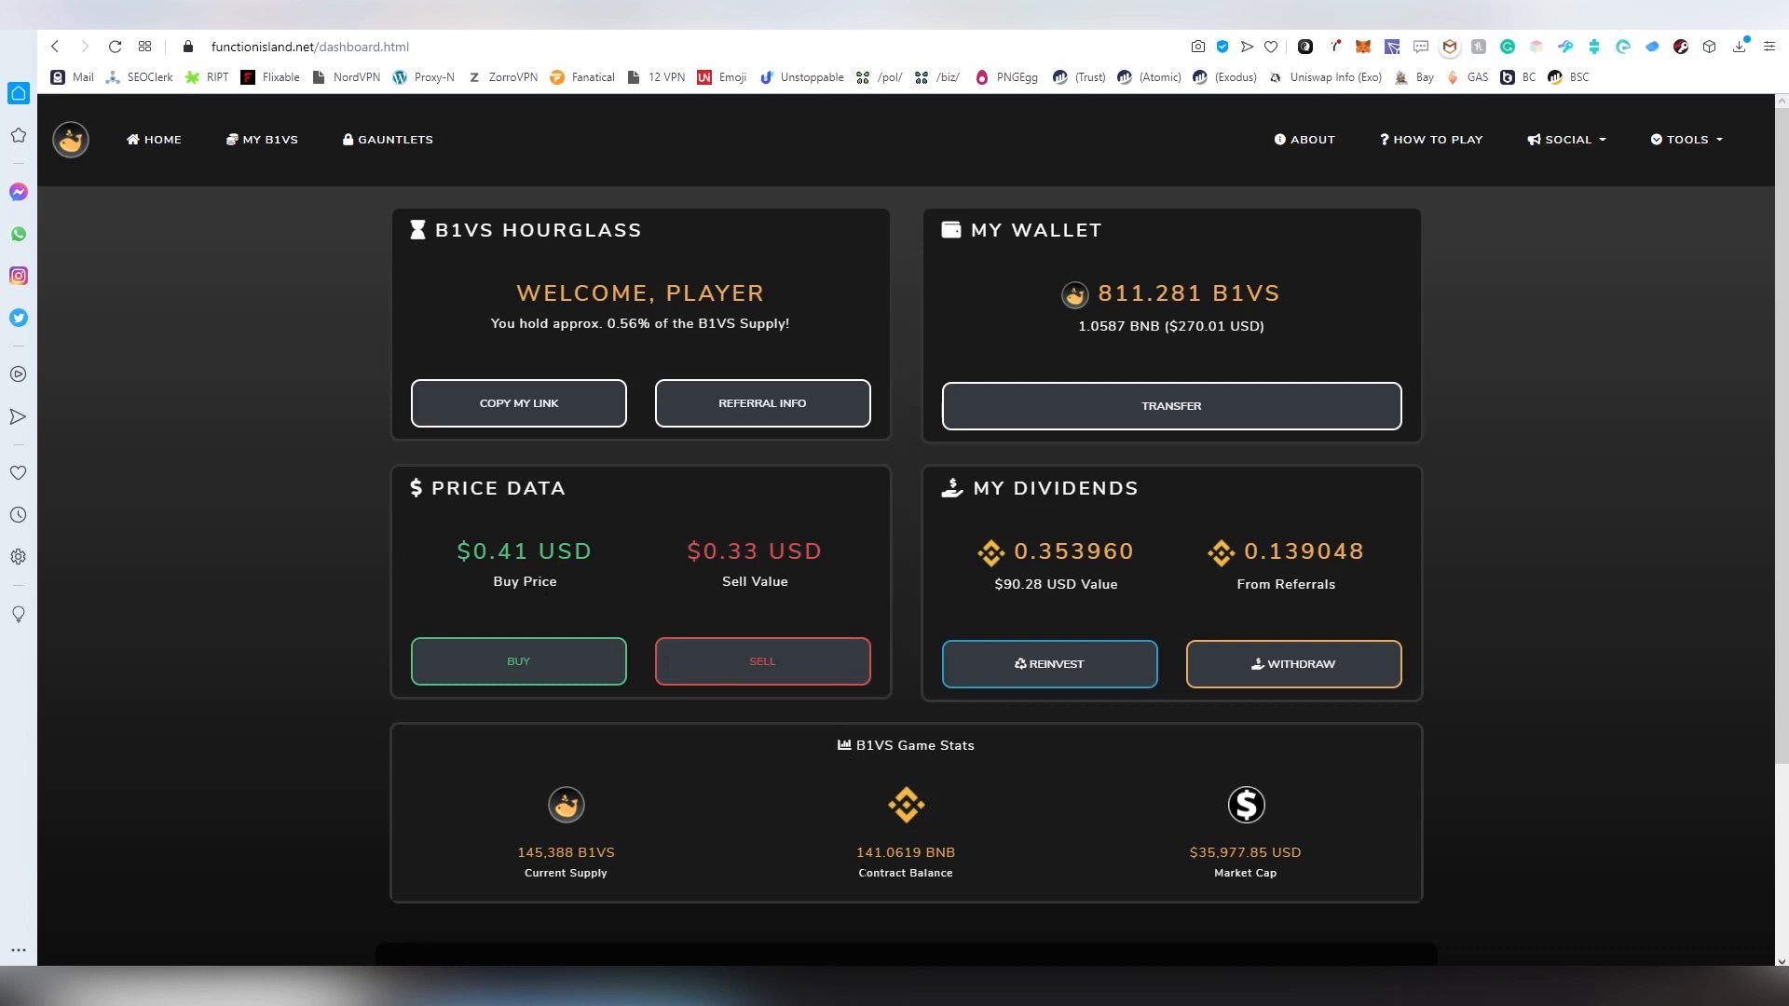
mouse_move(466, 517)
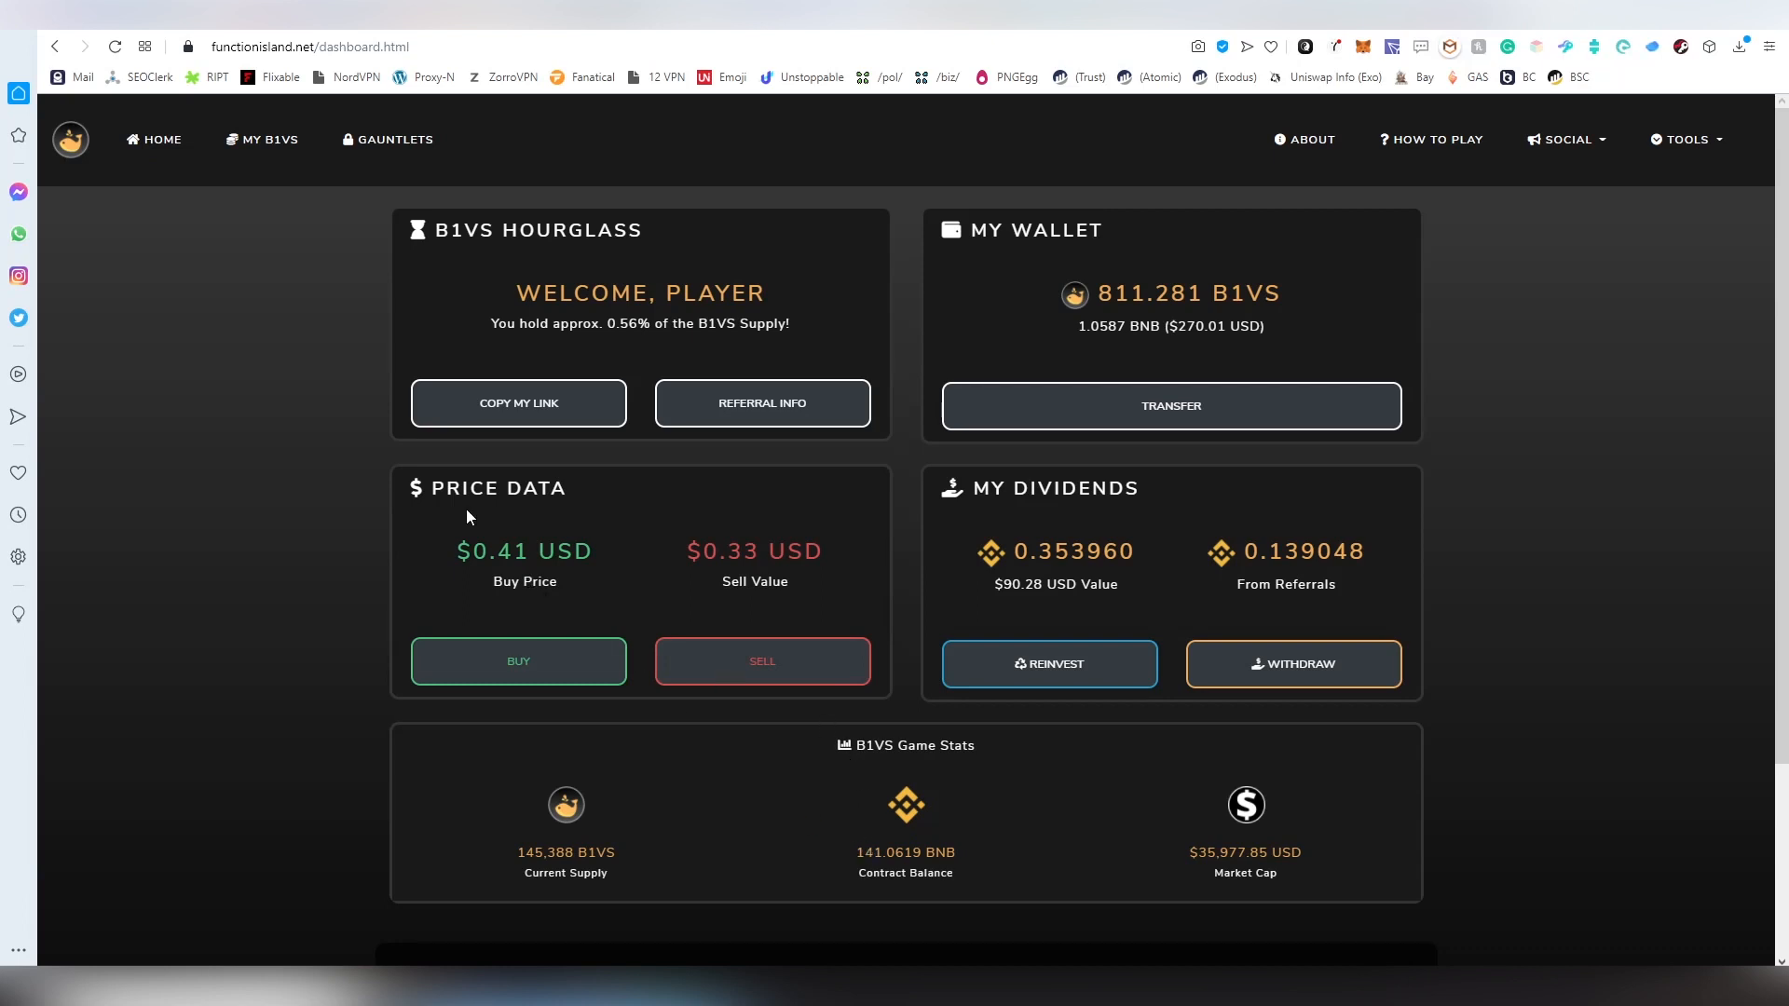
mouse_move(542, 540)
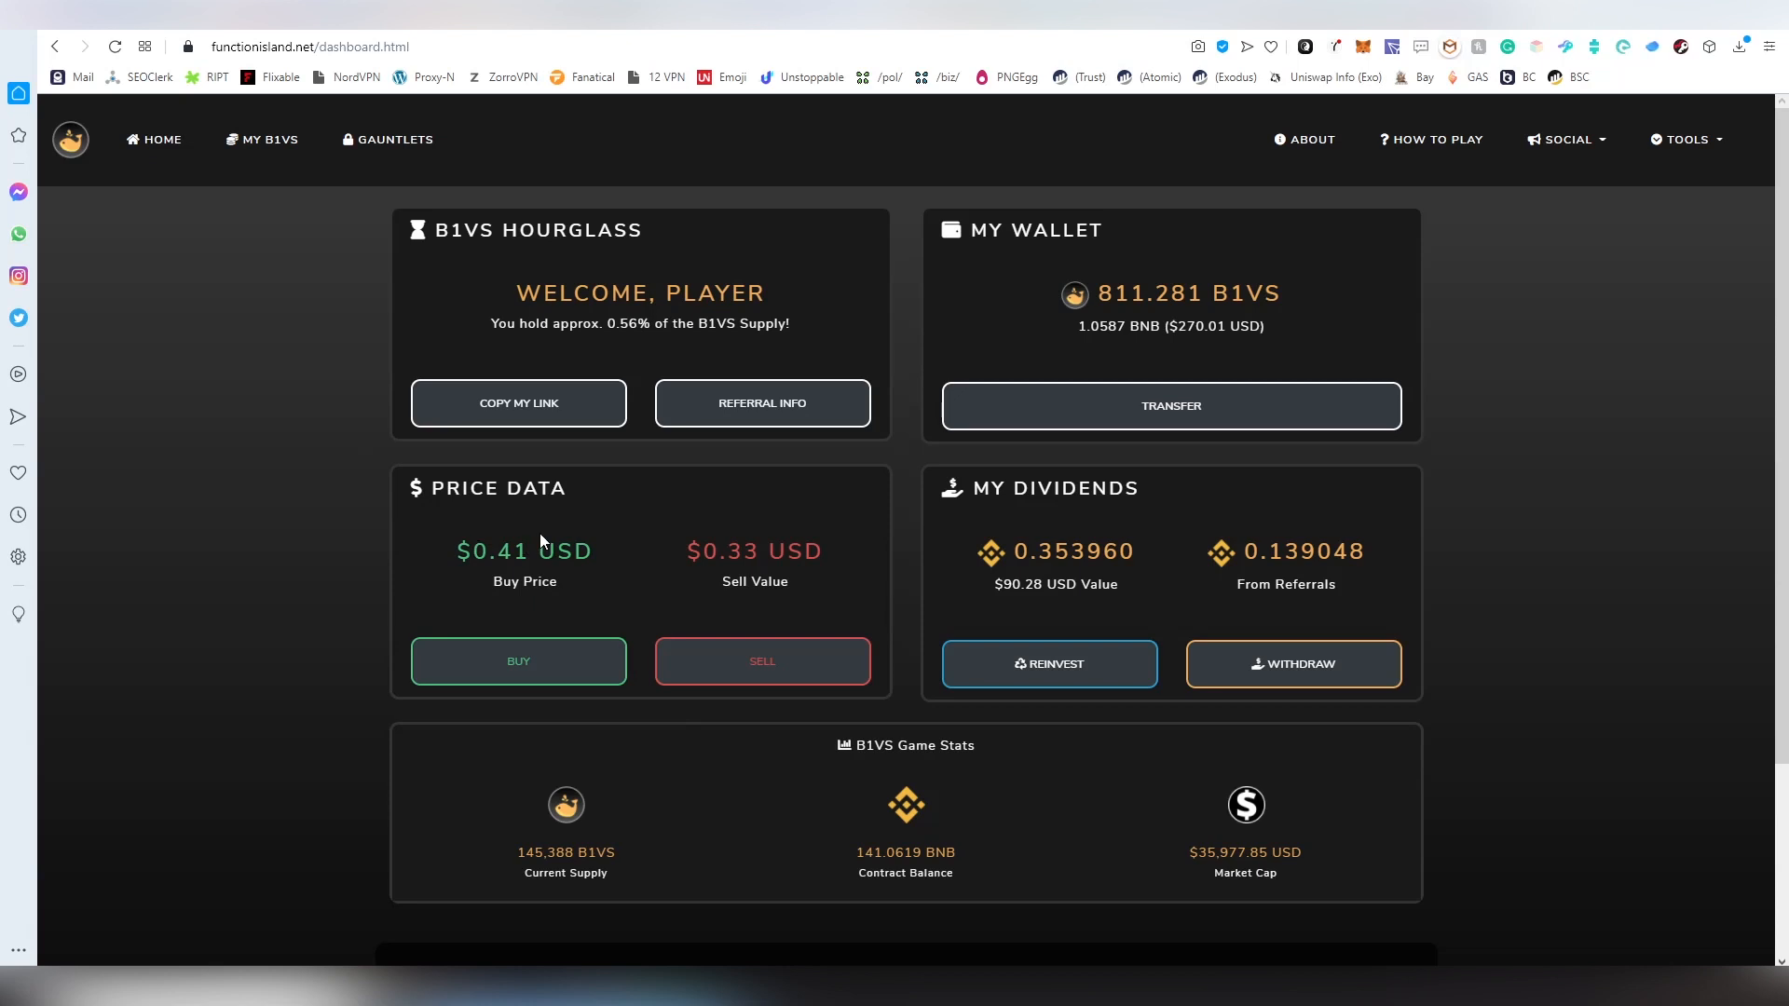
mouse_move(579, 540)
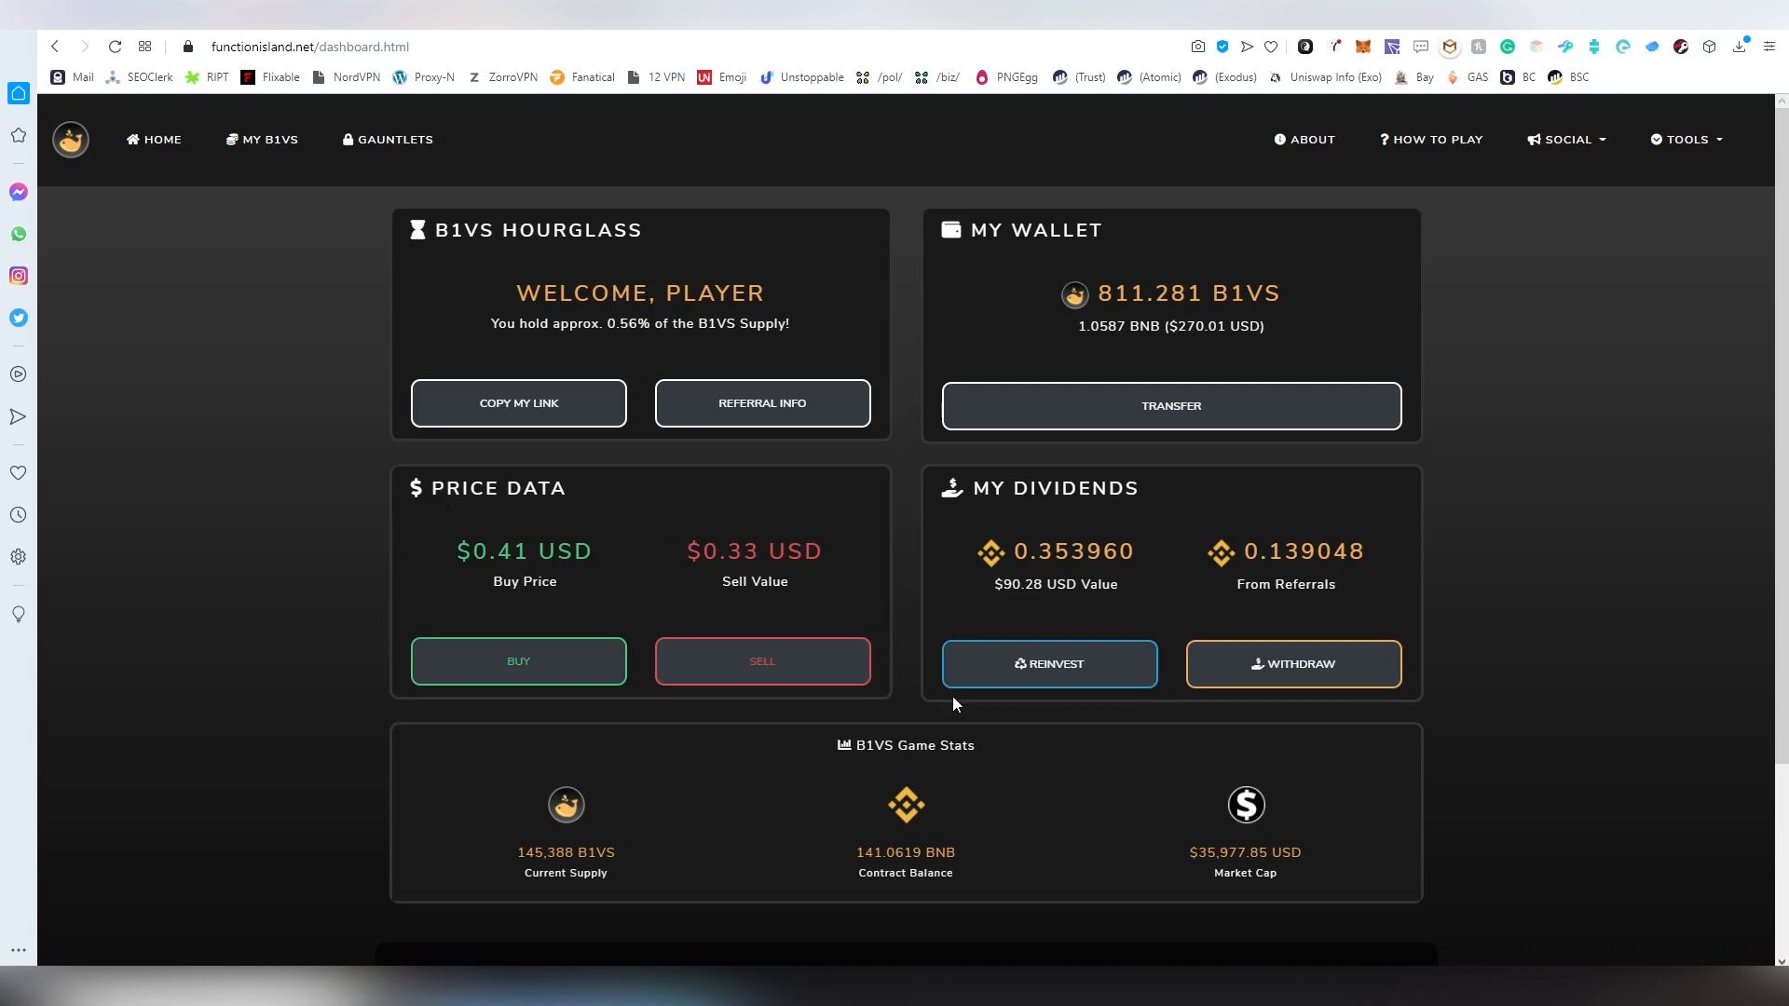
mouse_move(1001, 545)
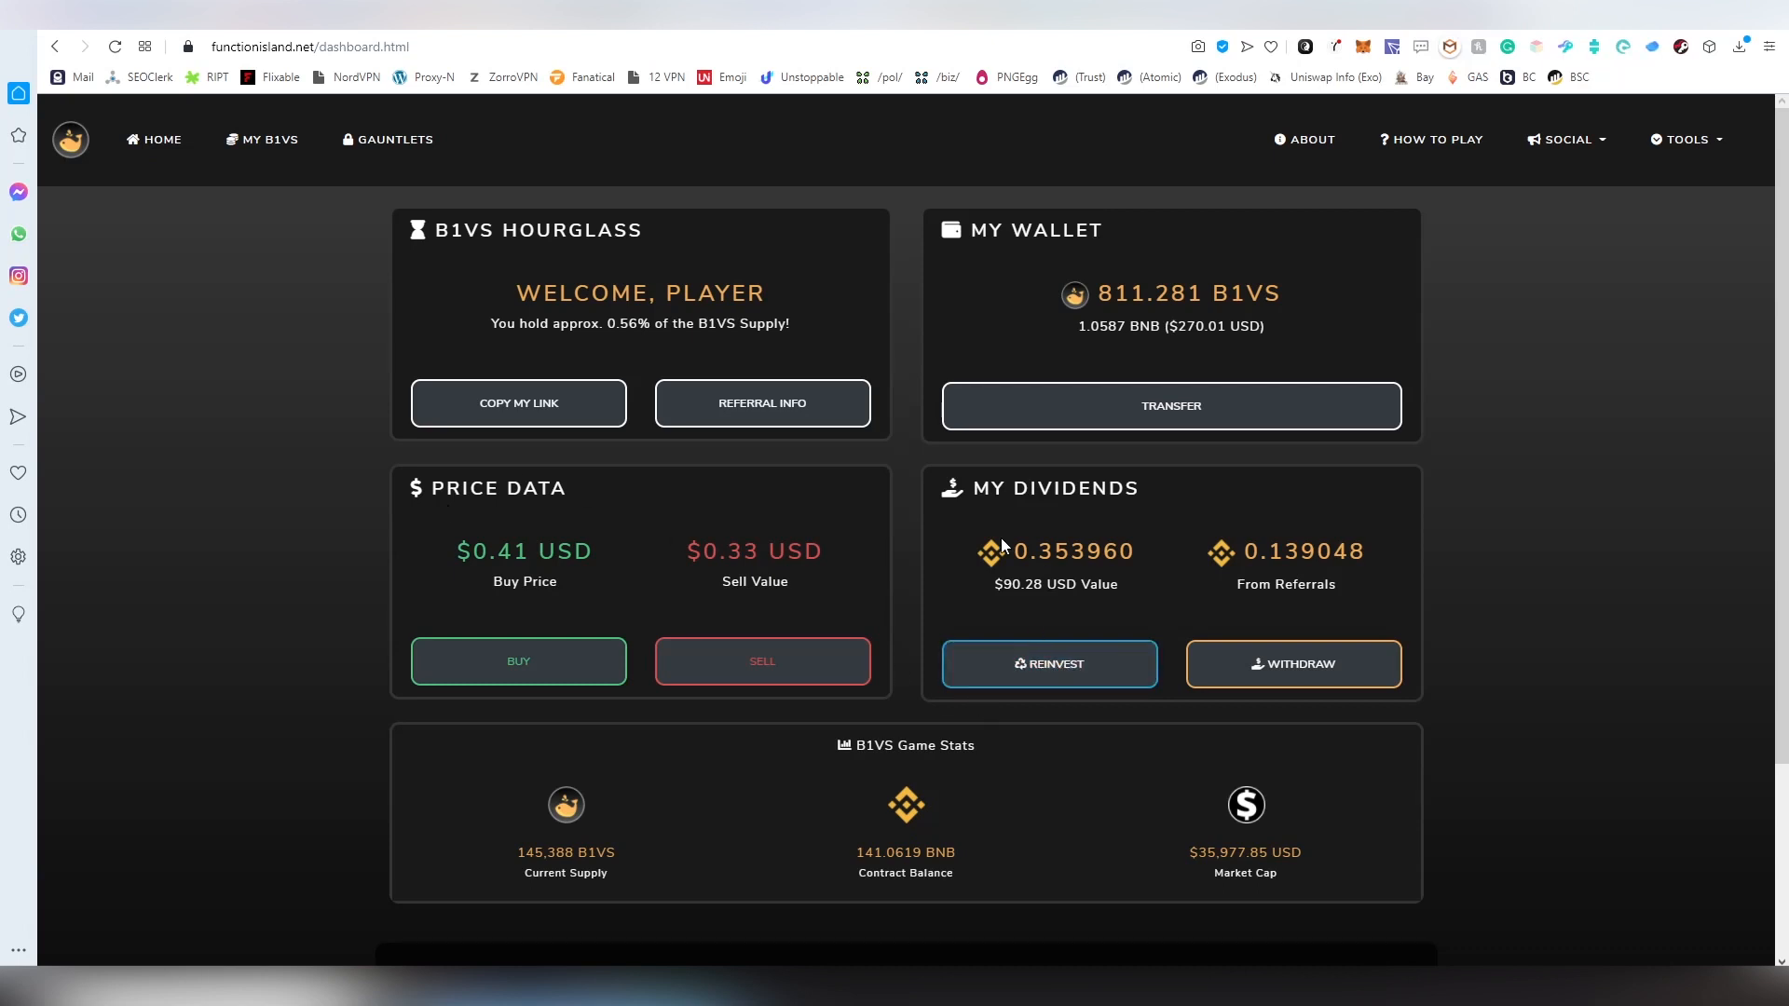
mouse_move(1292, 663)
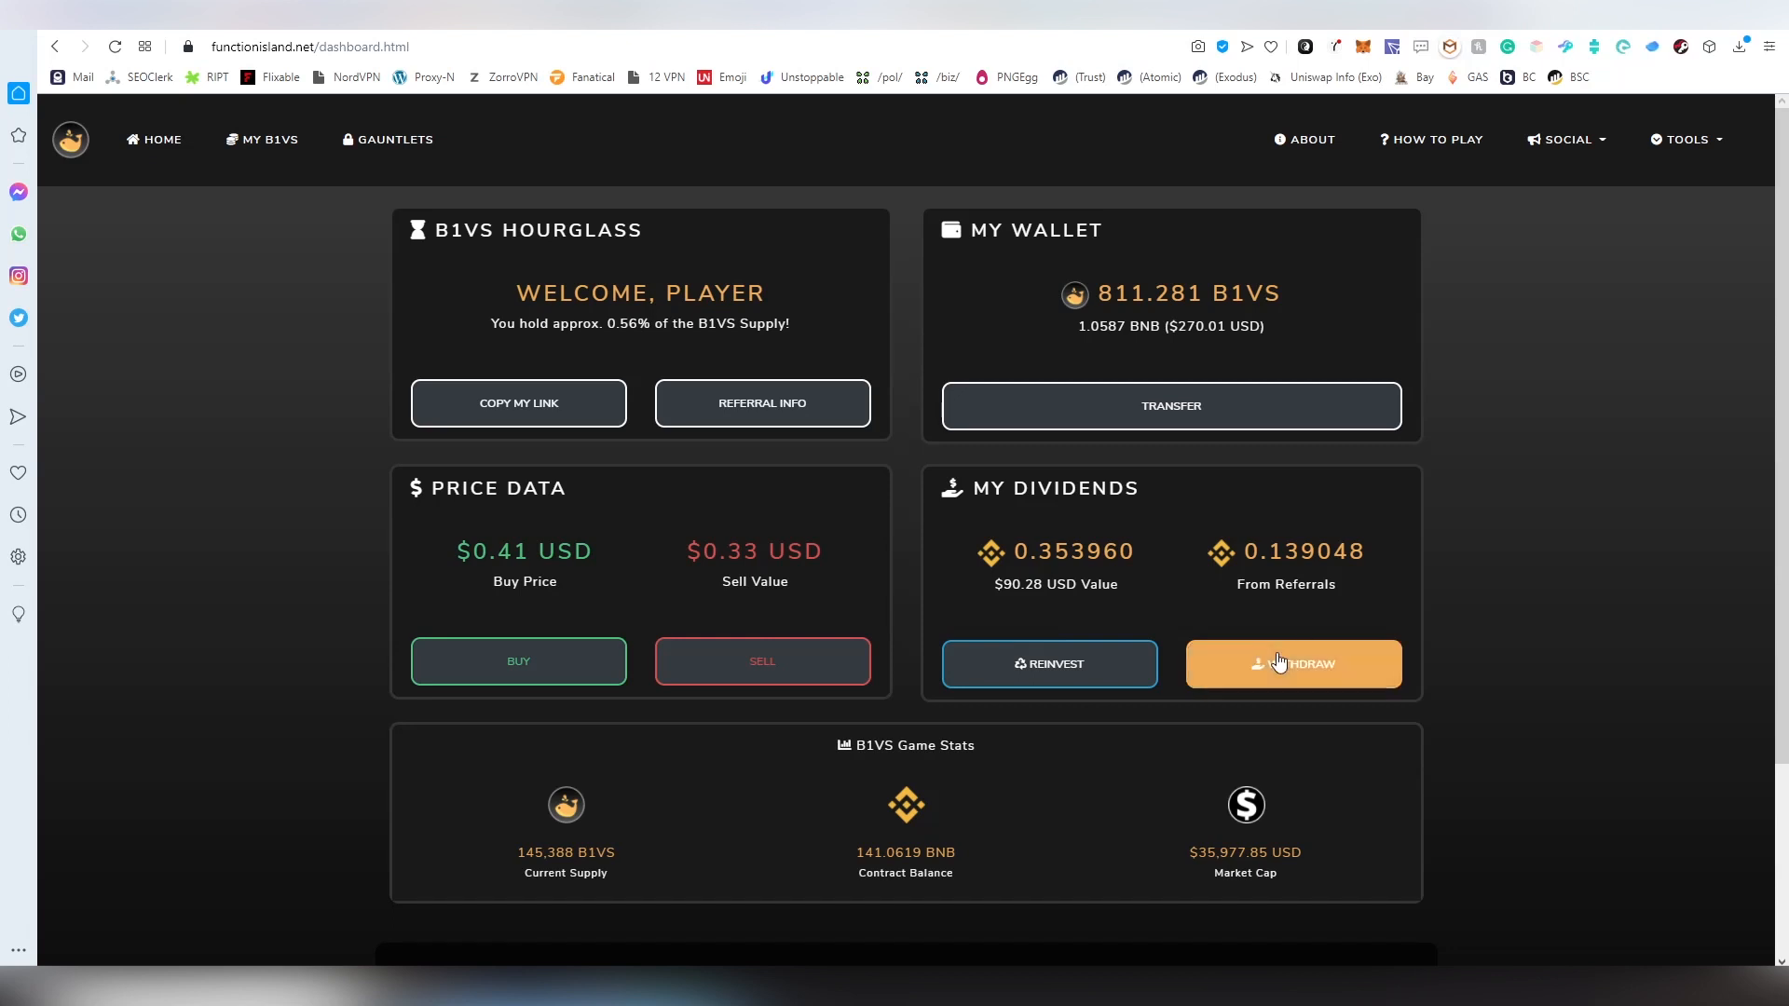
mouse_move(1058, 522)
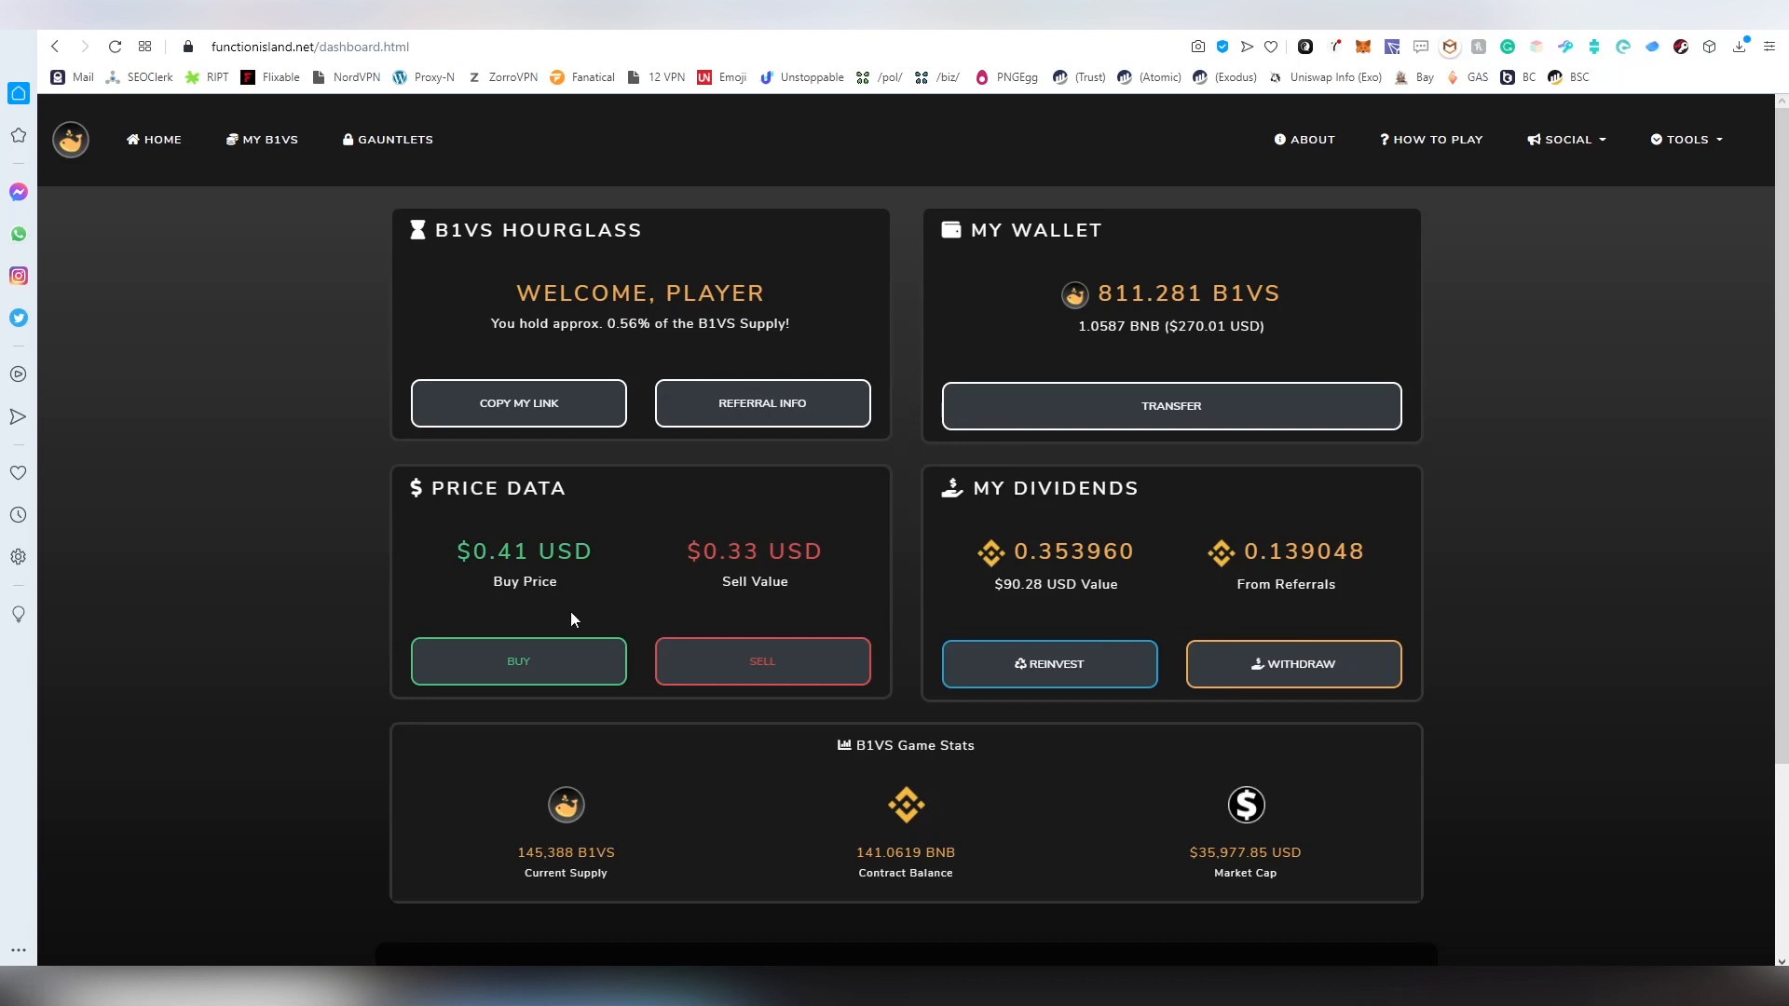
mouse_move(854, 556)
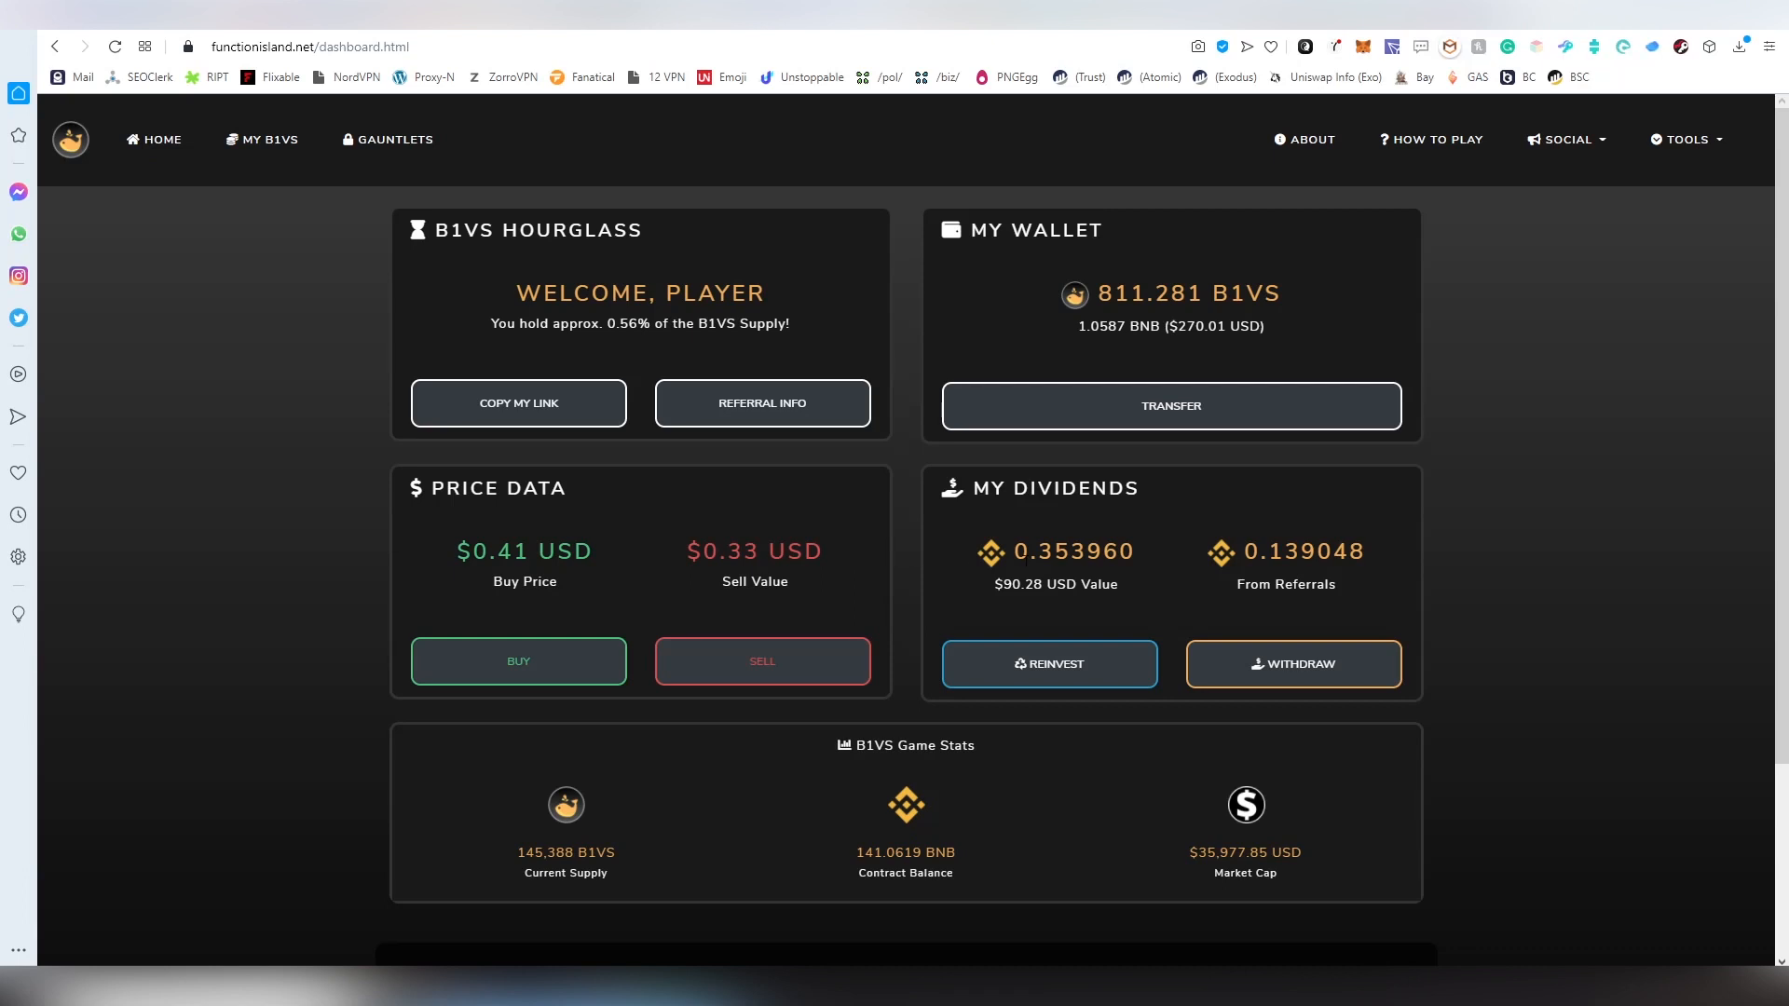
mouse_move(1160, 574)
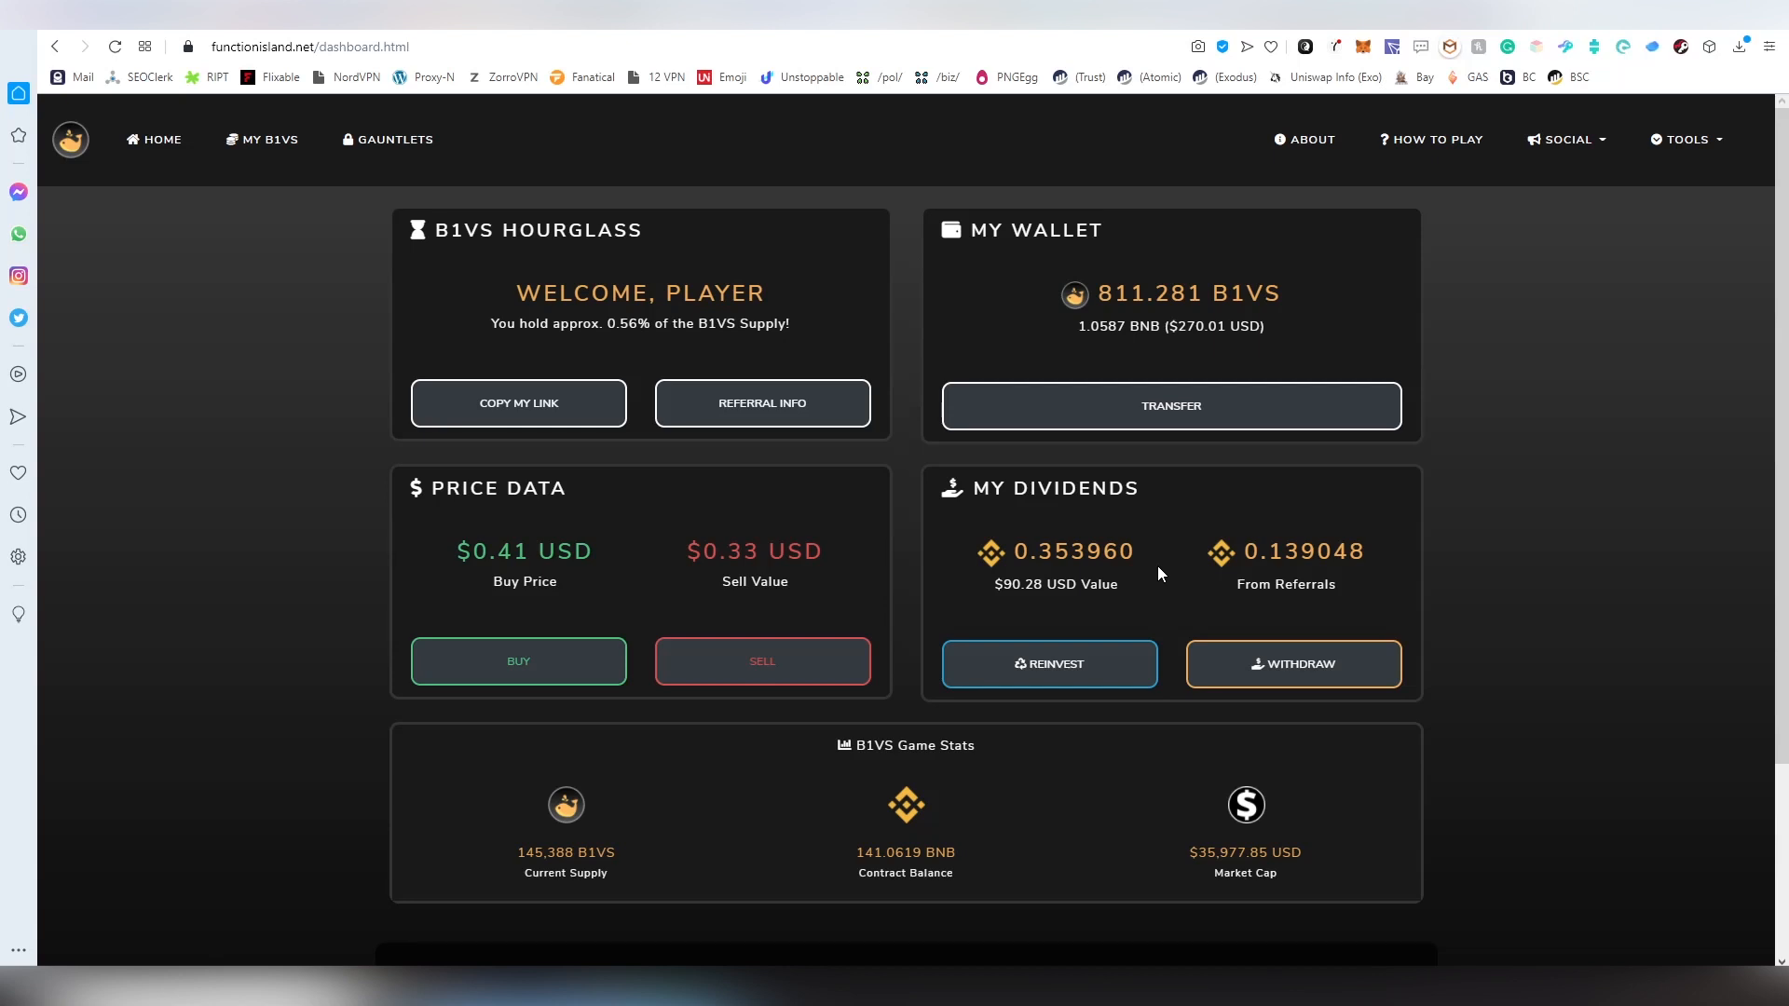
mouse_move(1085, 783)
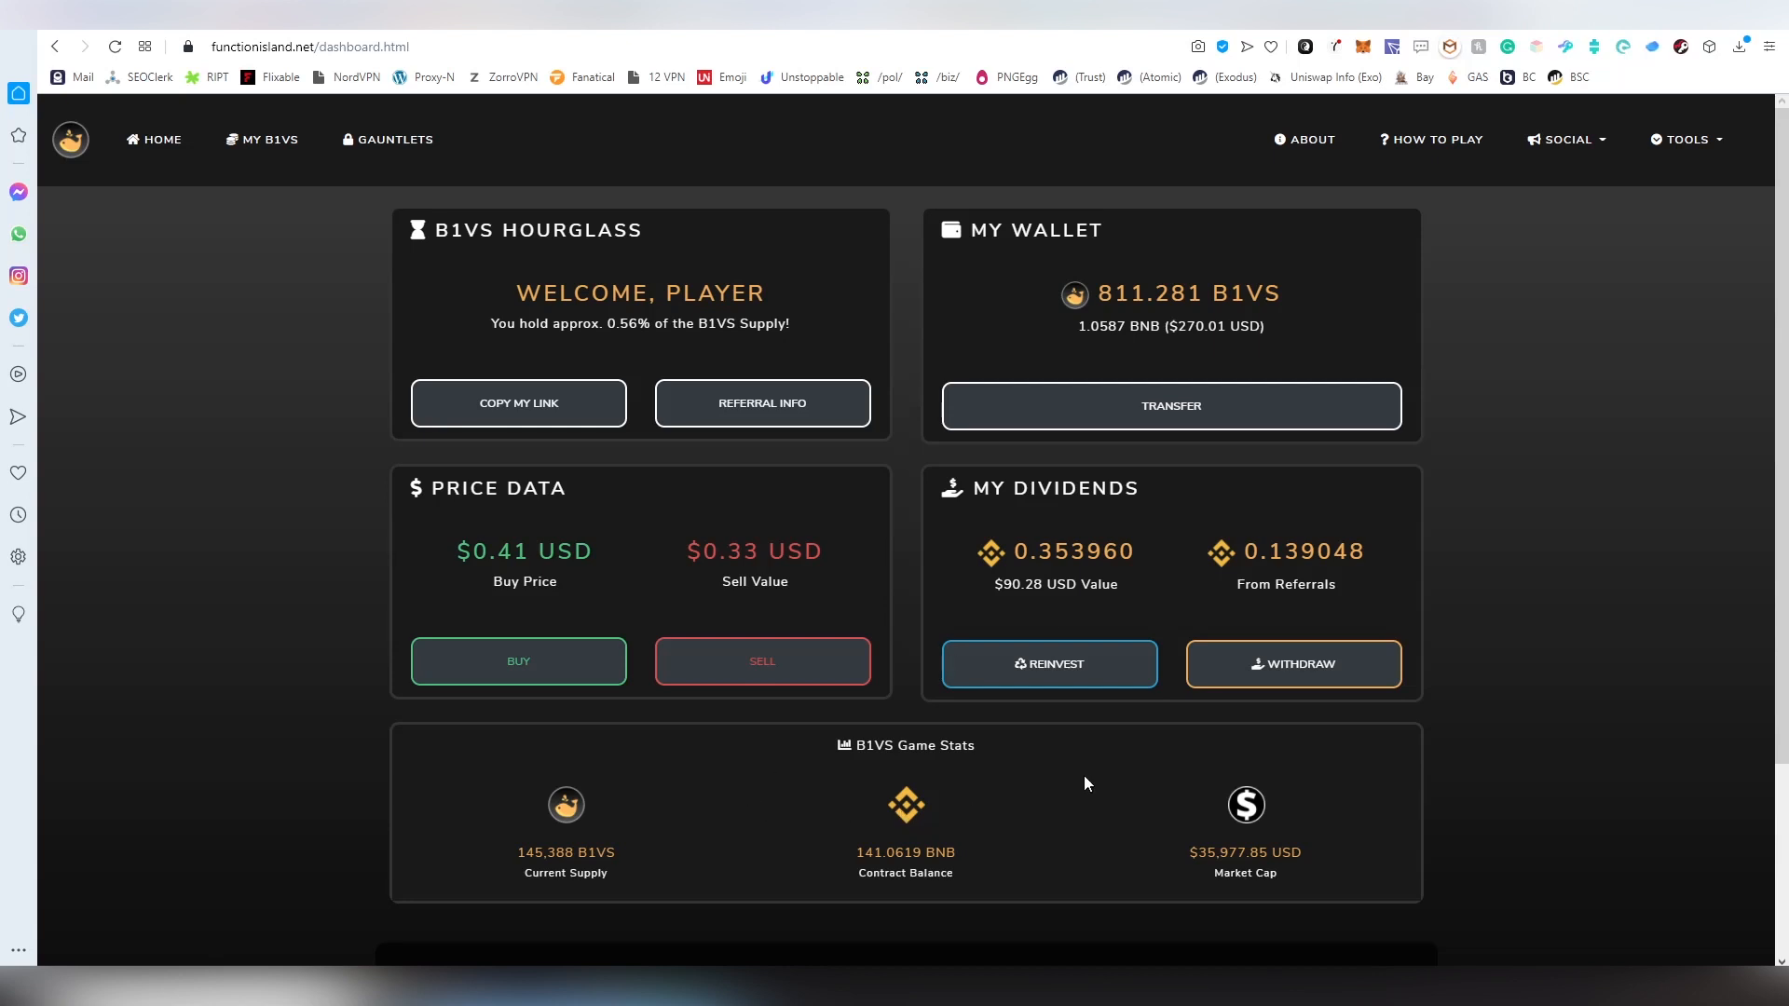
mouse_move(1007, 942)
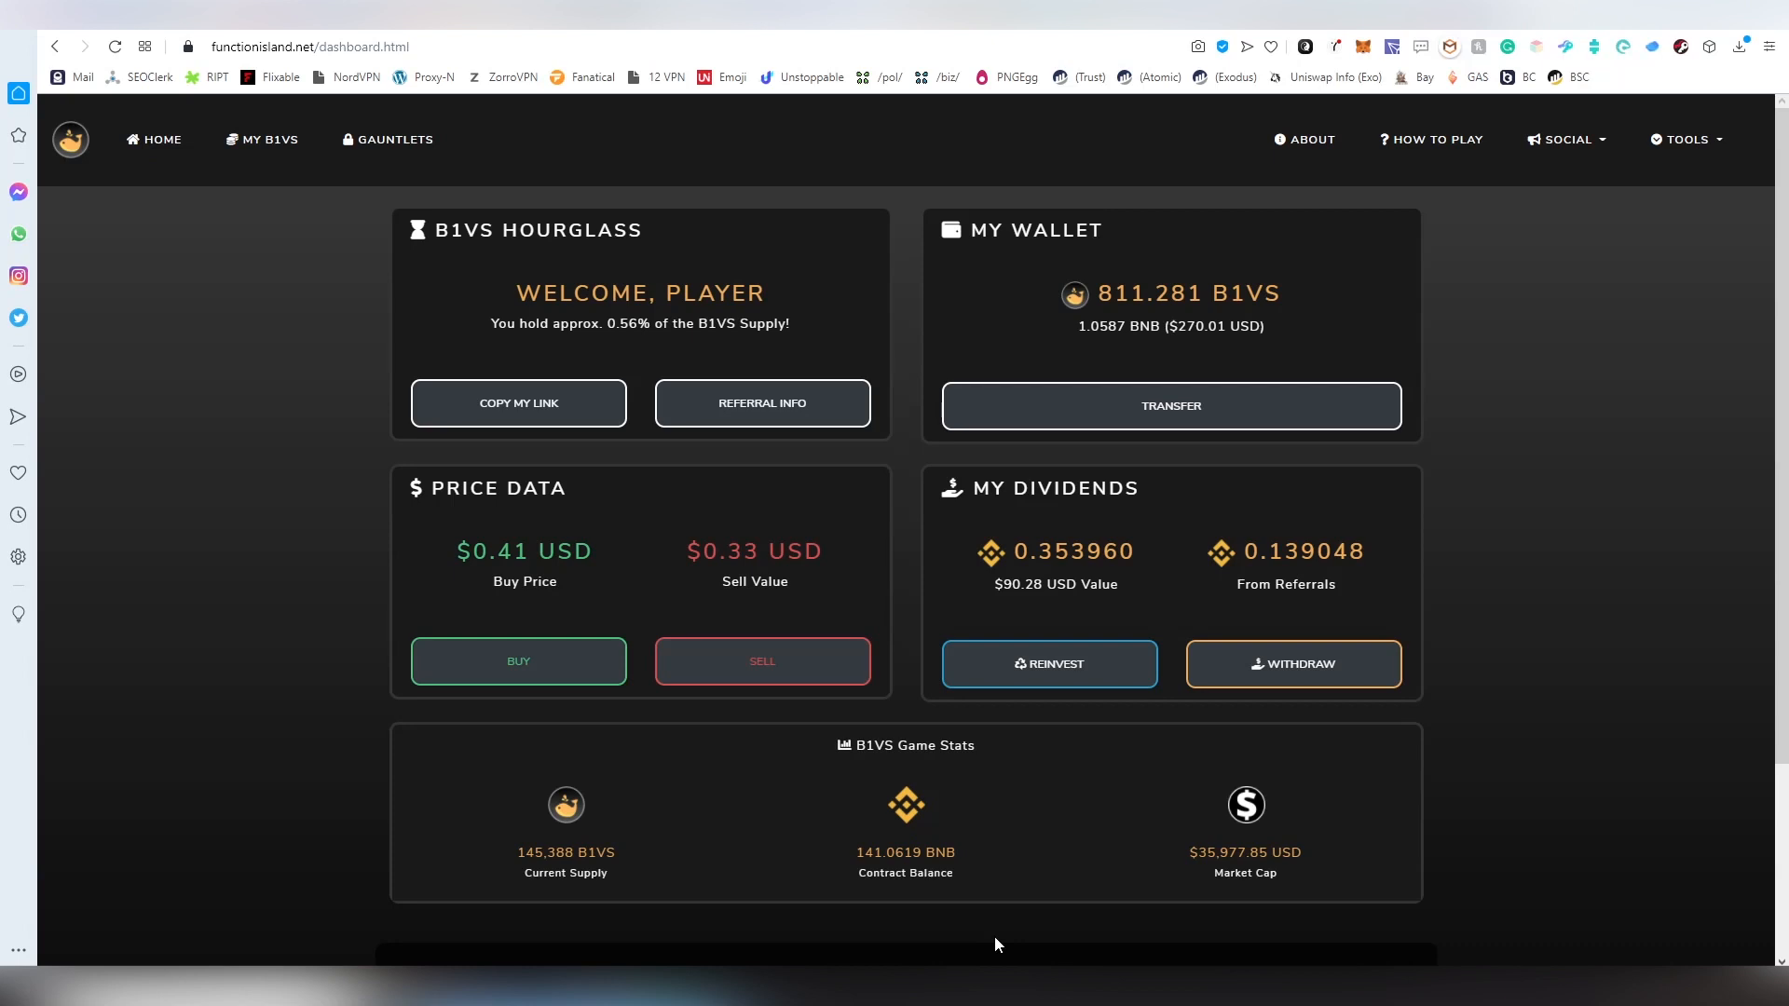
mouse_move(898, 834)
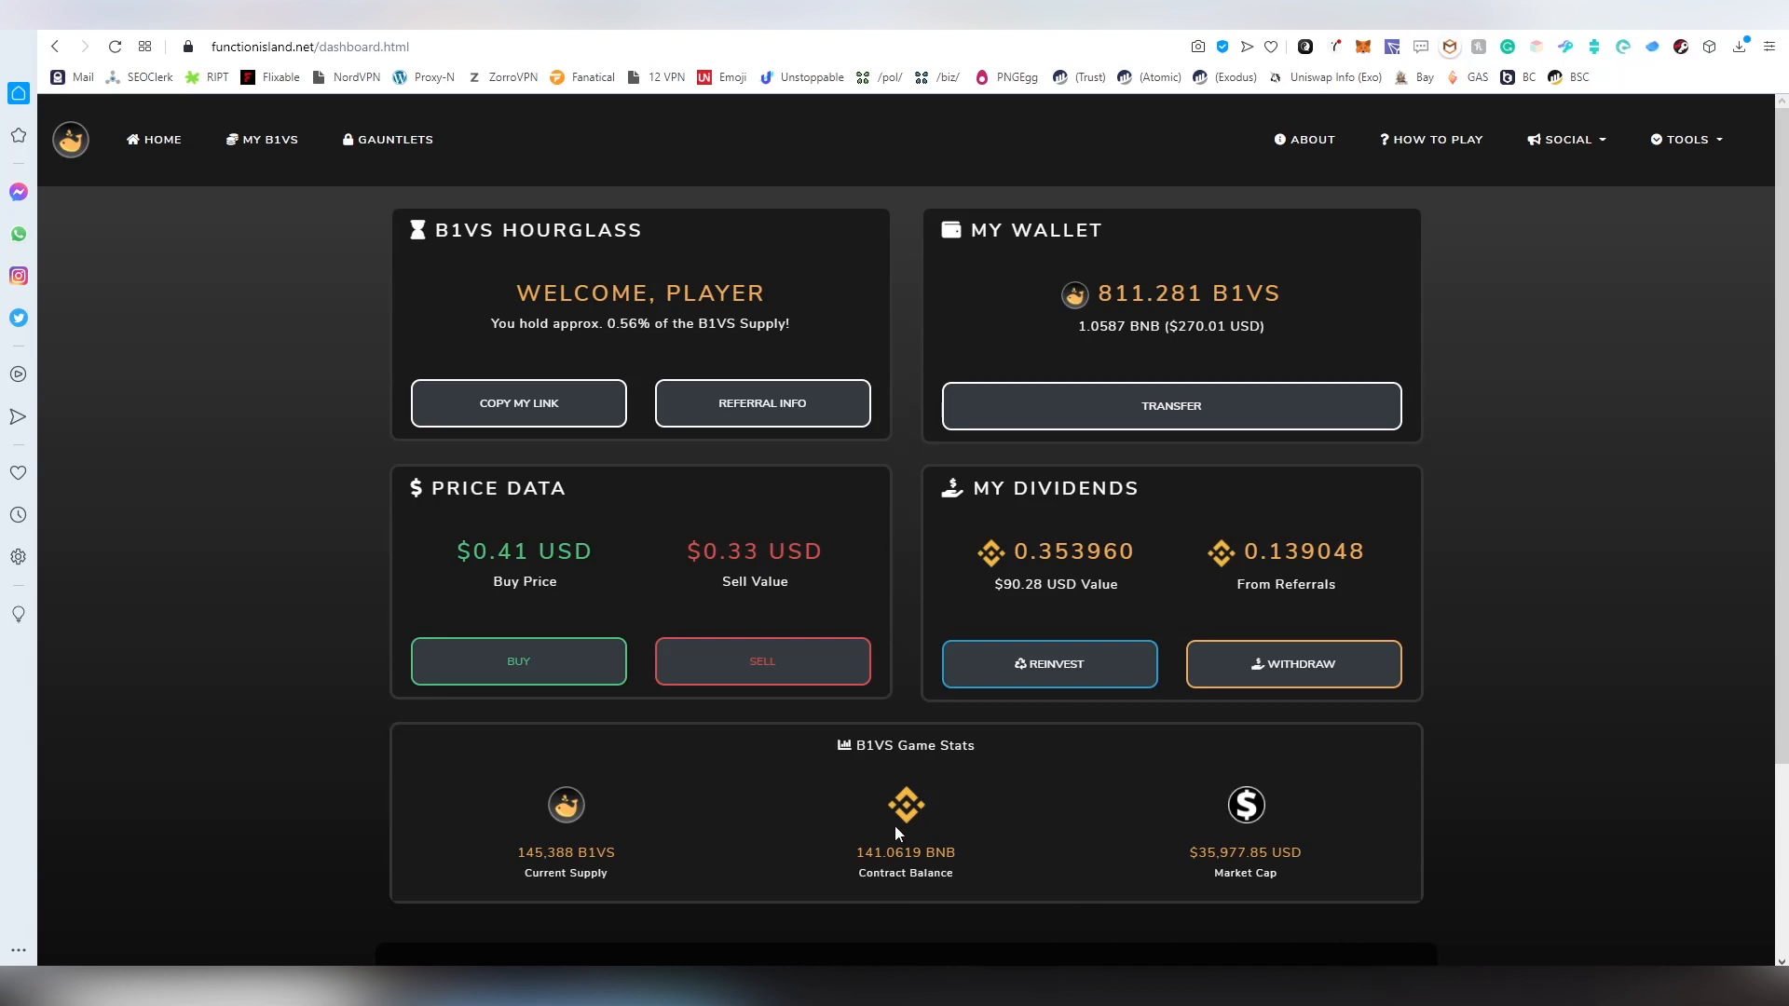
mouse_move(876, 905)
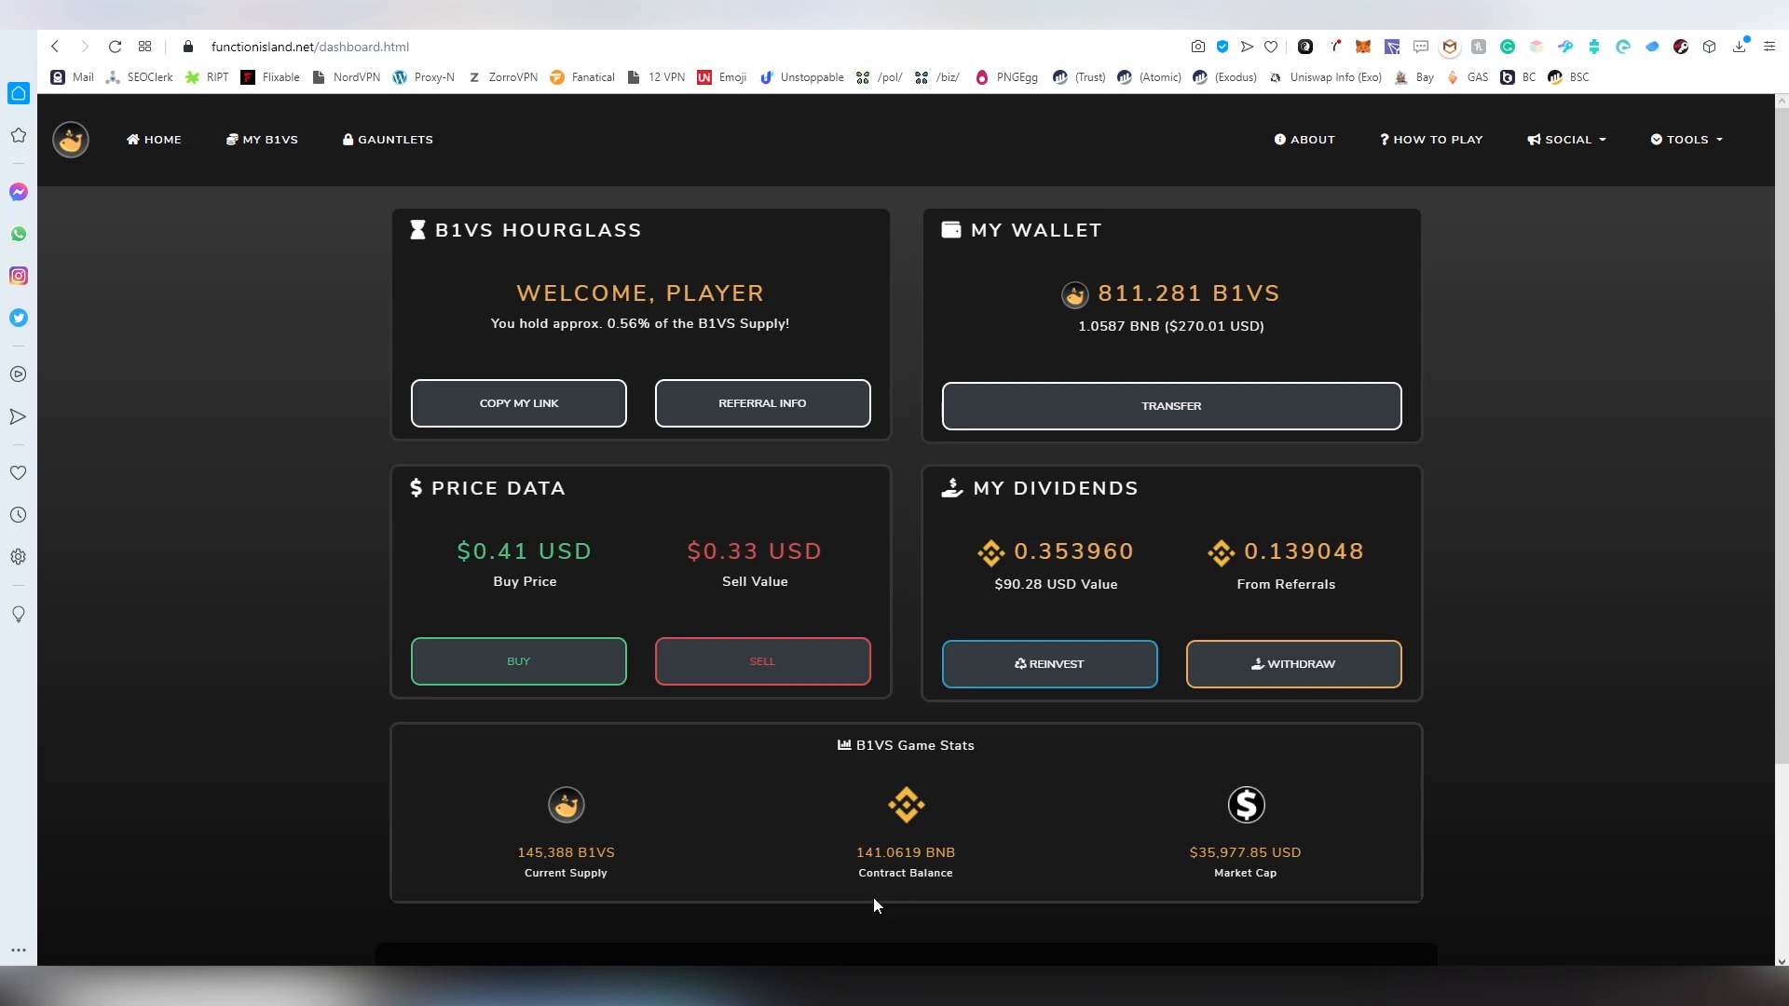
mouse_move(463, 600)
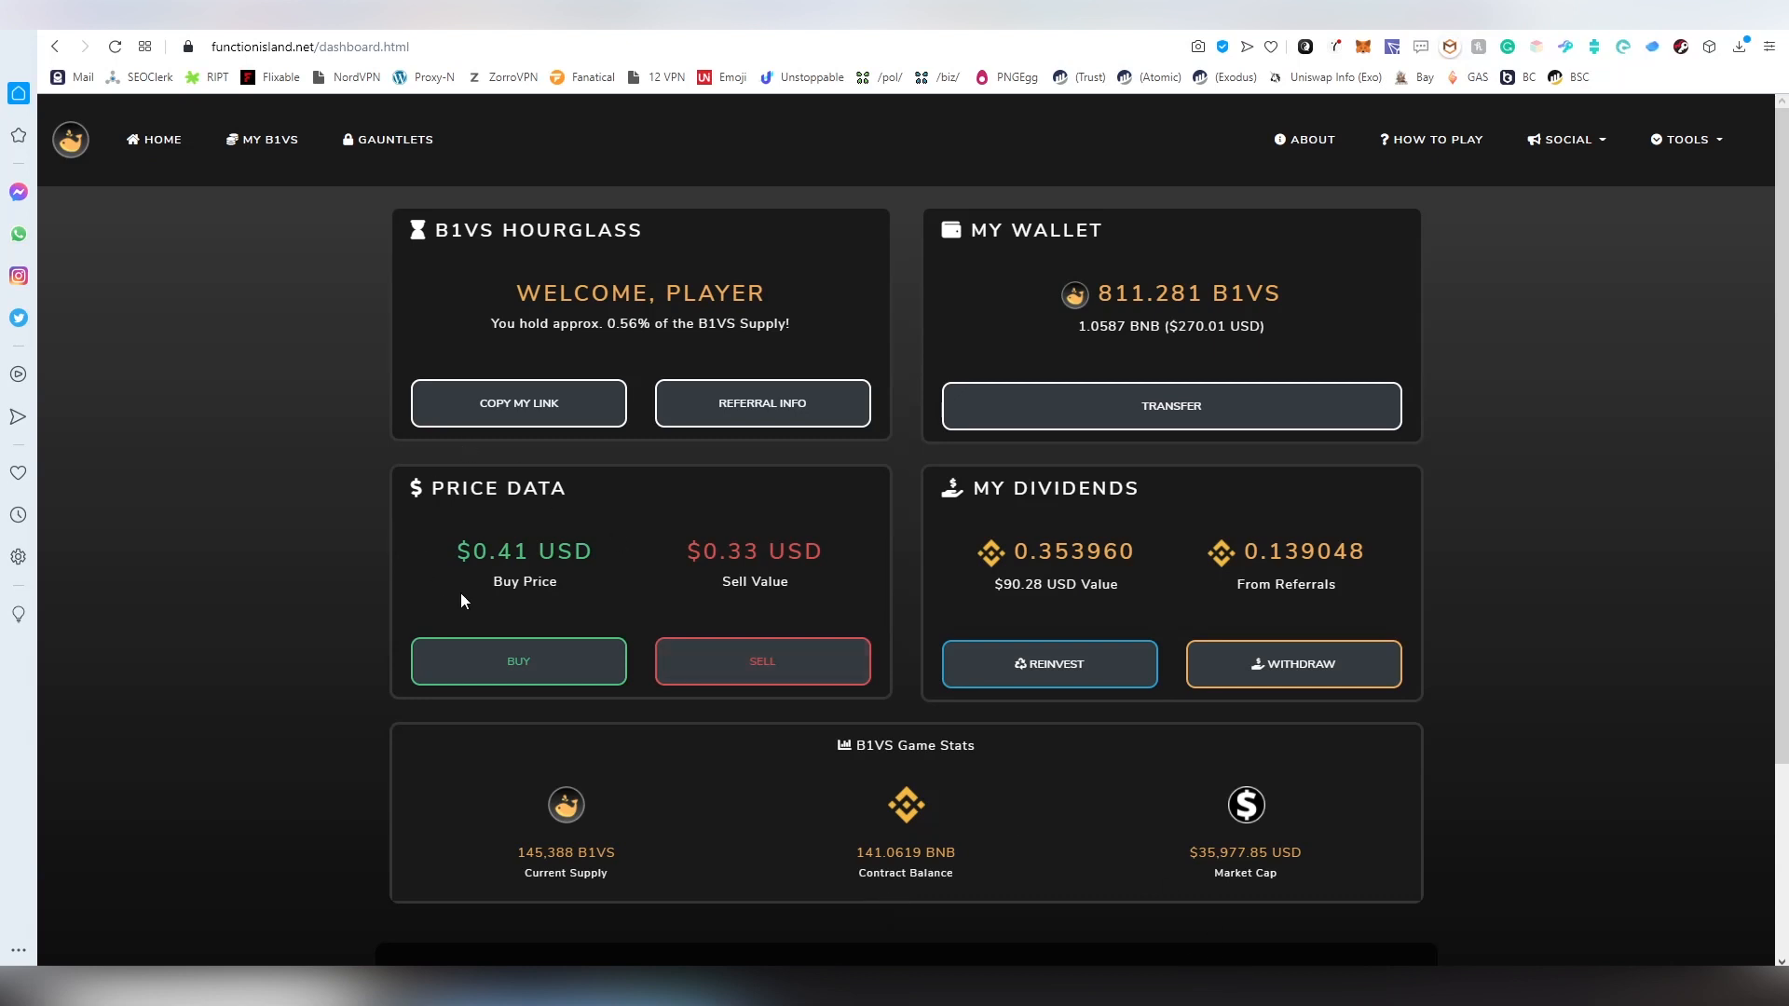
mouse_move(712, 589)
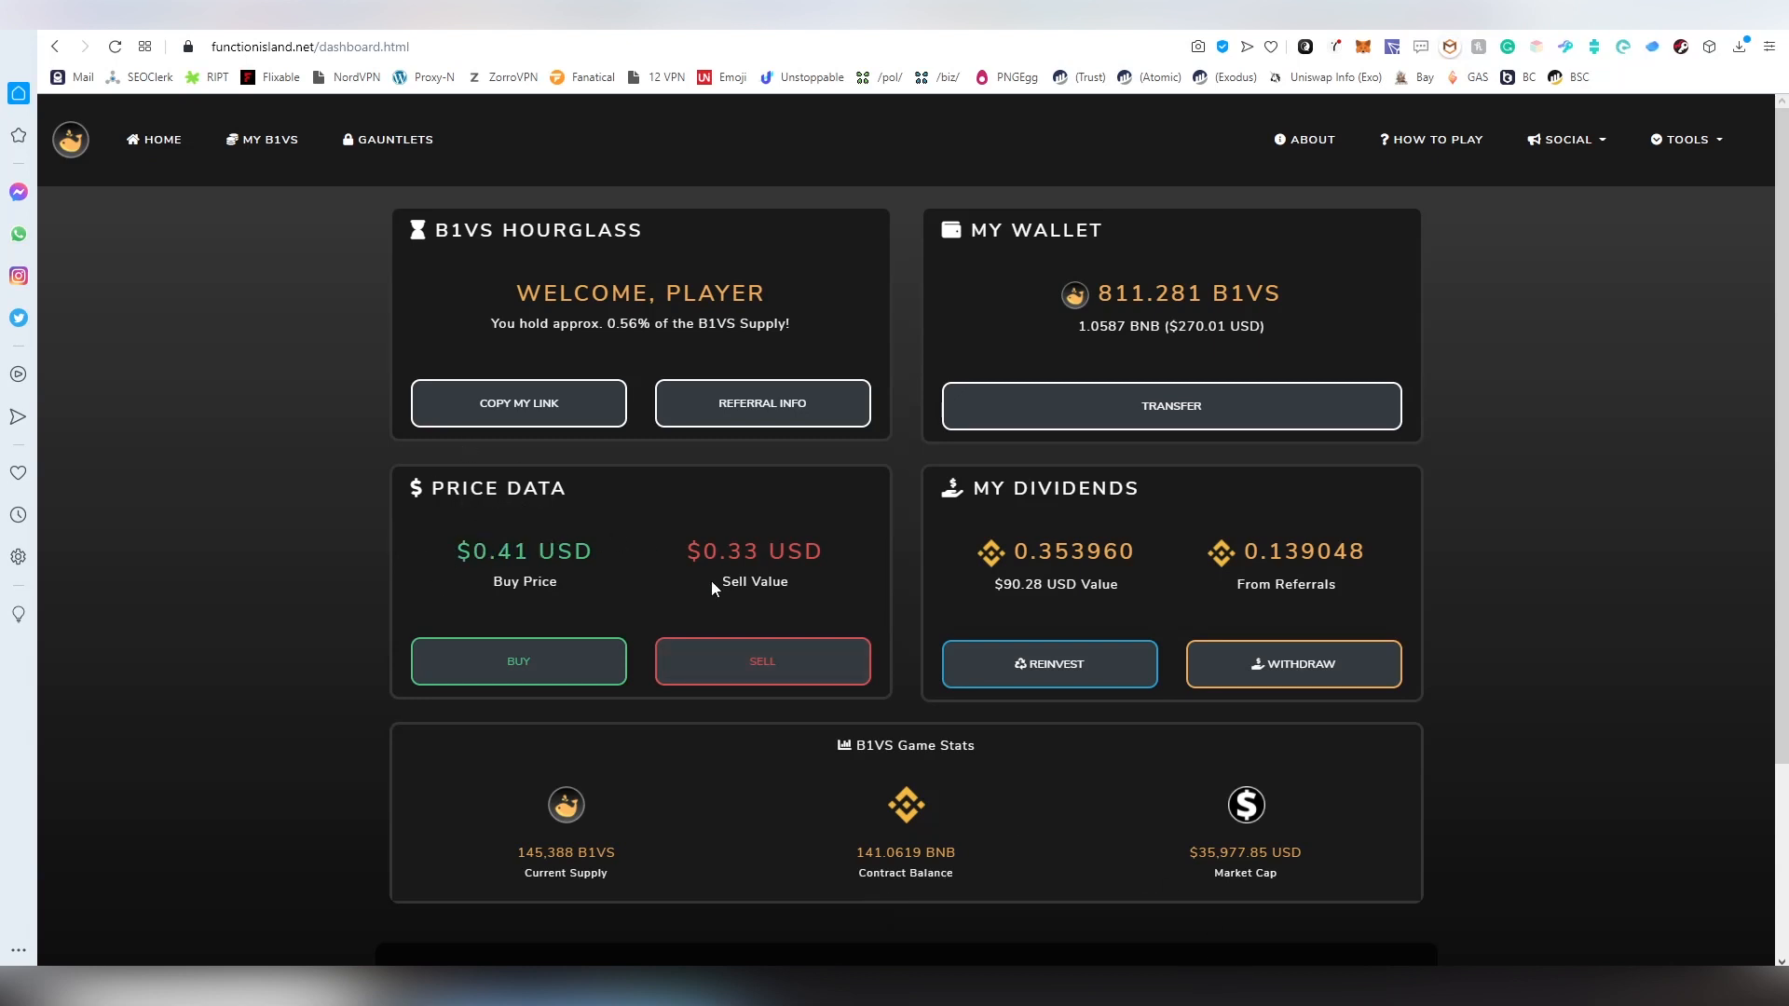
mouse_move(945, 518)
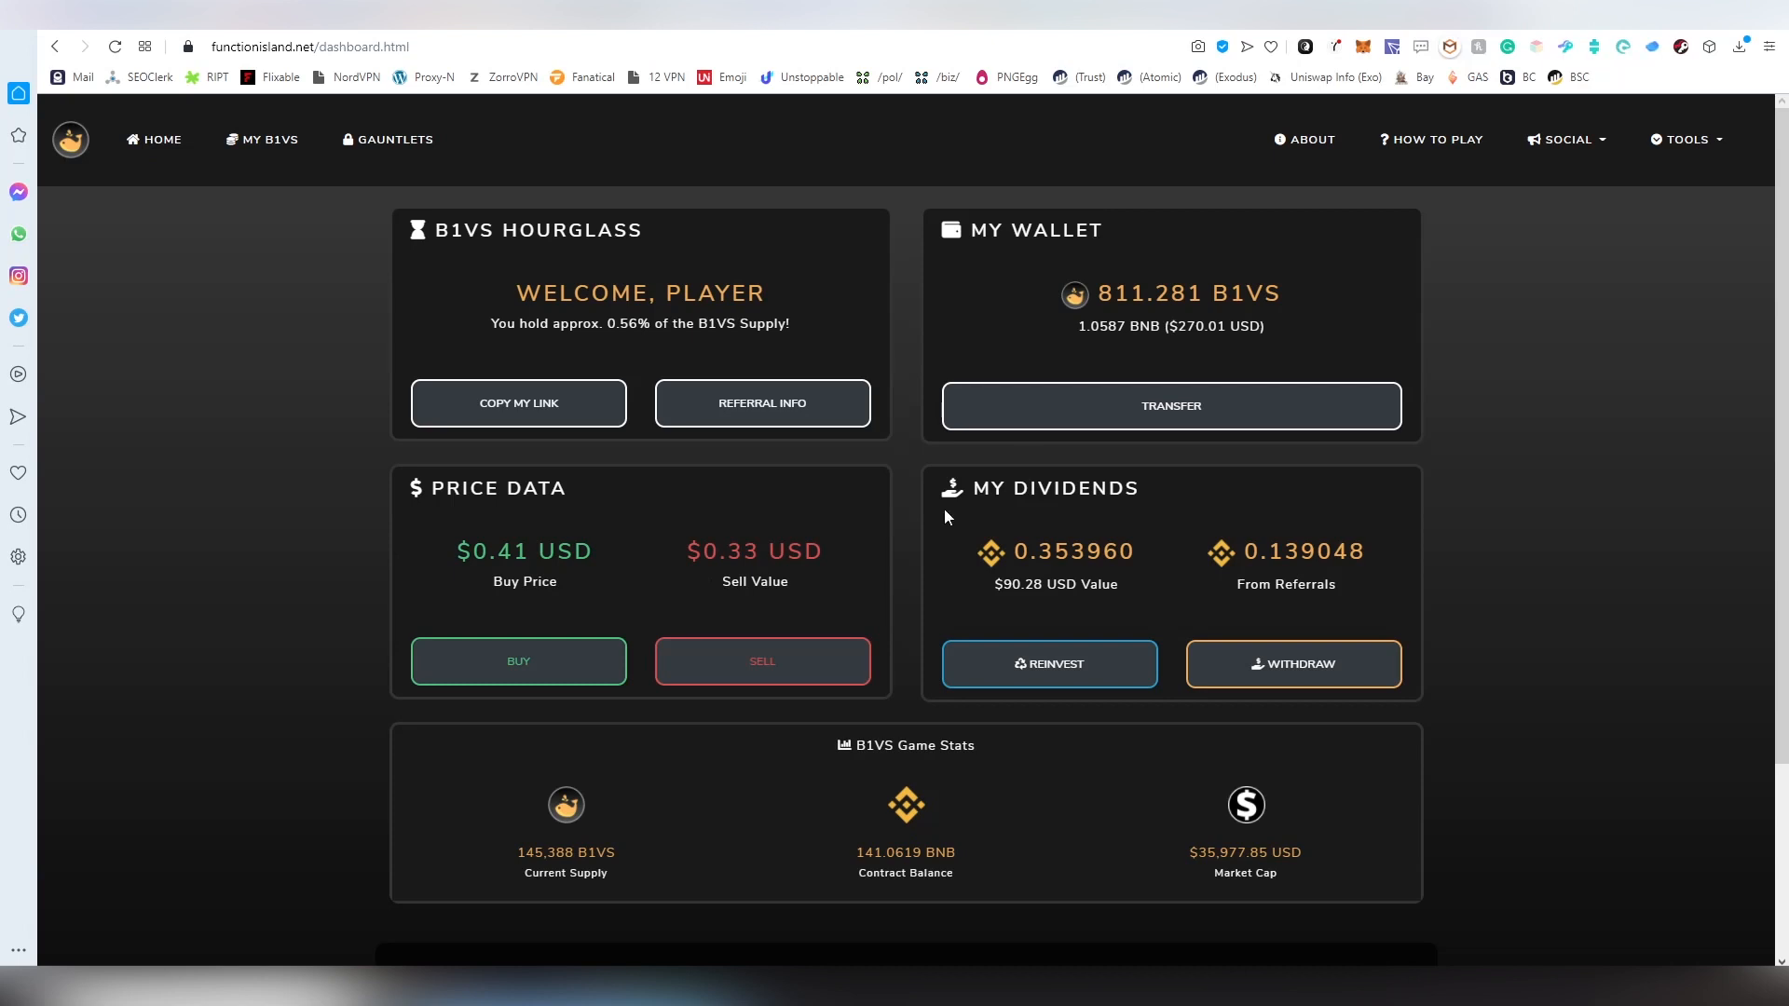
double_click(1033, 551)
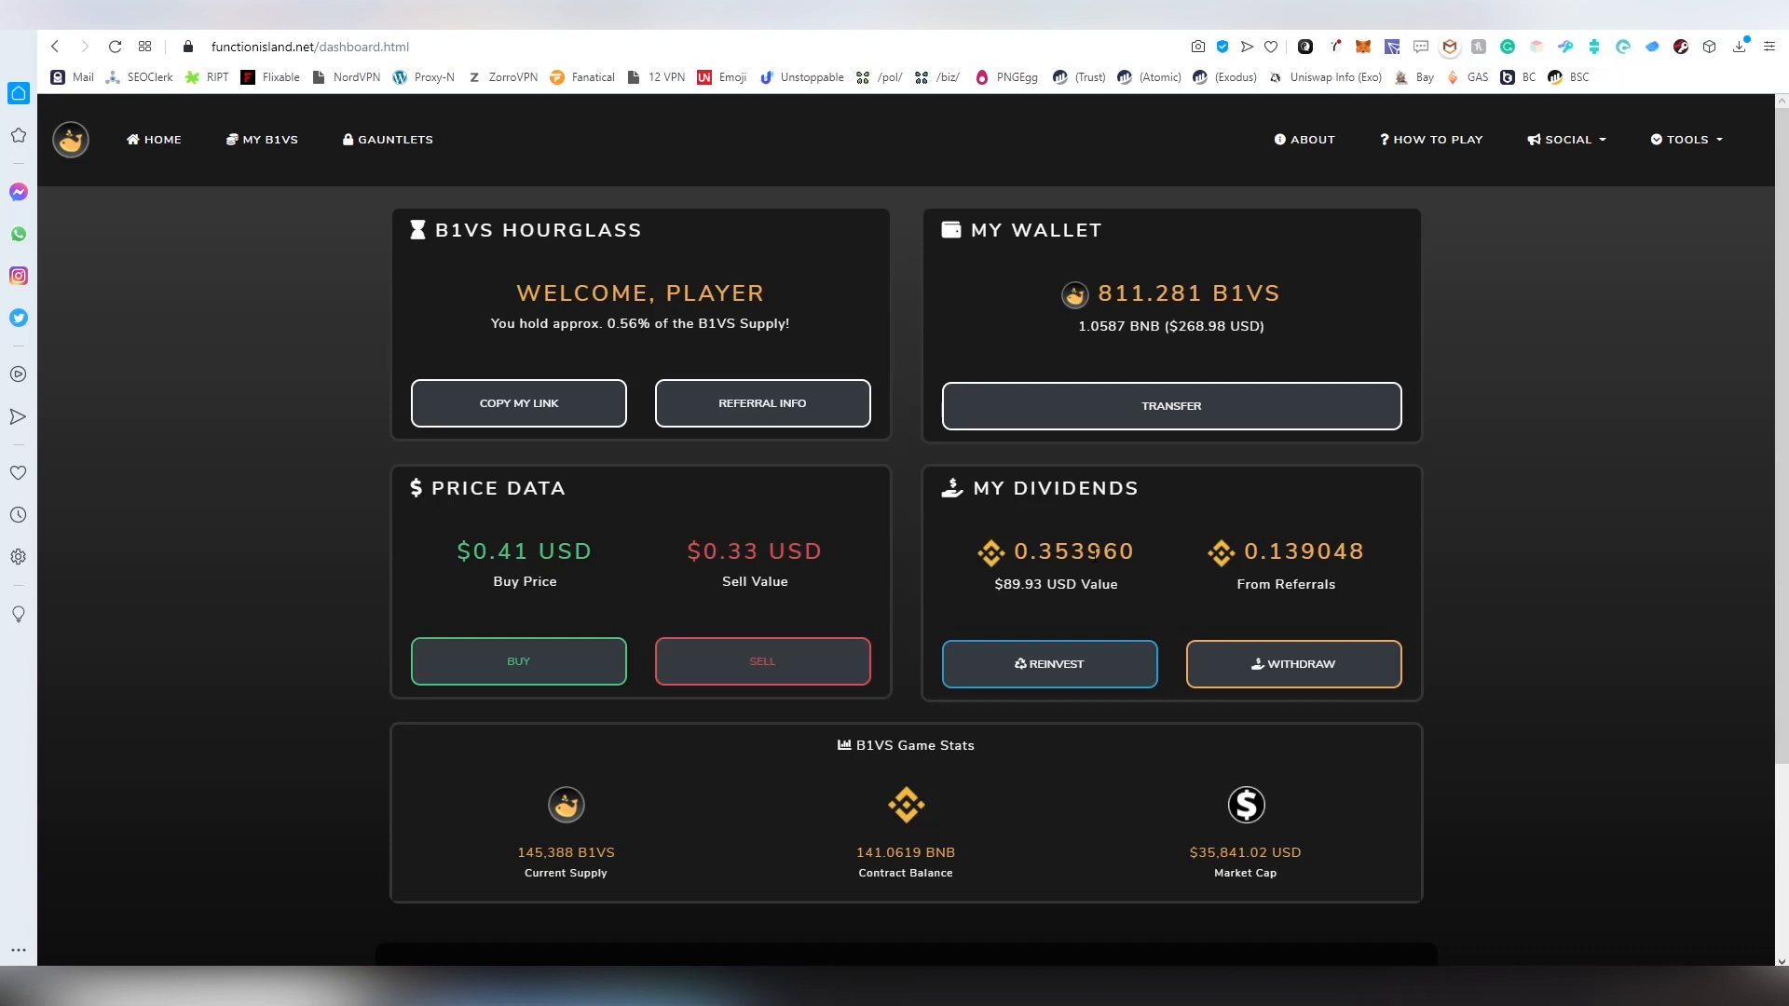
scroll("down", 3)
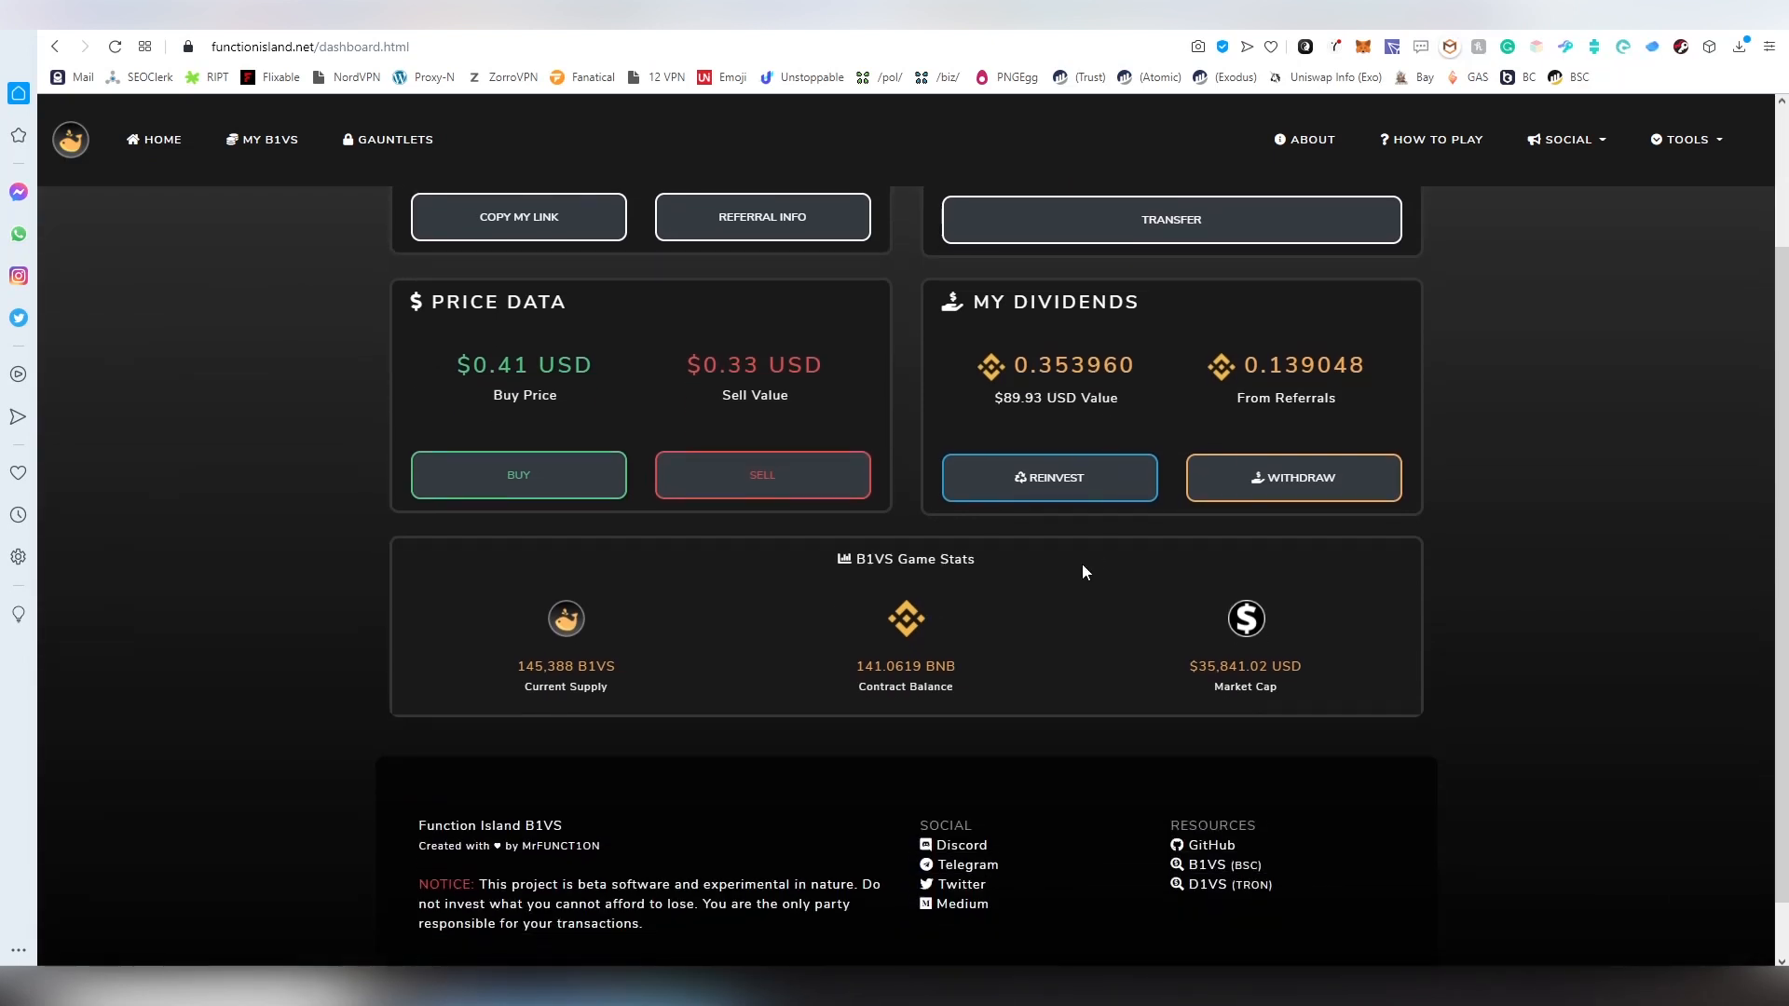
mouse_move(914, 766)
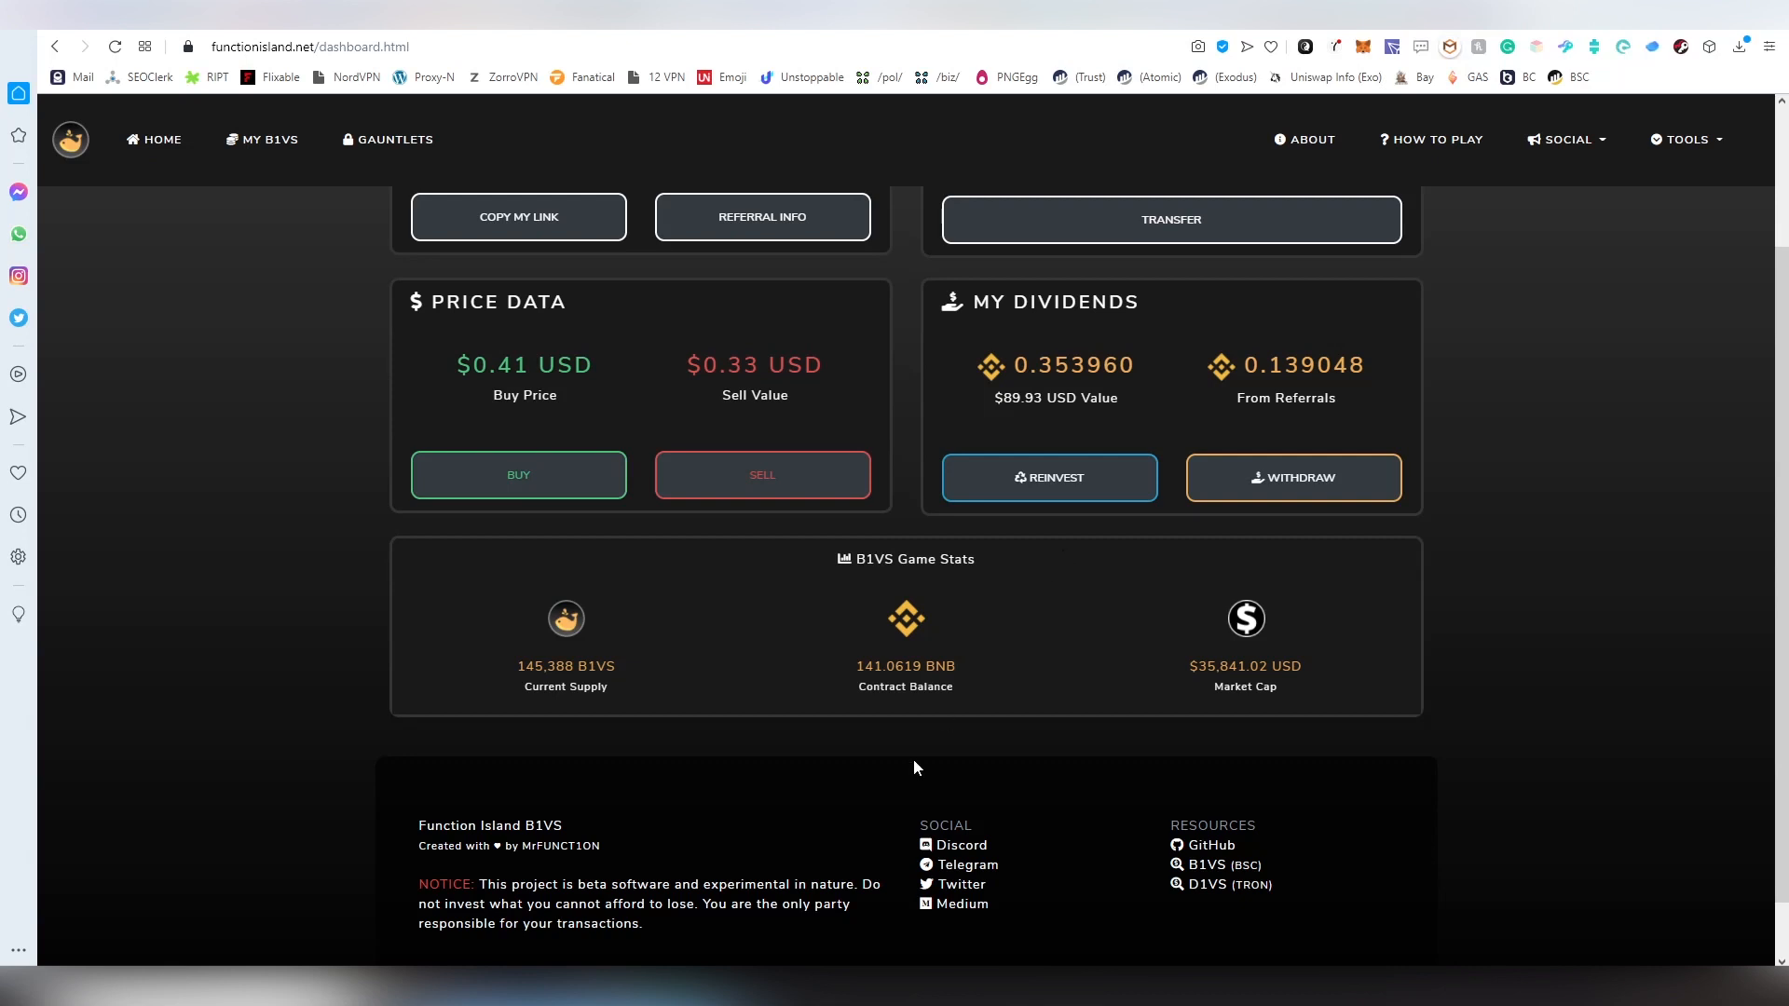
scroll("up", 3)
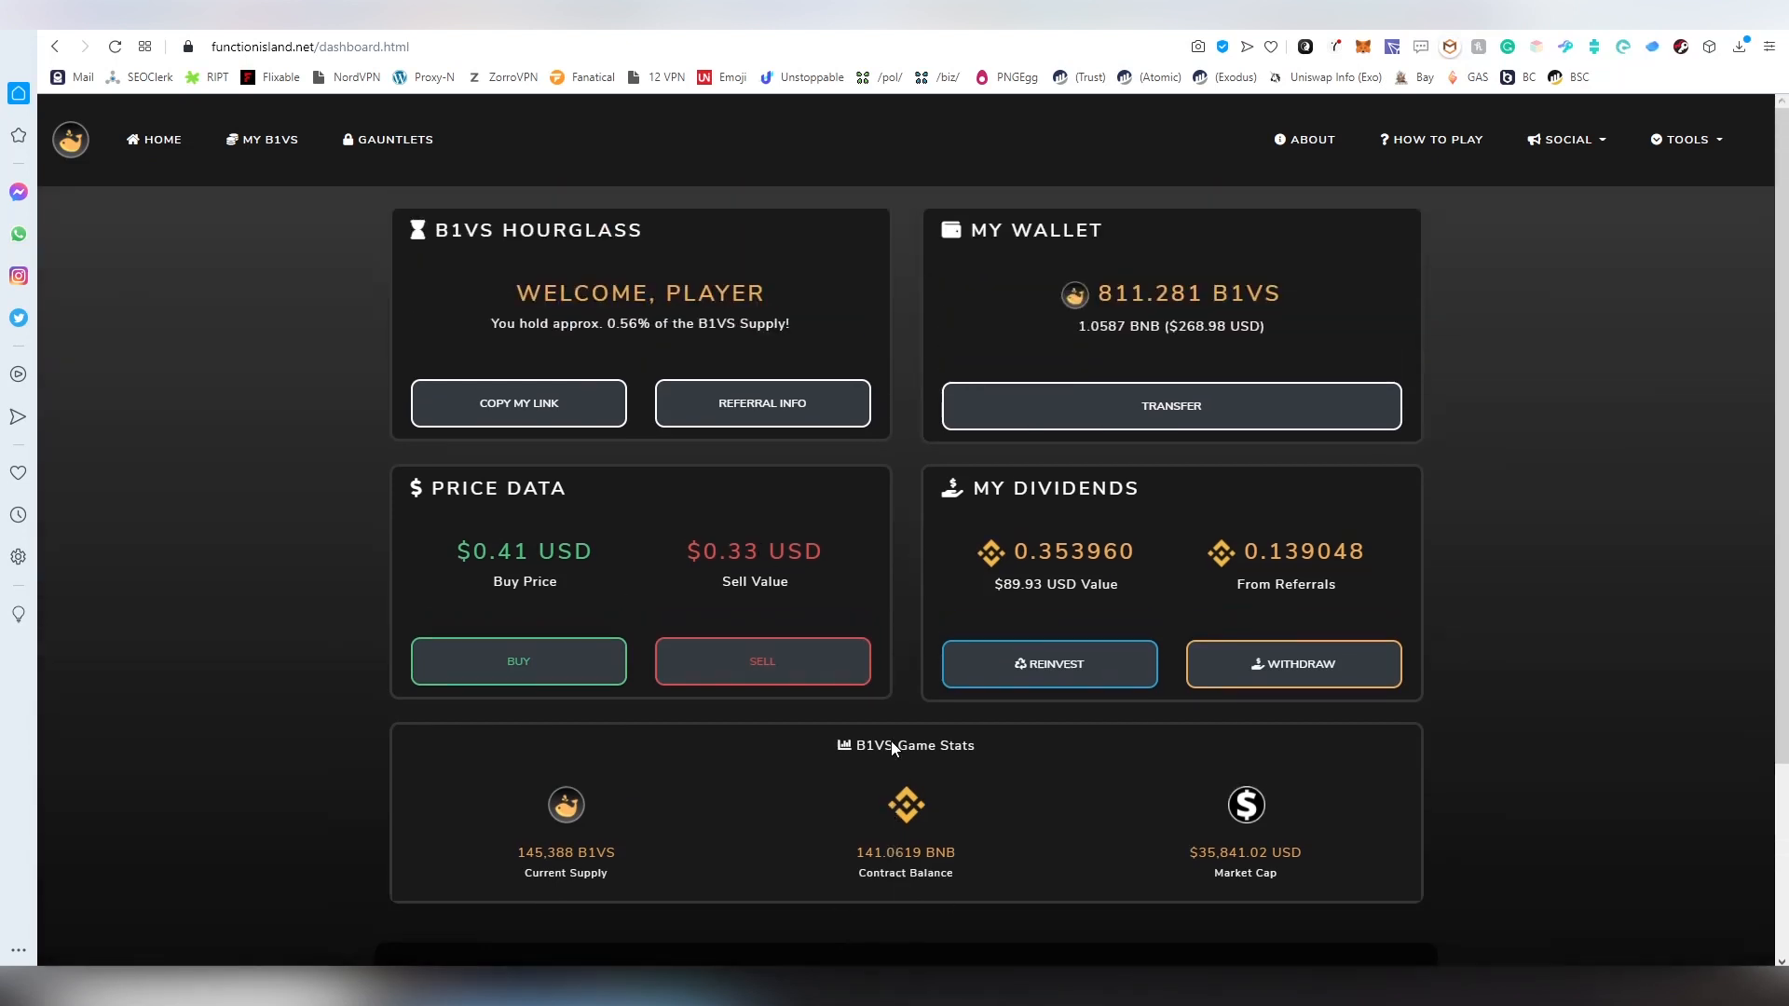
mouse_move(898, 746)
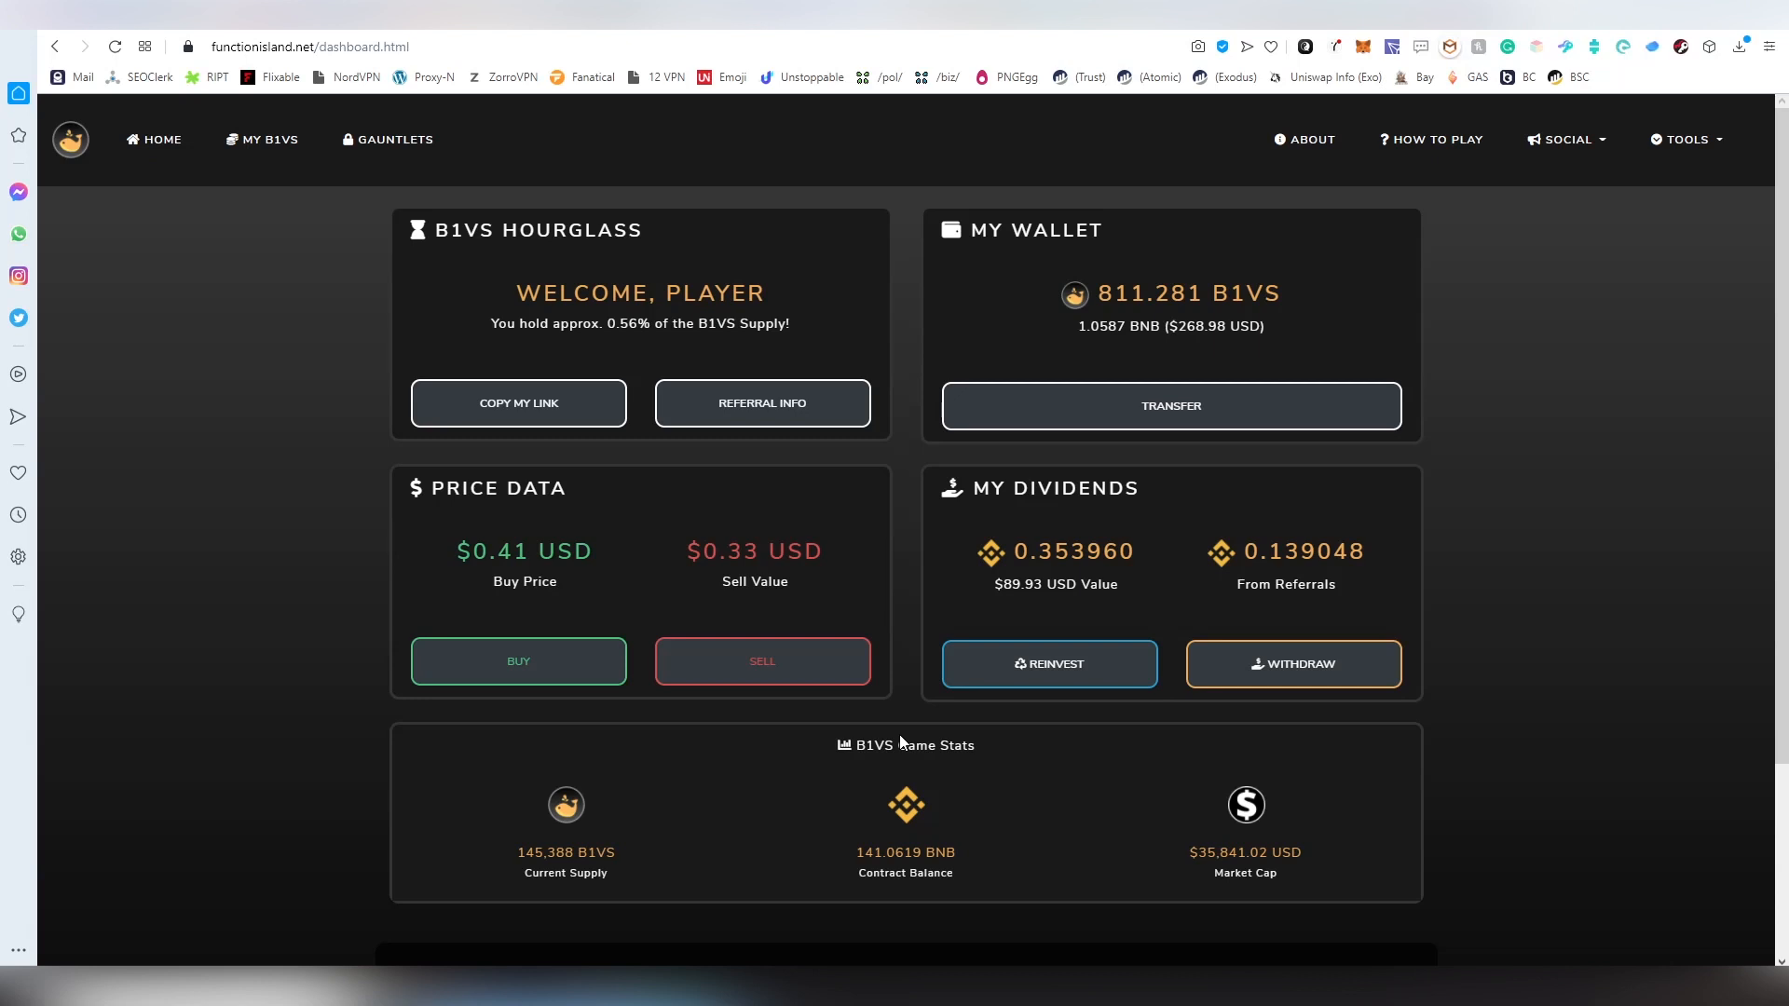
mouse_move(899, 736)
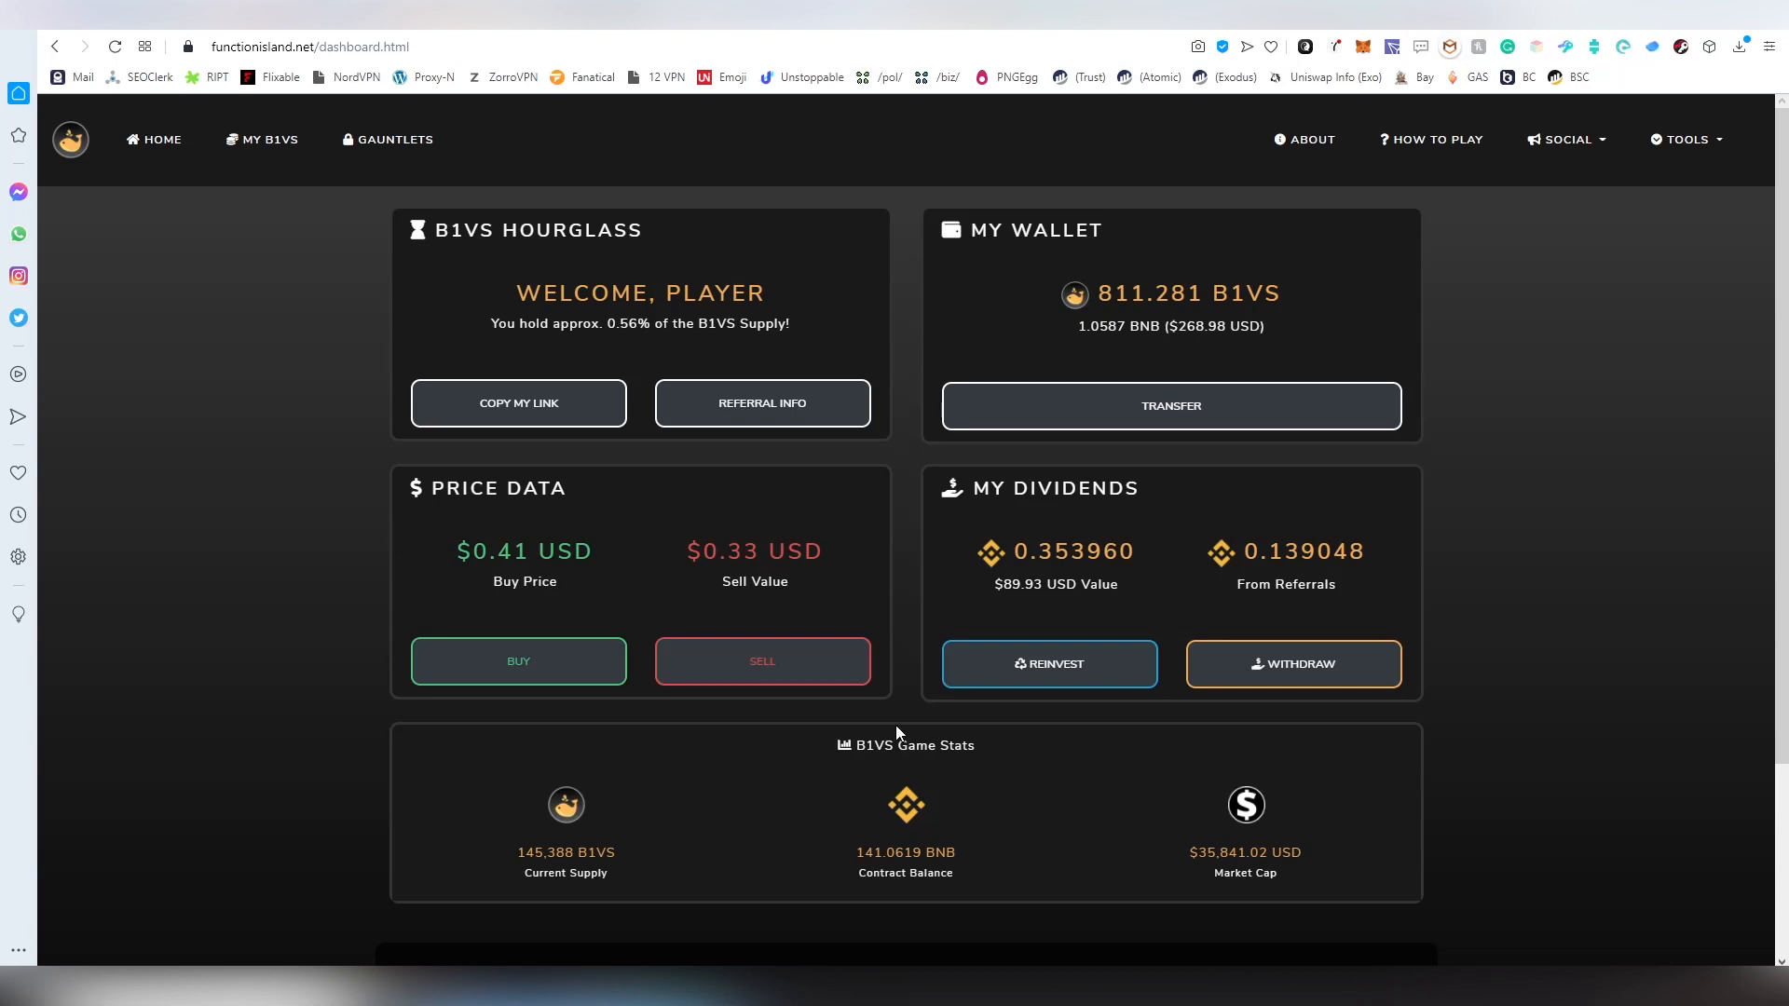
mouse_move(396, 139)
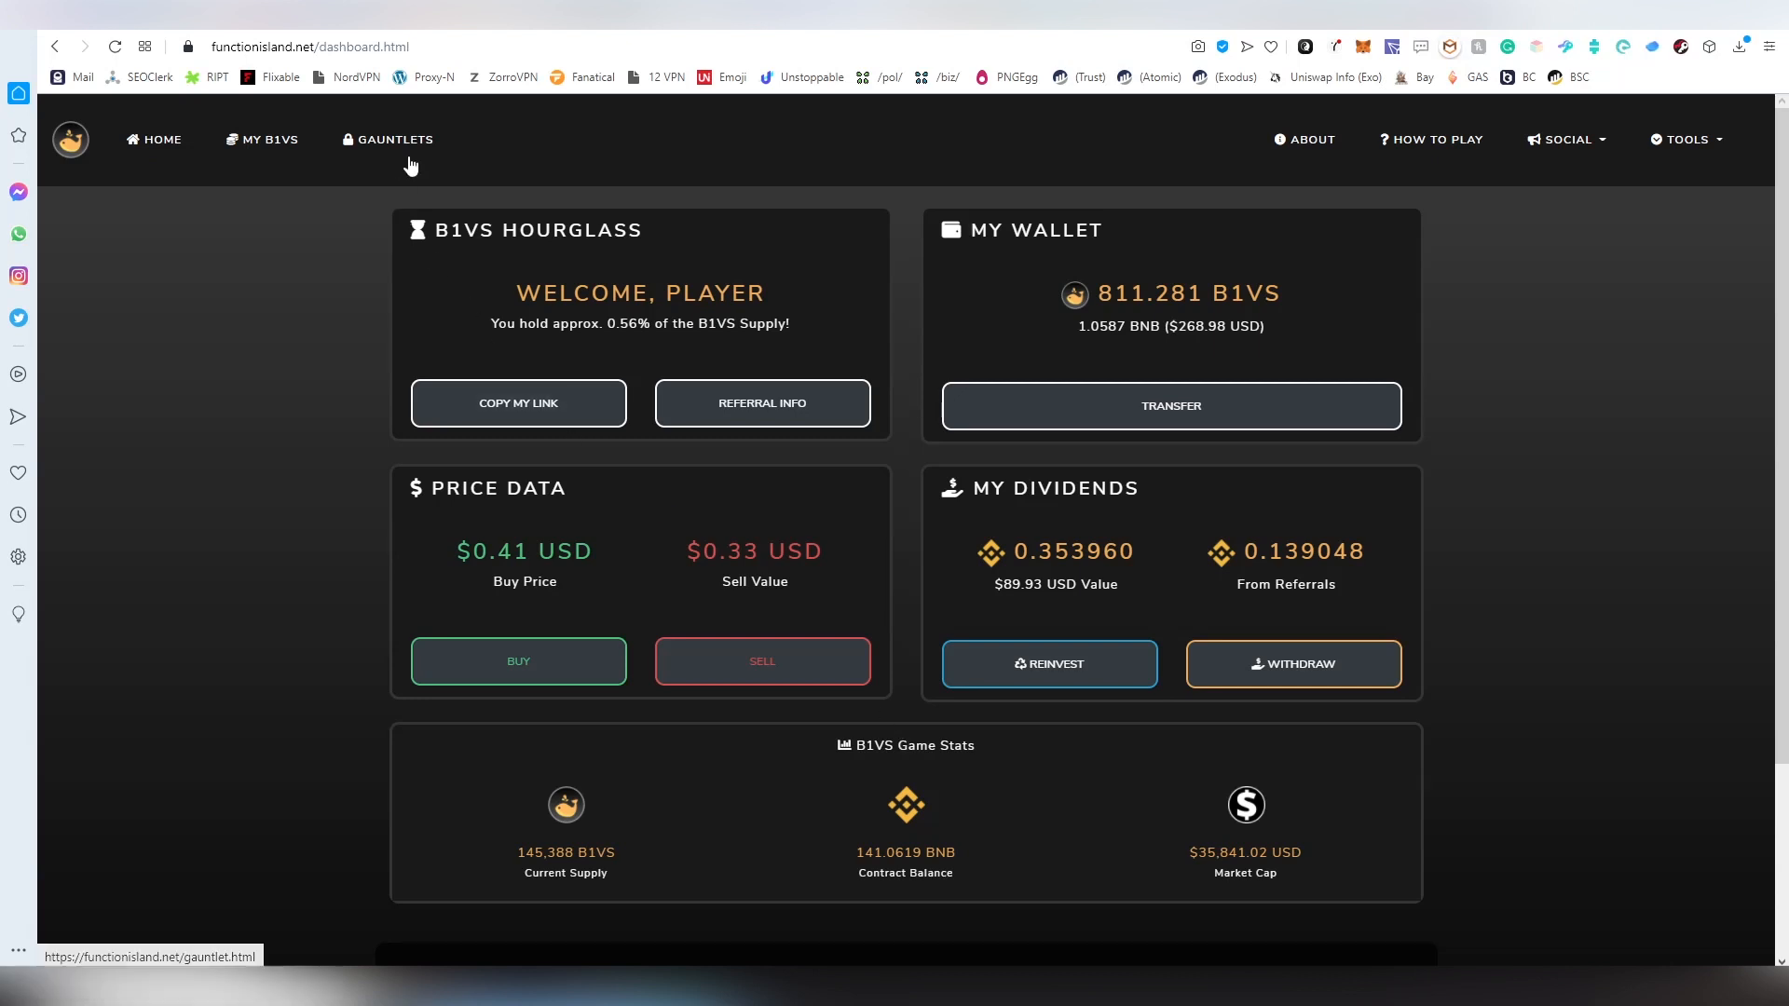
Check the Gauntlet page showing no gauntlet yet, then return to the dashboard
left_click(395, 139)
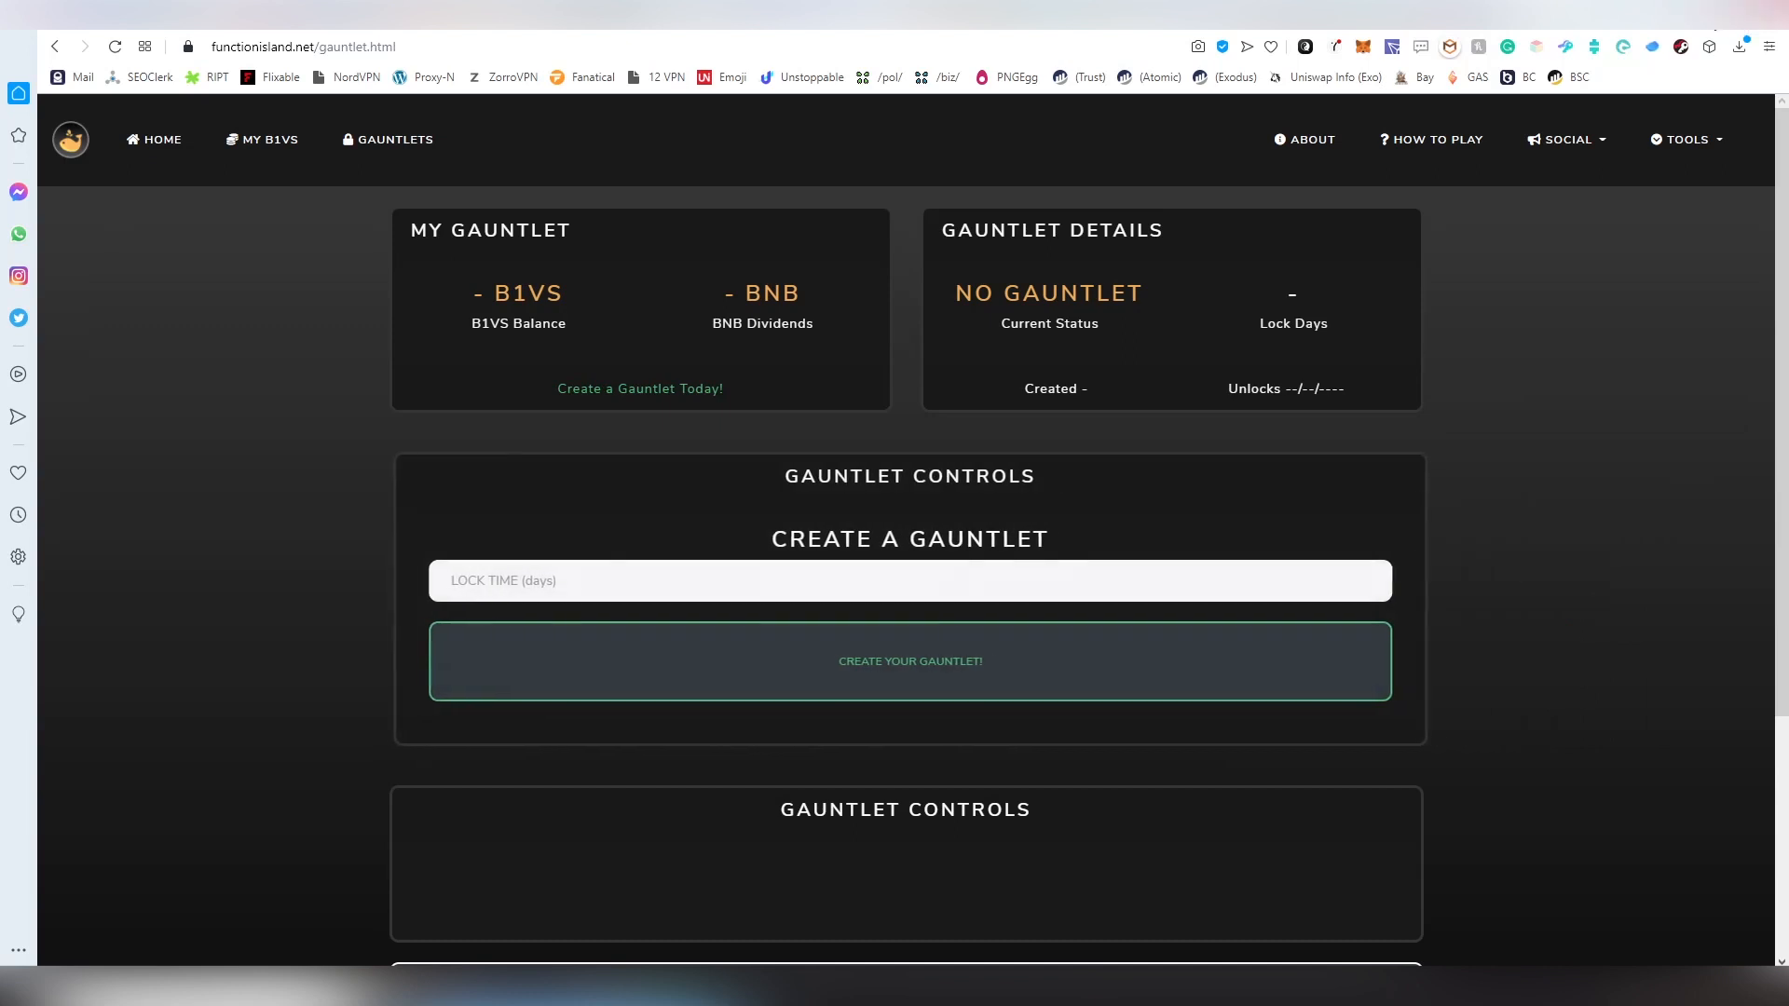
mouse_move(1667, 339)
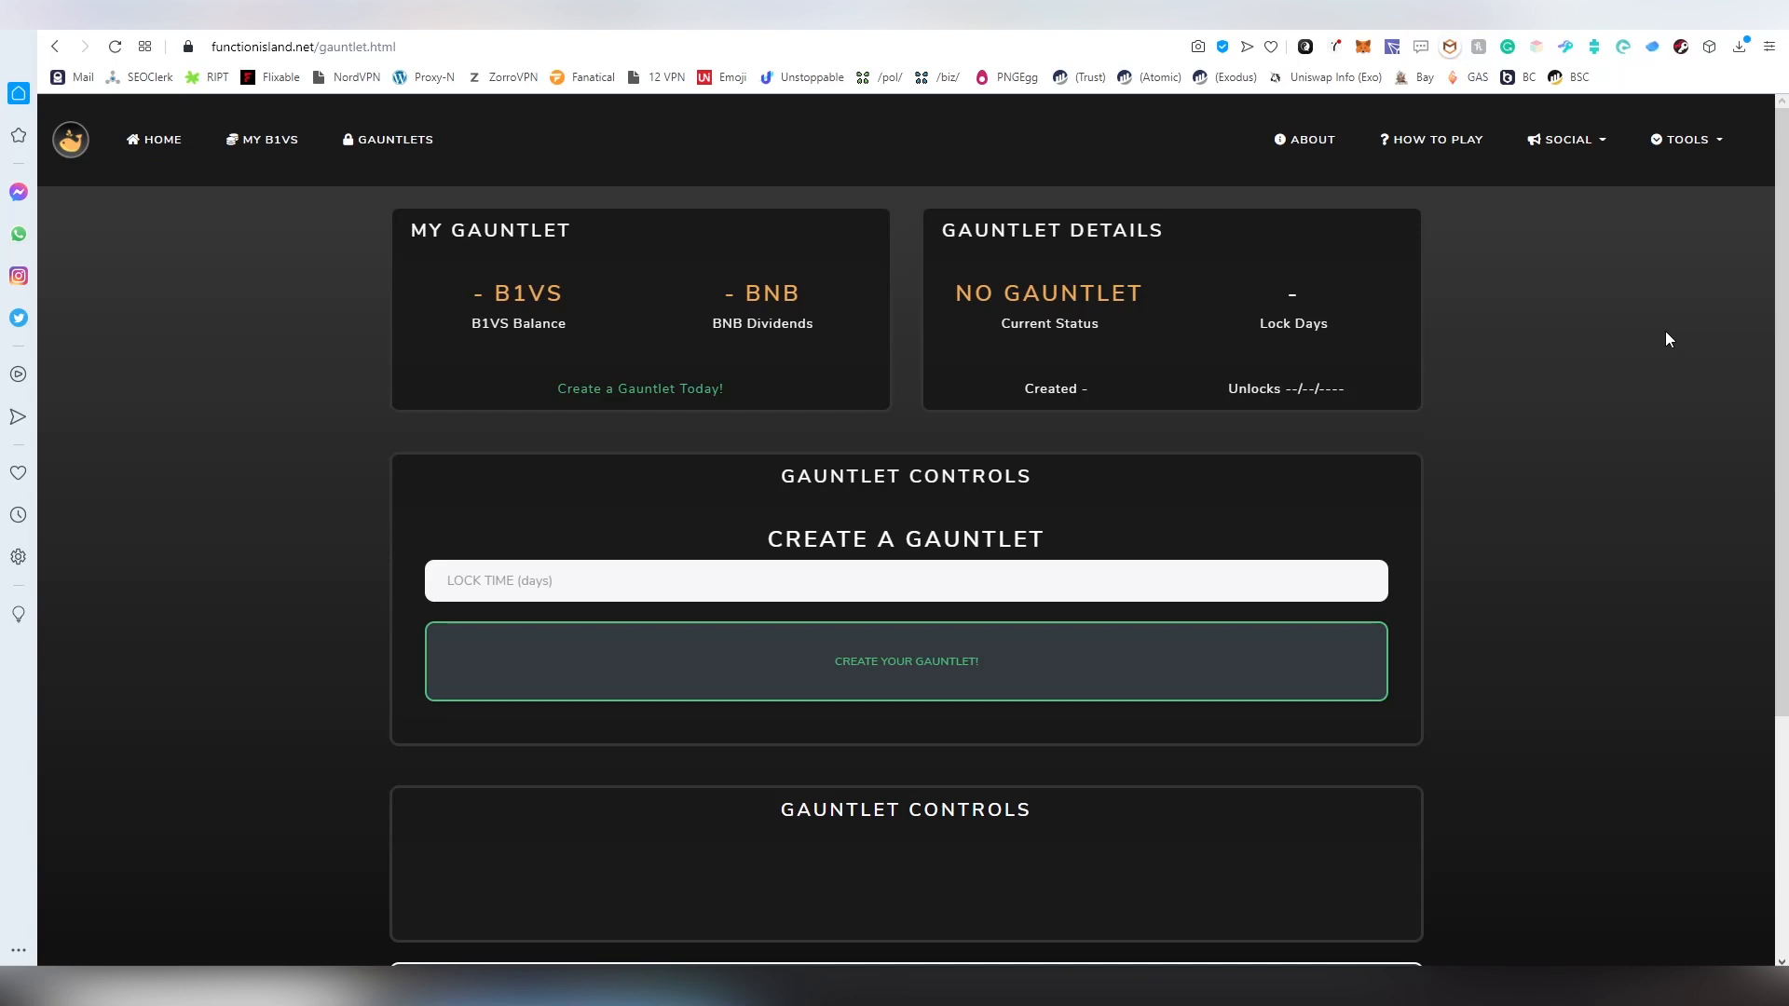
mouse_move(1647, 271)
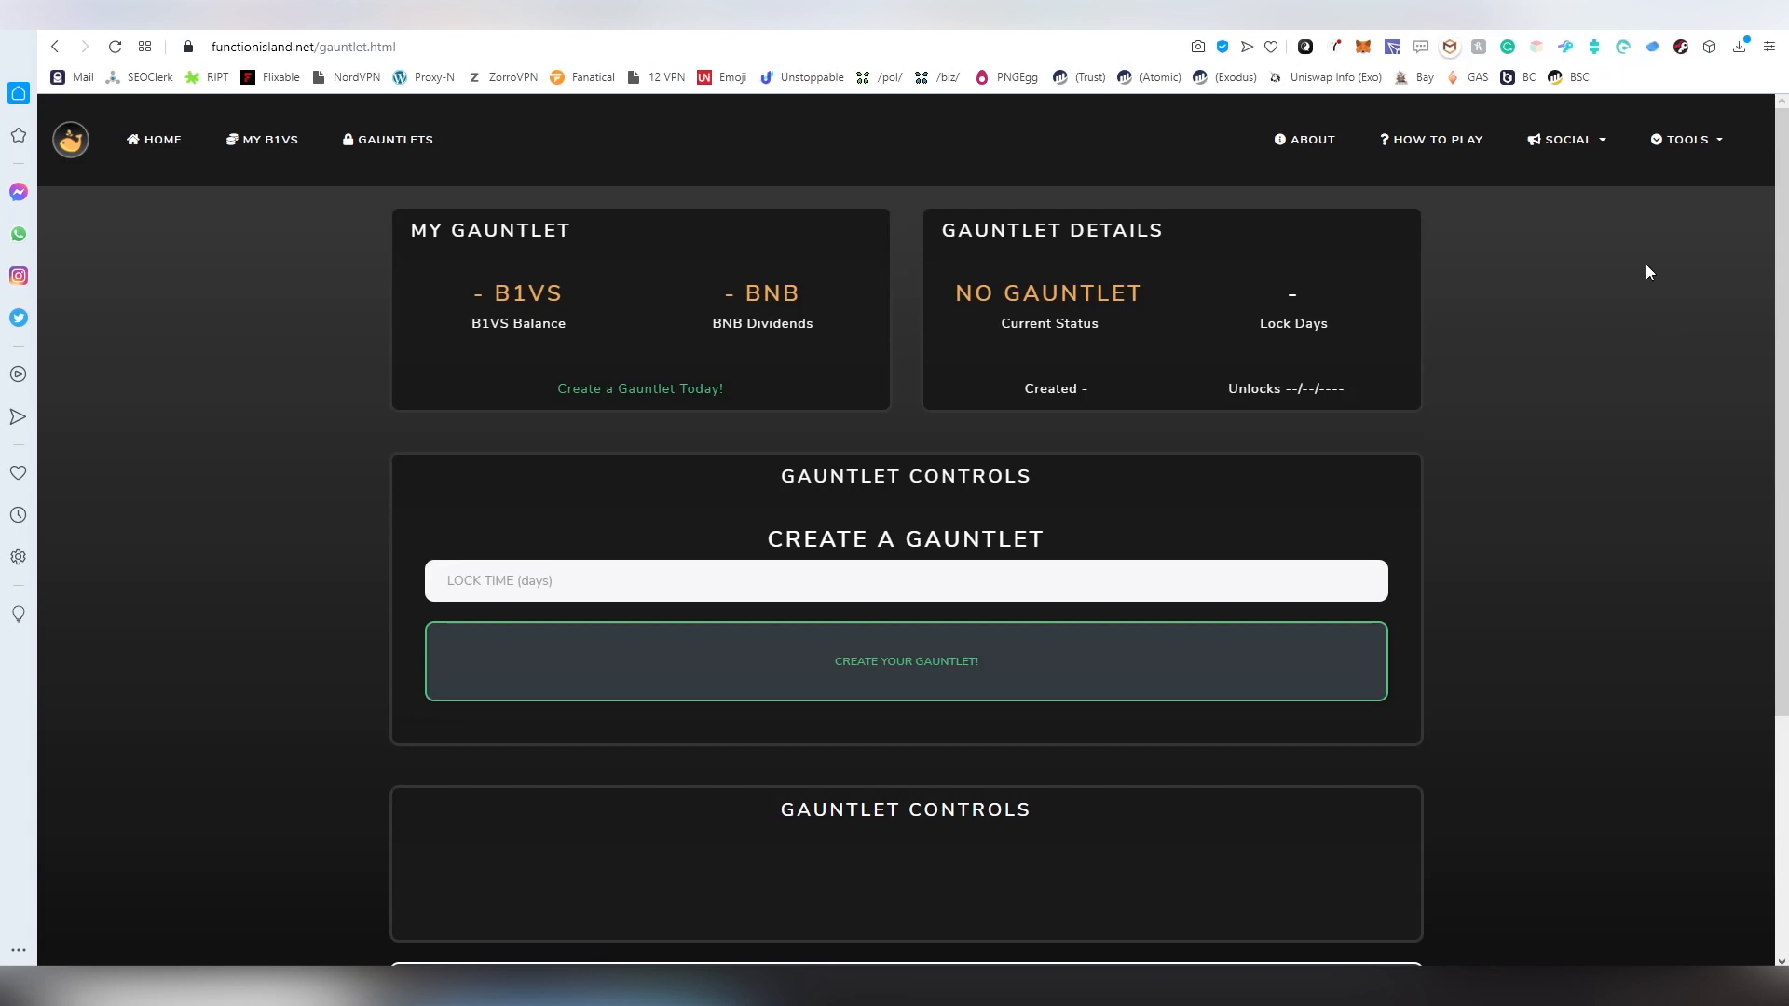
left_click(905, 580)
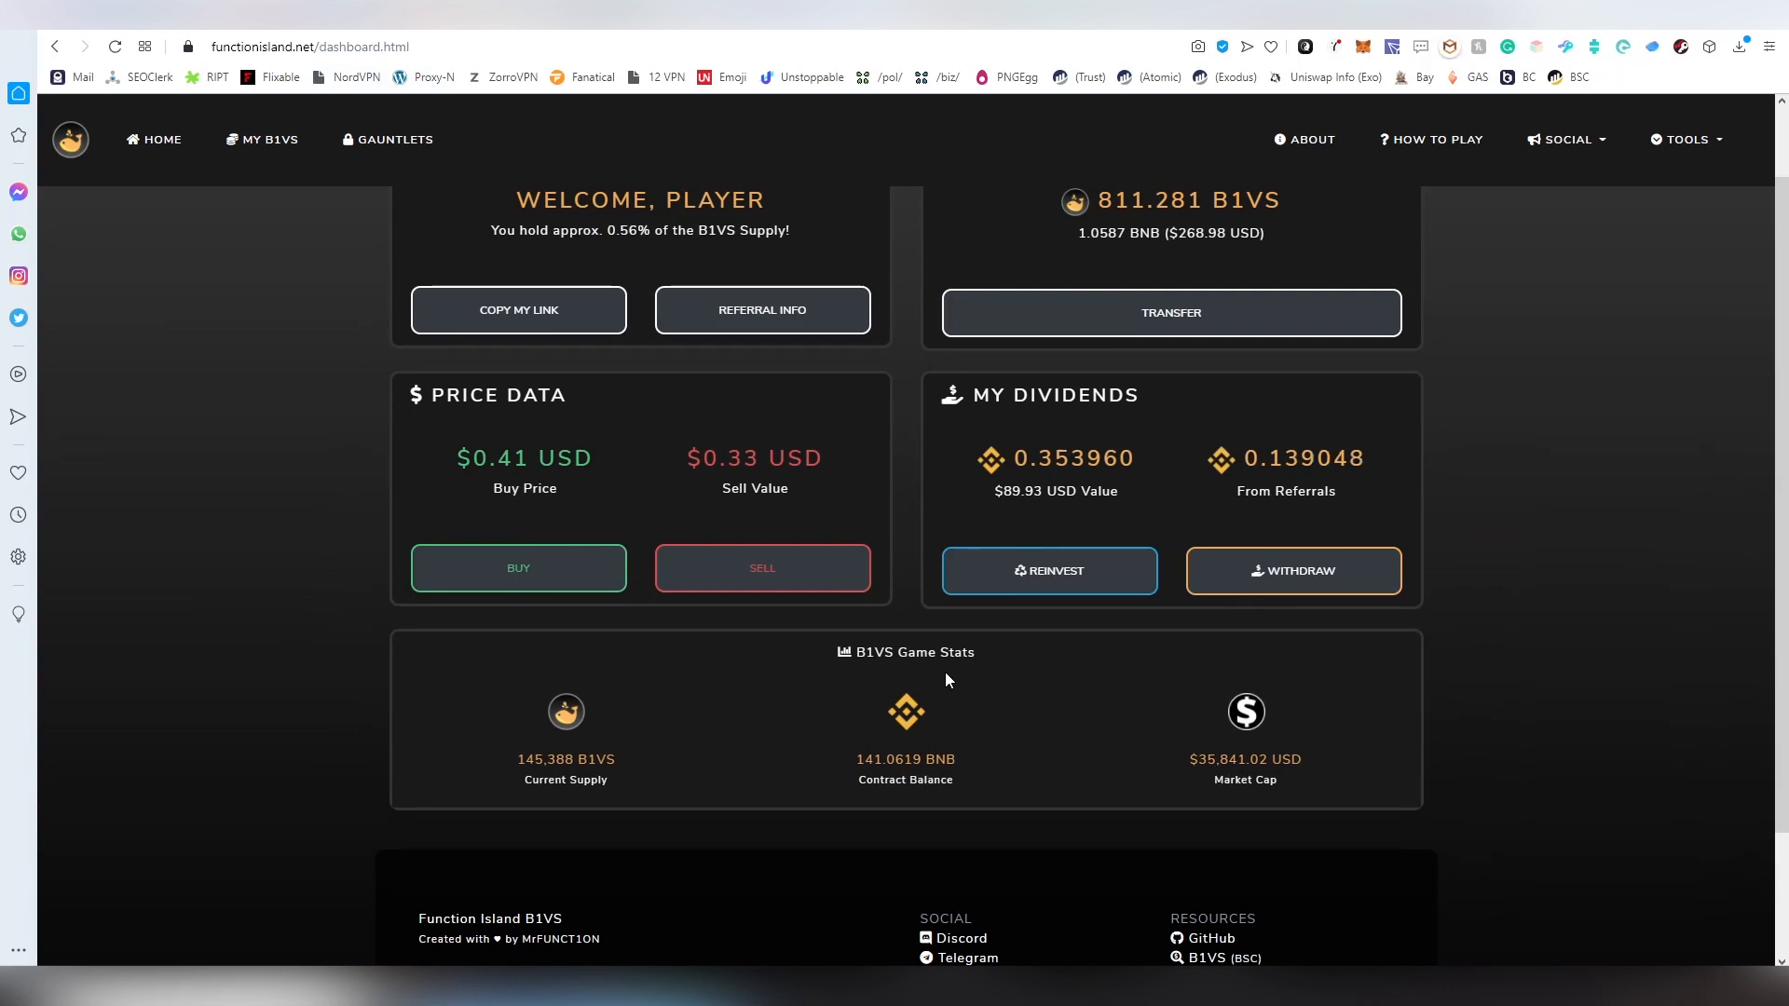
scroll("up", 3)
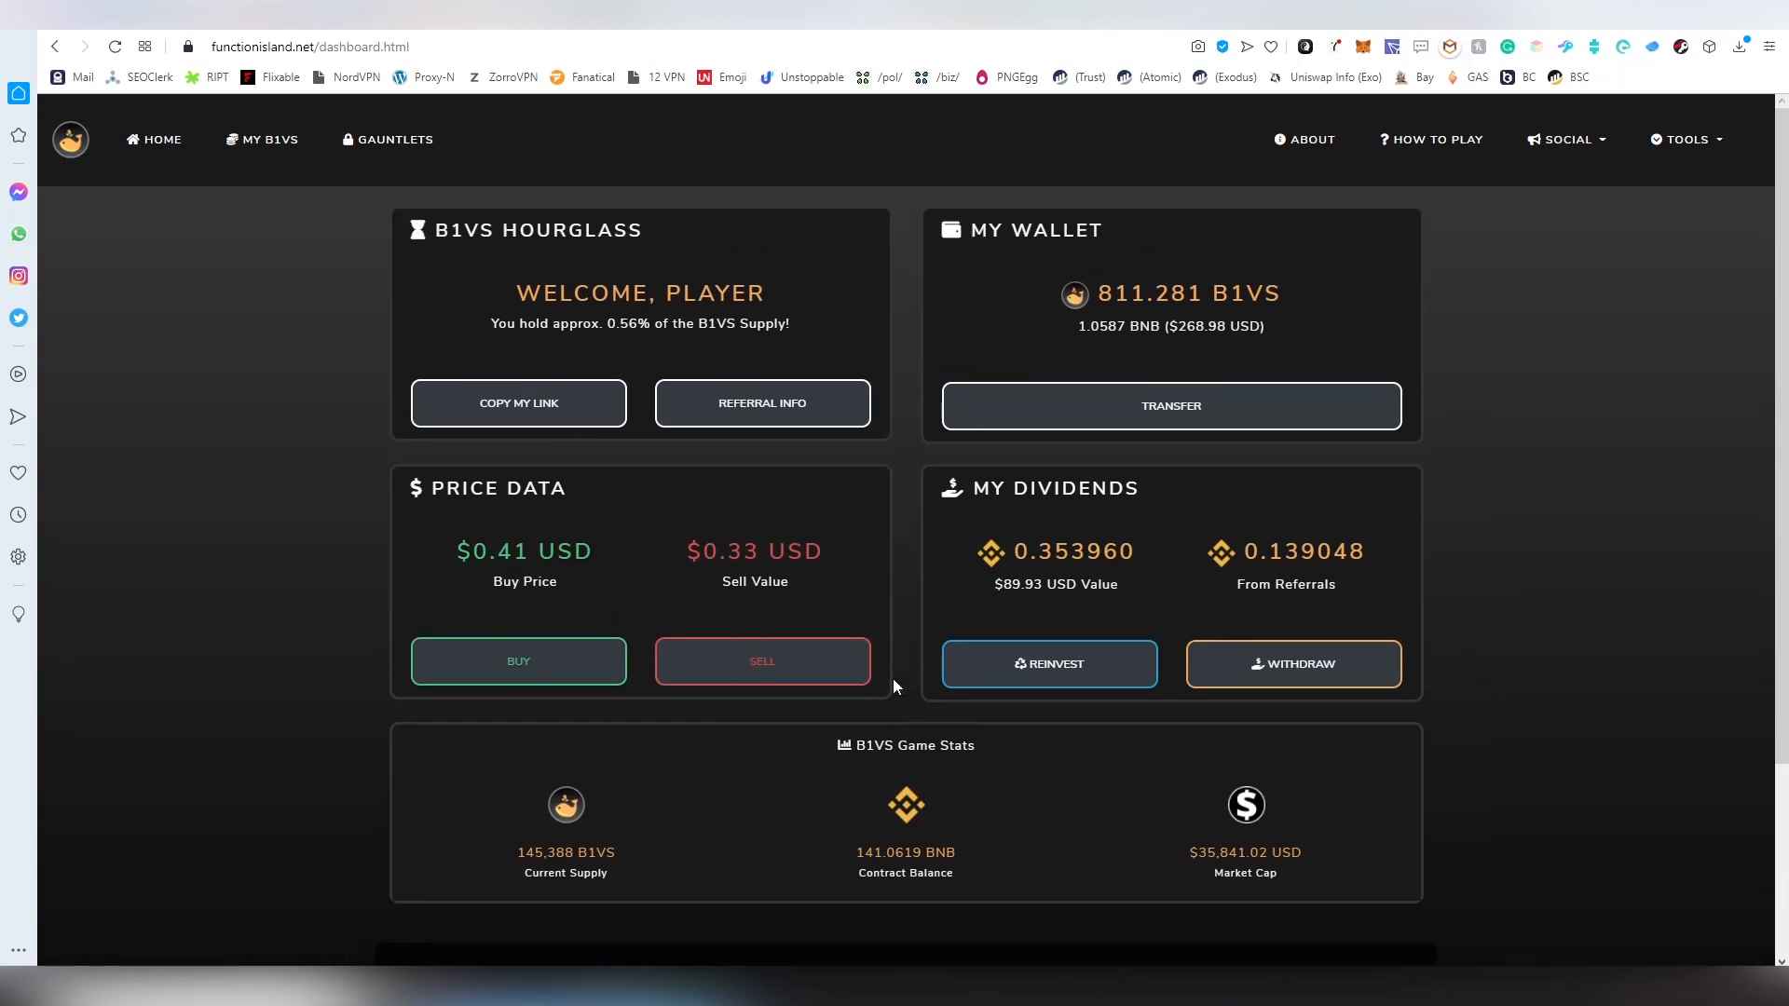
mouse_move(828, 642)
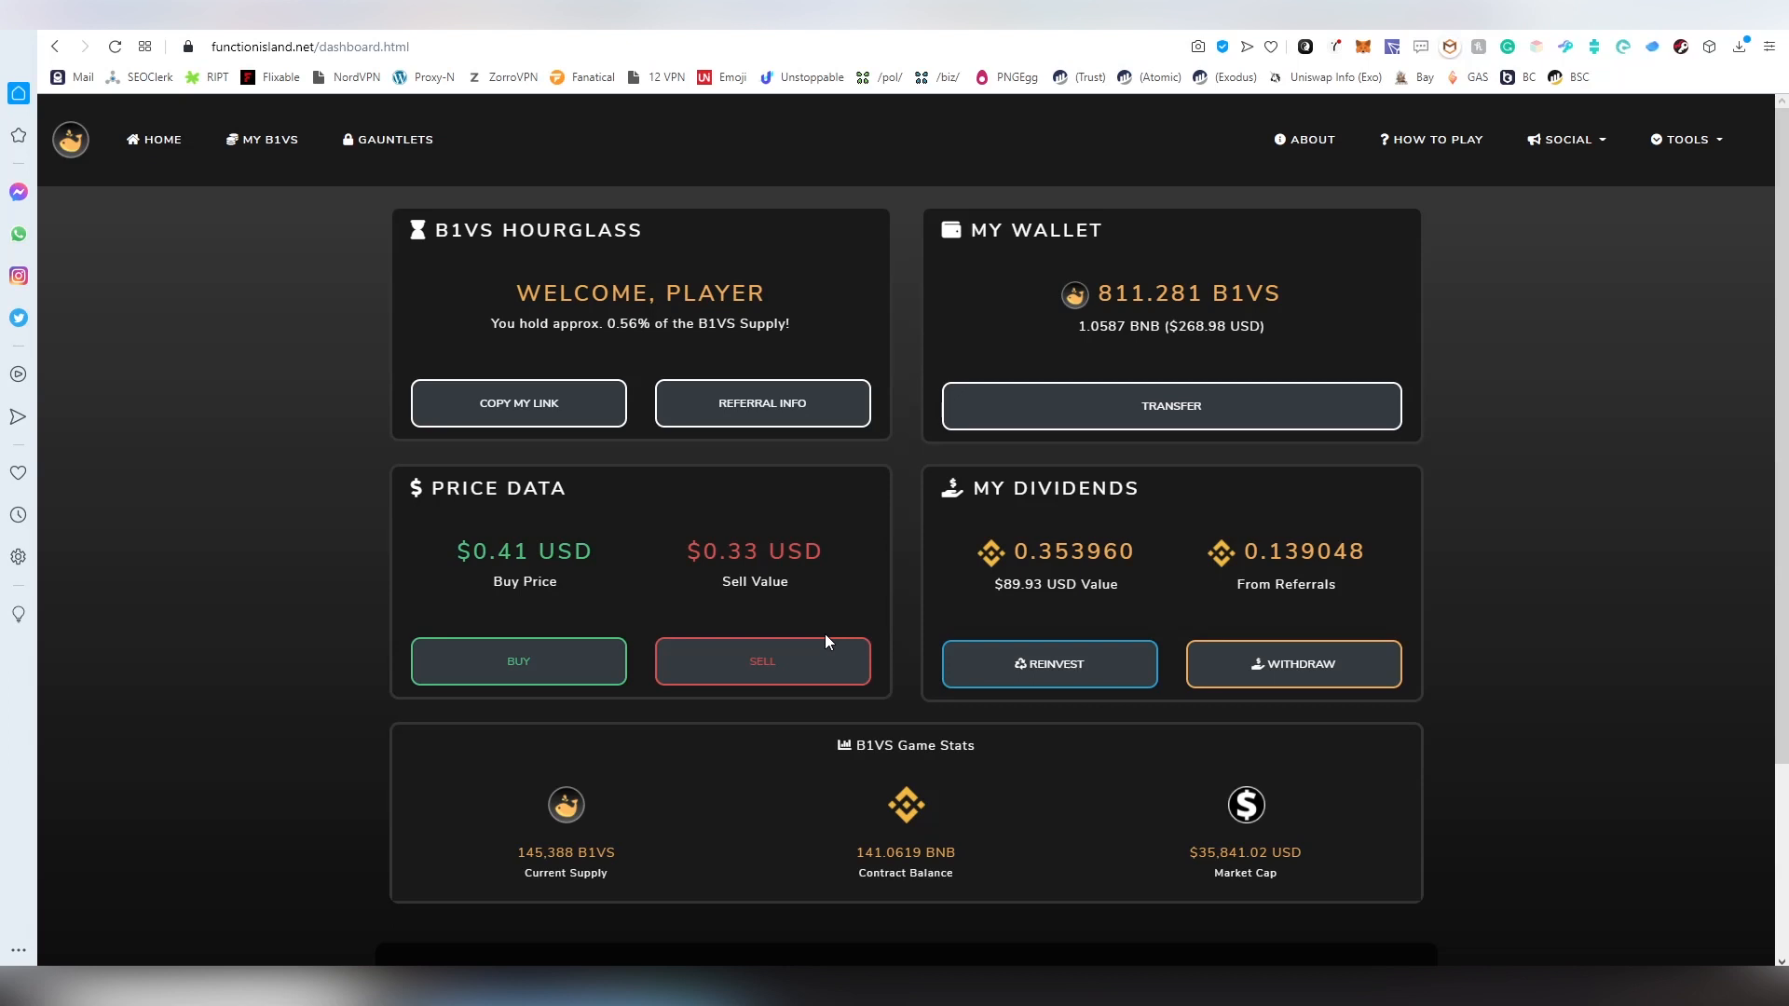
mouse_move(841, 634)
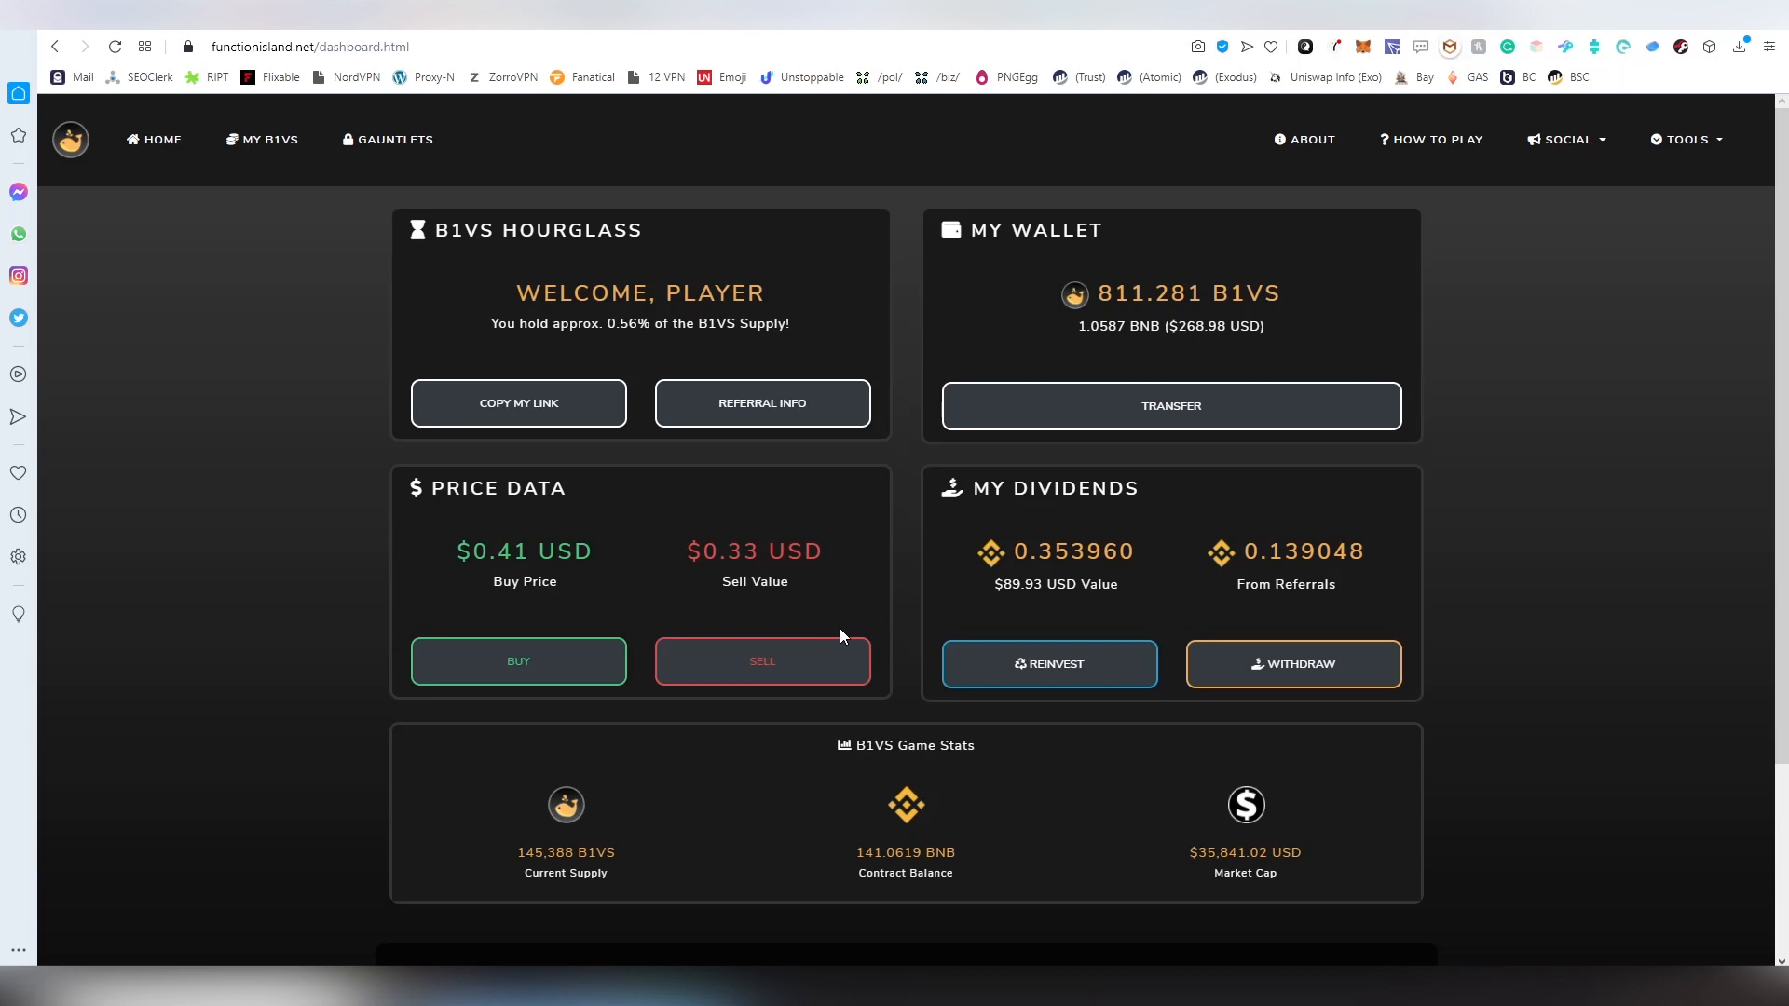
mouse_move(1047, 647)
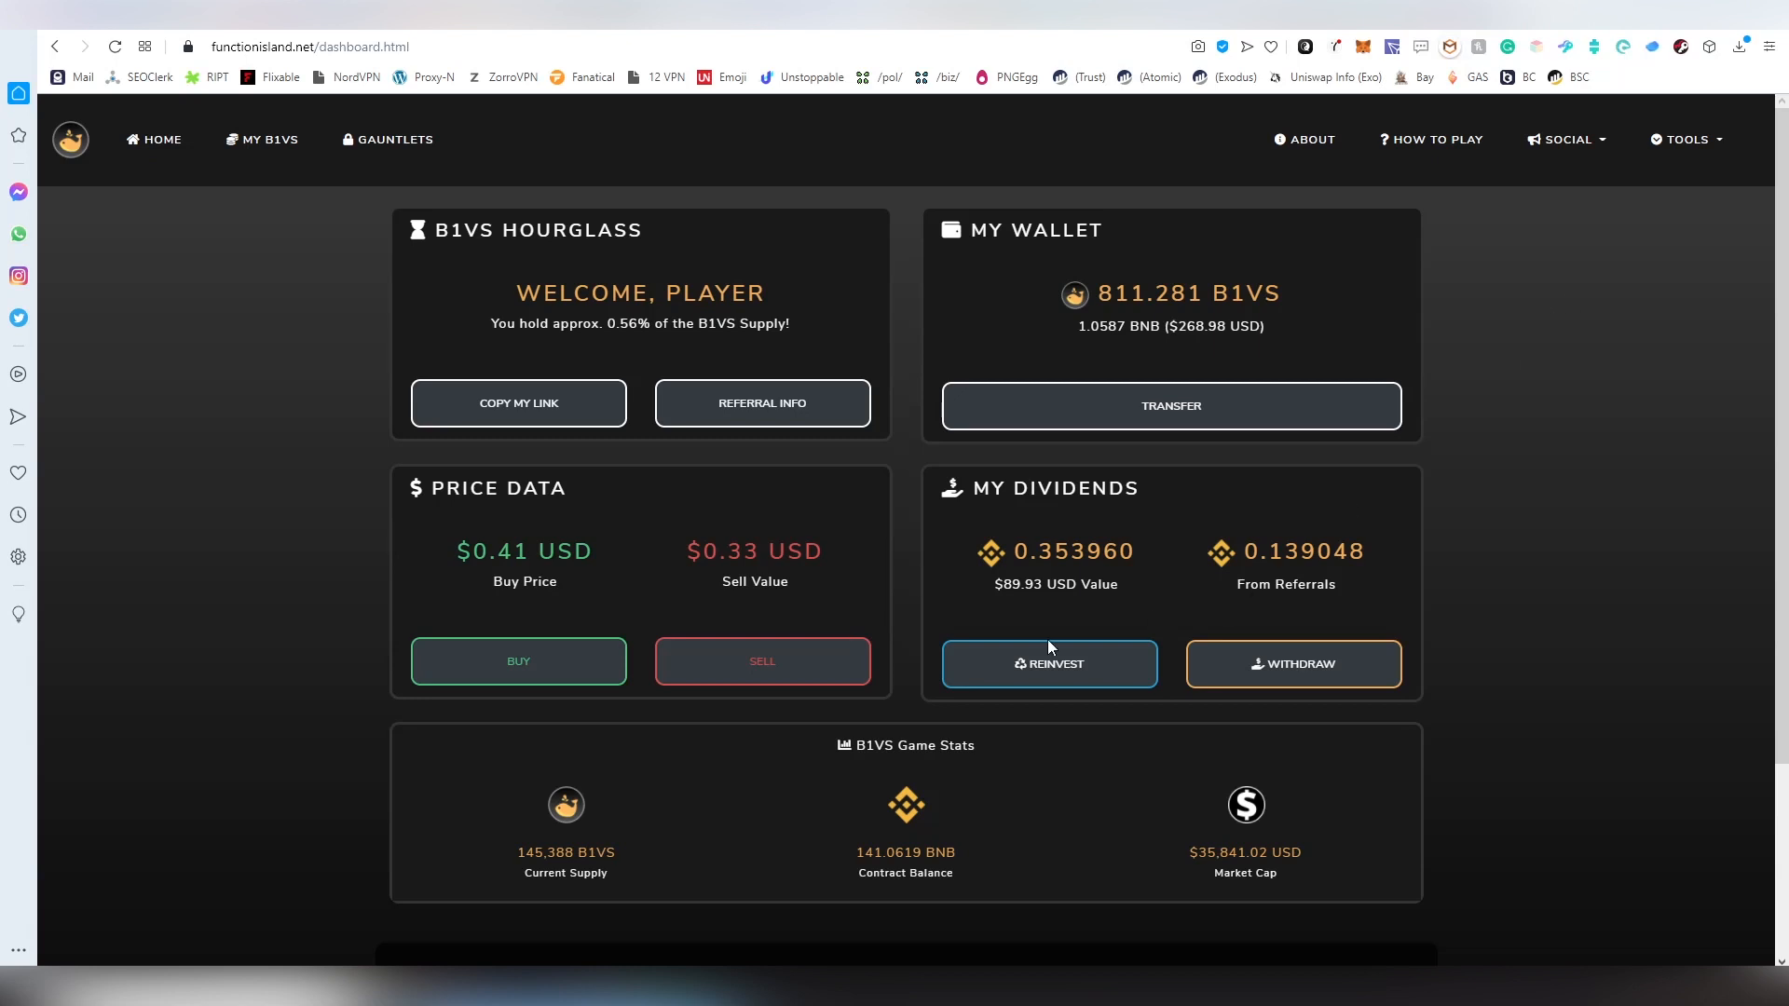
double_click(1040, 551)
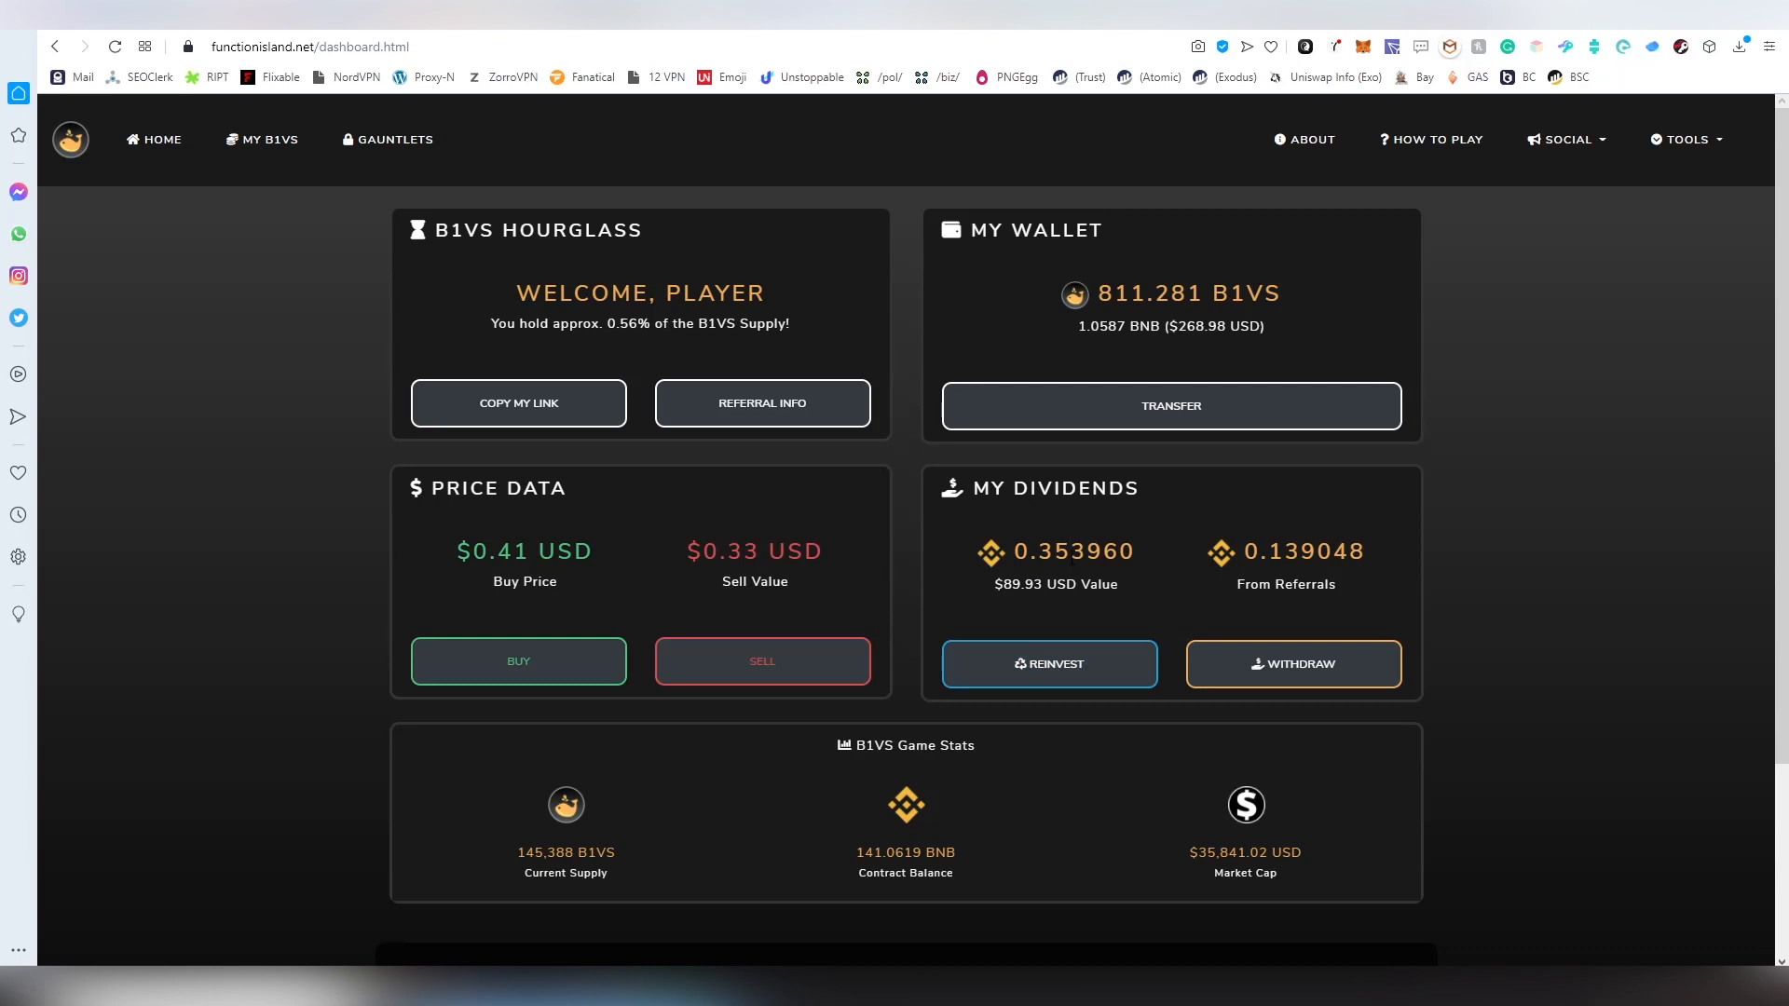
mouse_move(1038, 605)
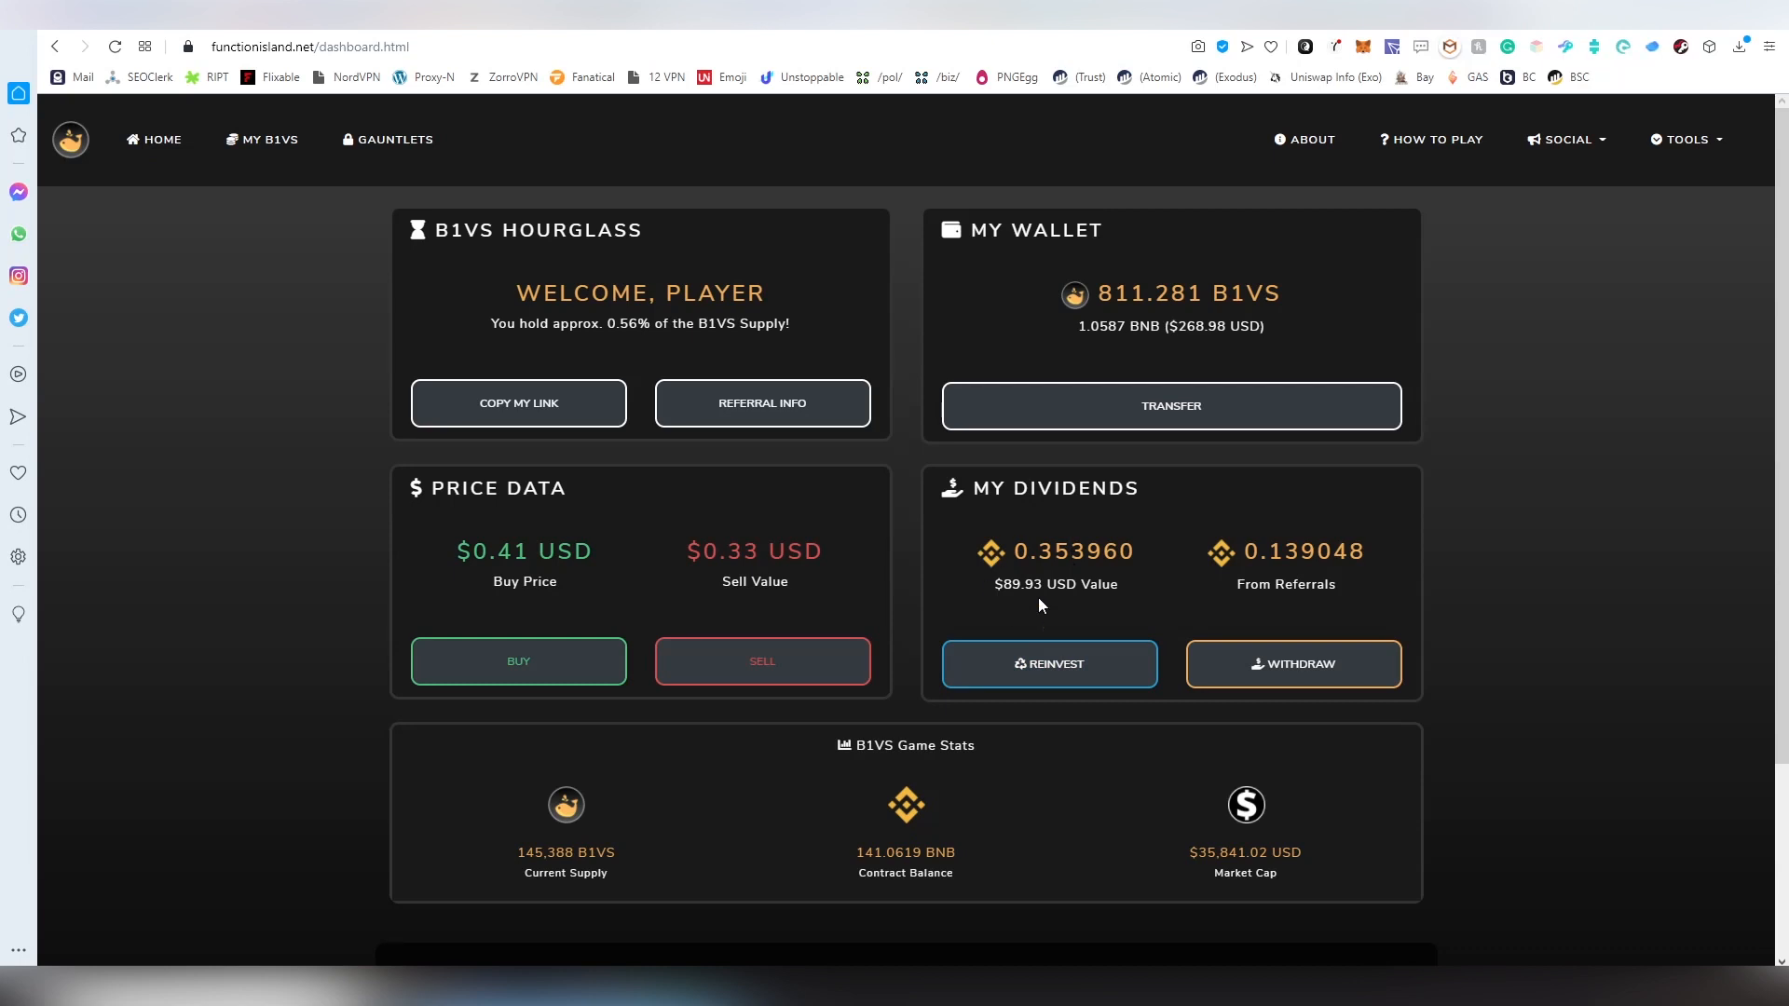
mouse_move(944, 554)
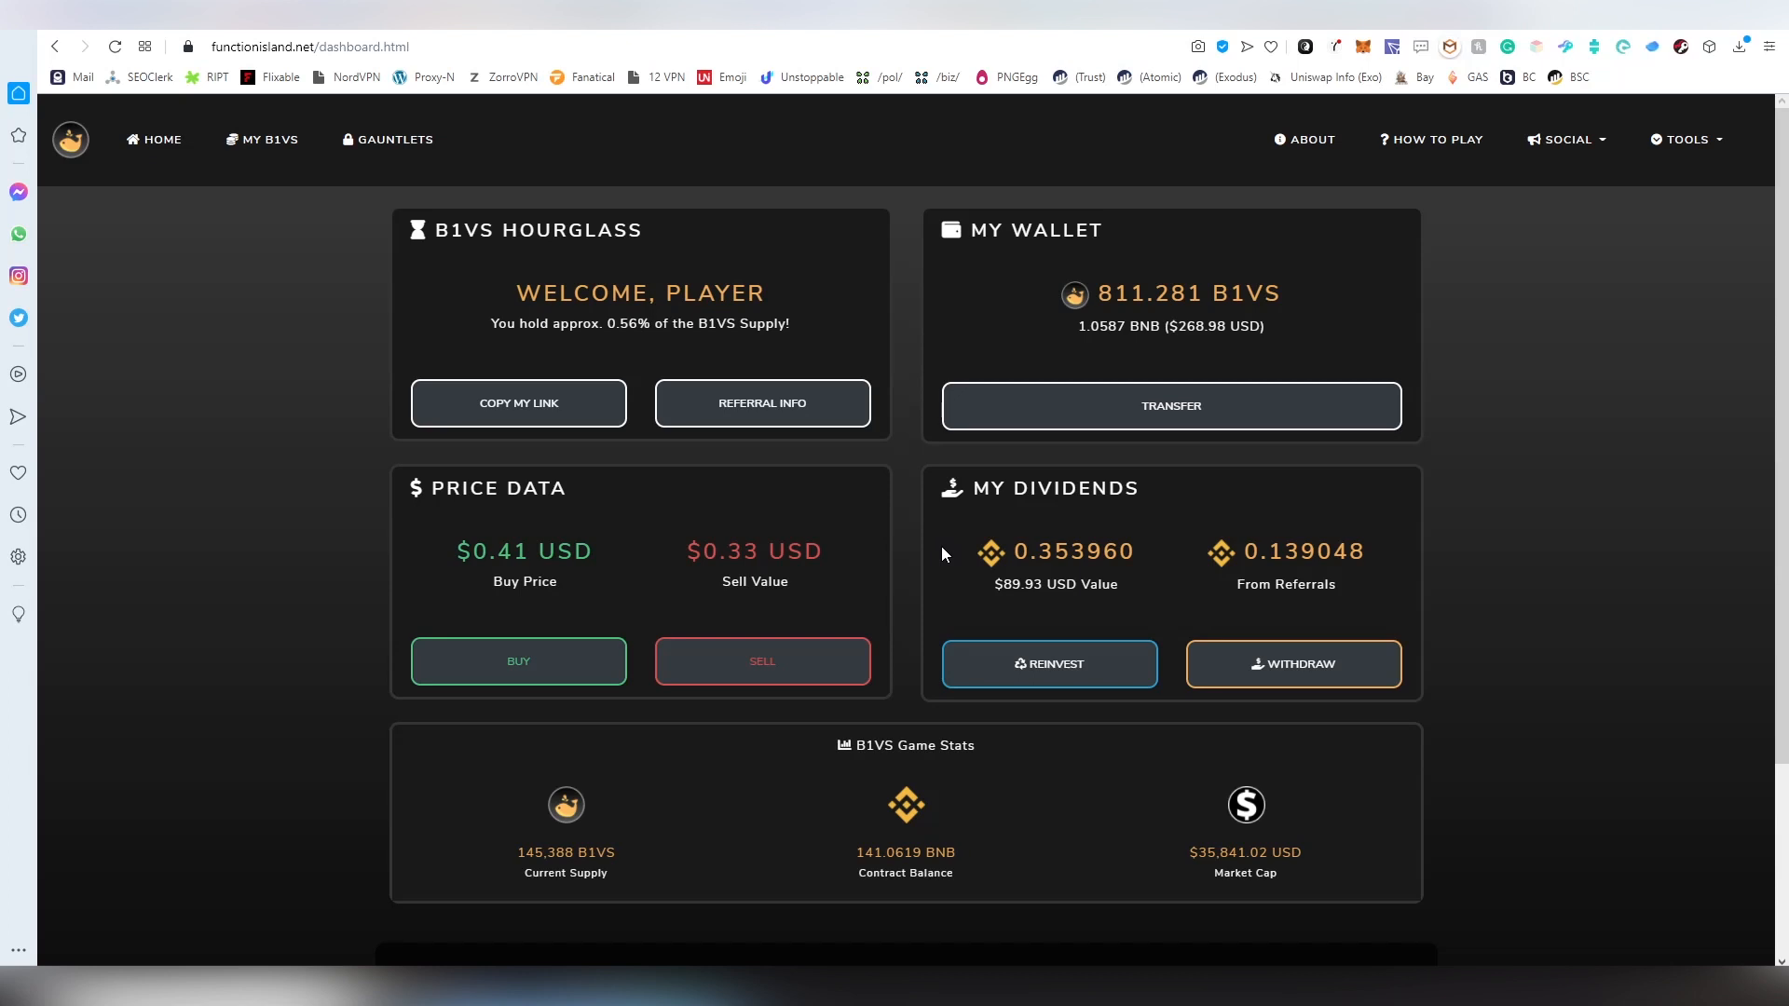
mouse_move(1690, 411)
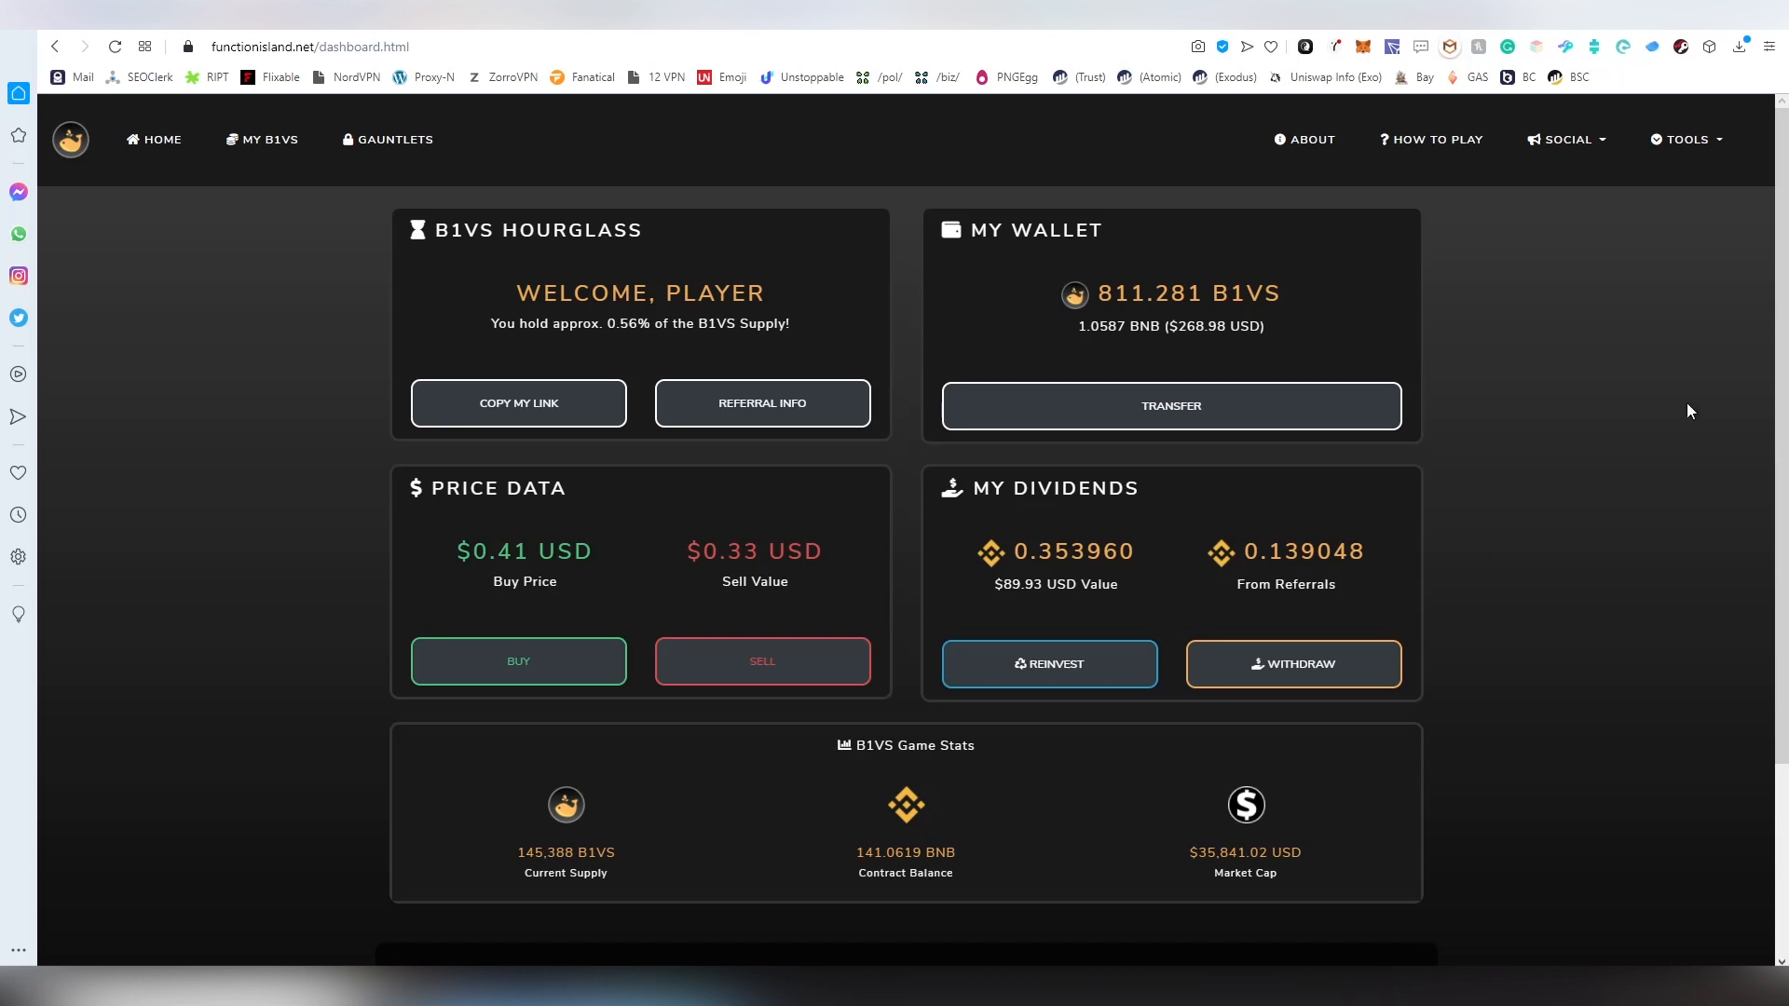
left_click(1566, 138)
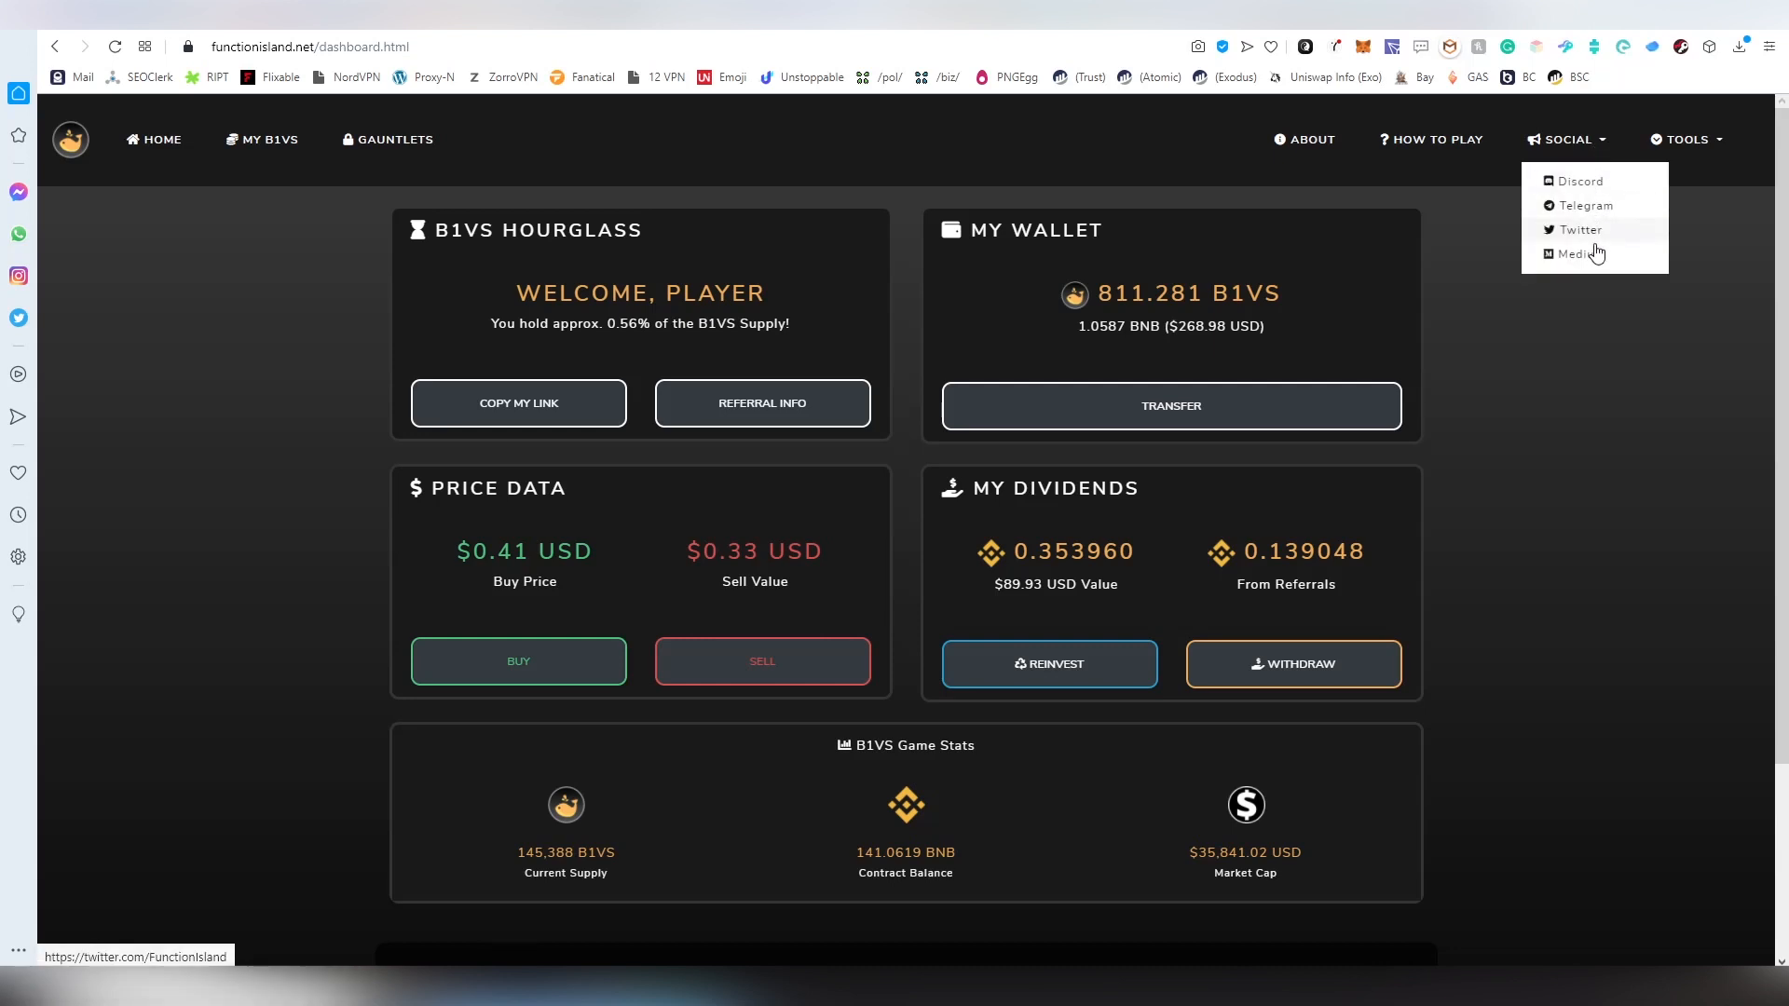
left_click(1685, 139)
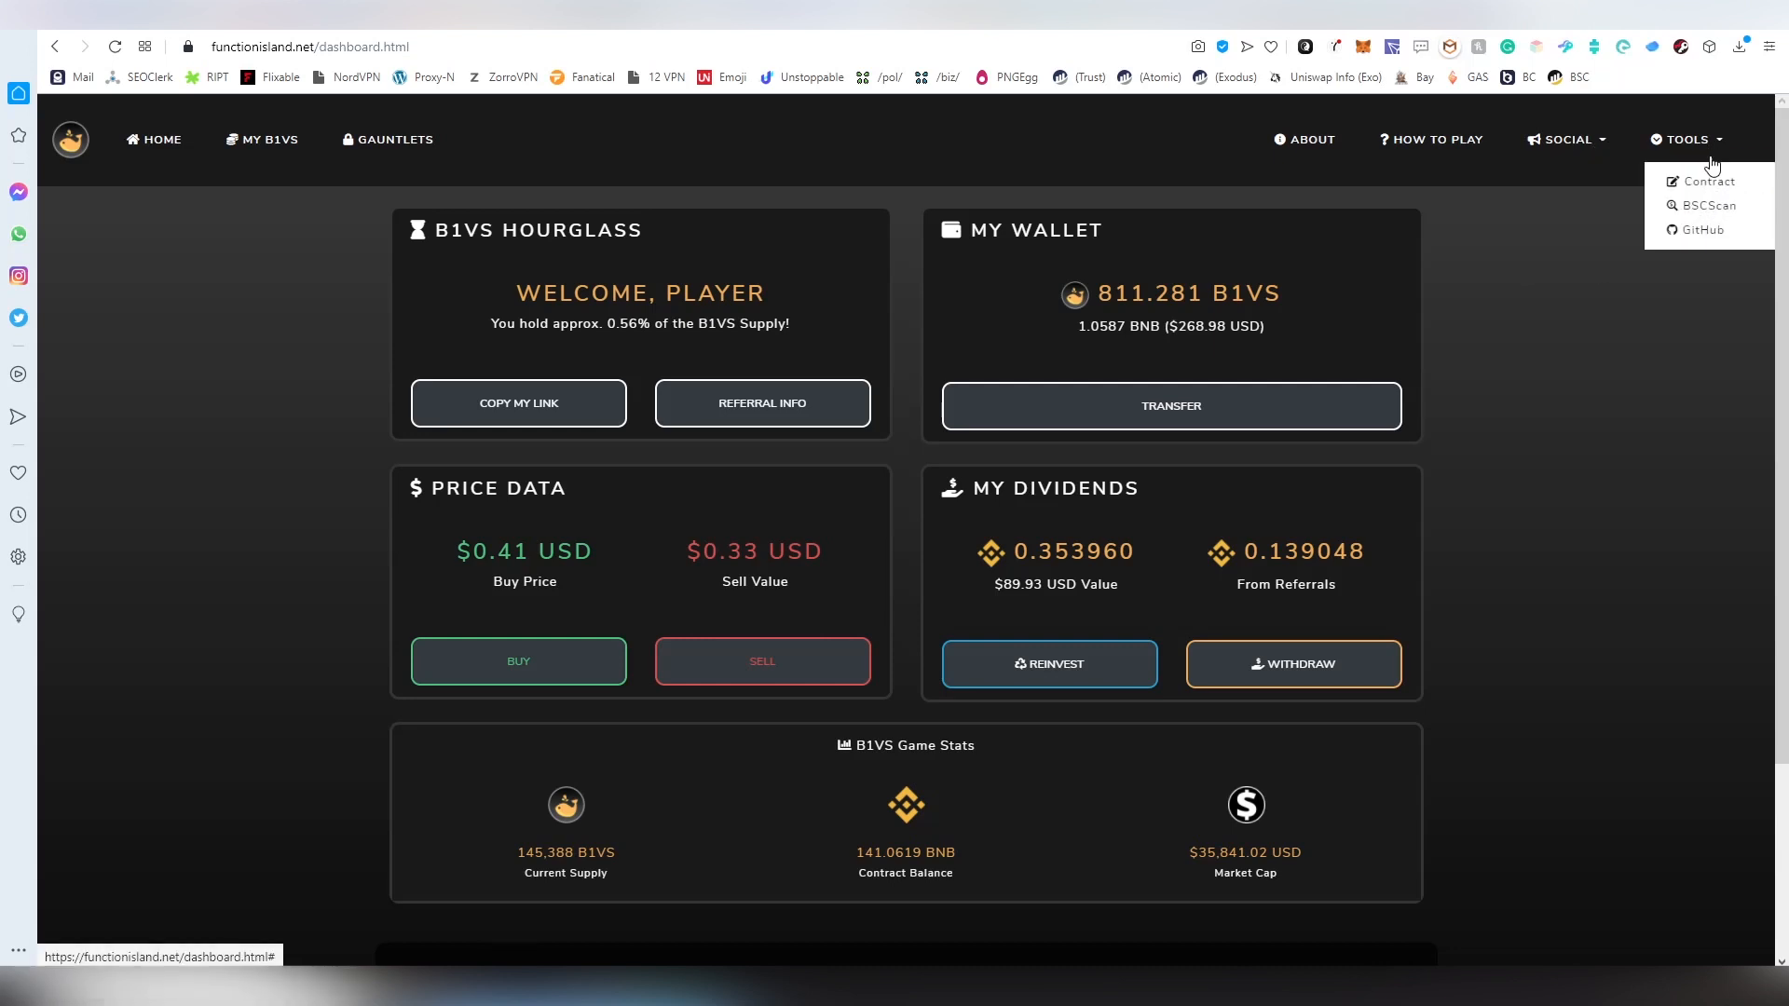
mouse_move(1705, 230)
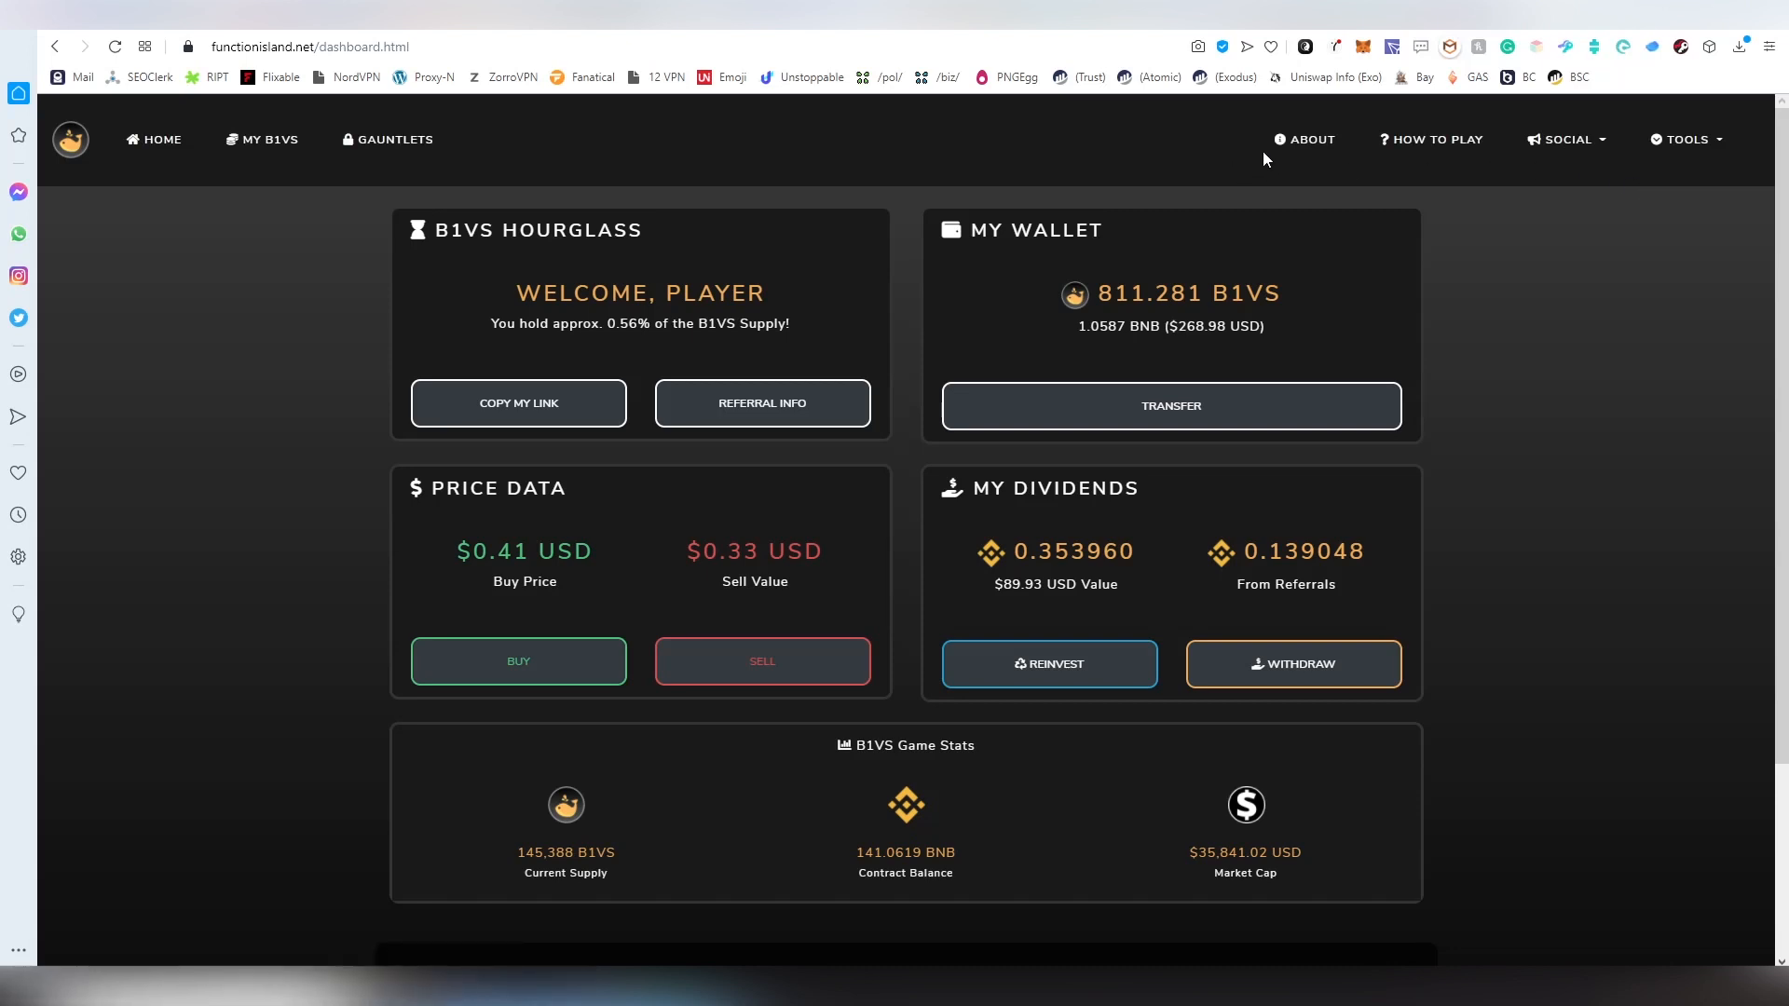
left_click(1311, 139)
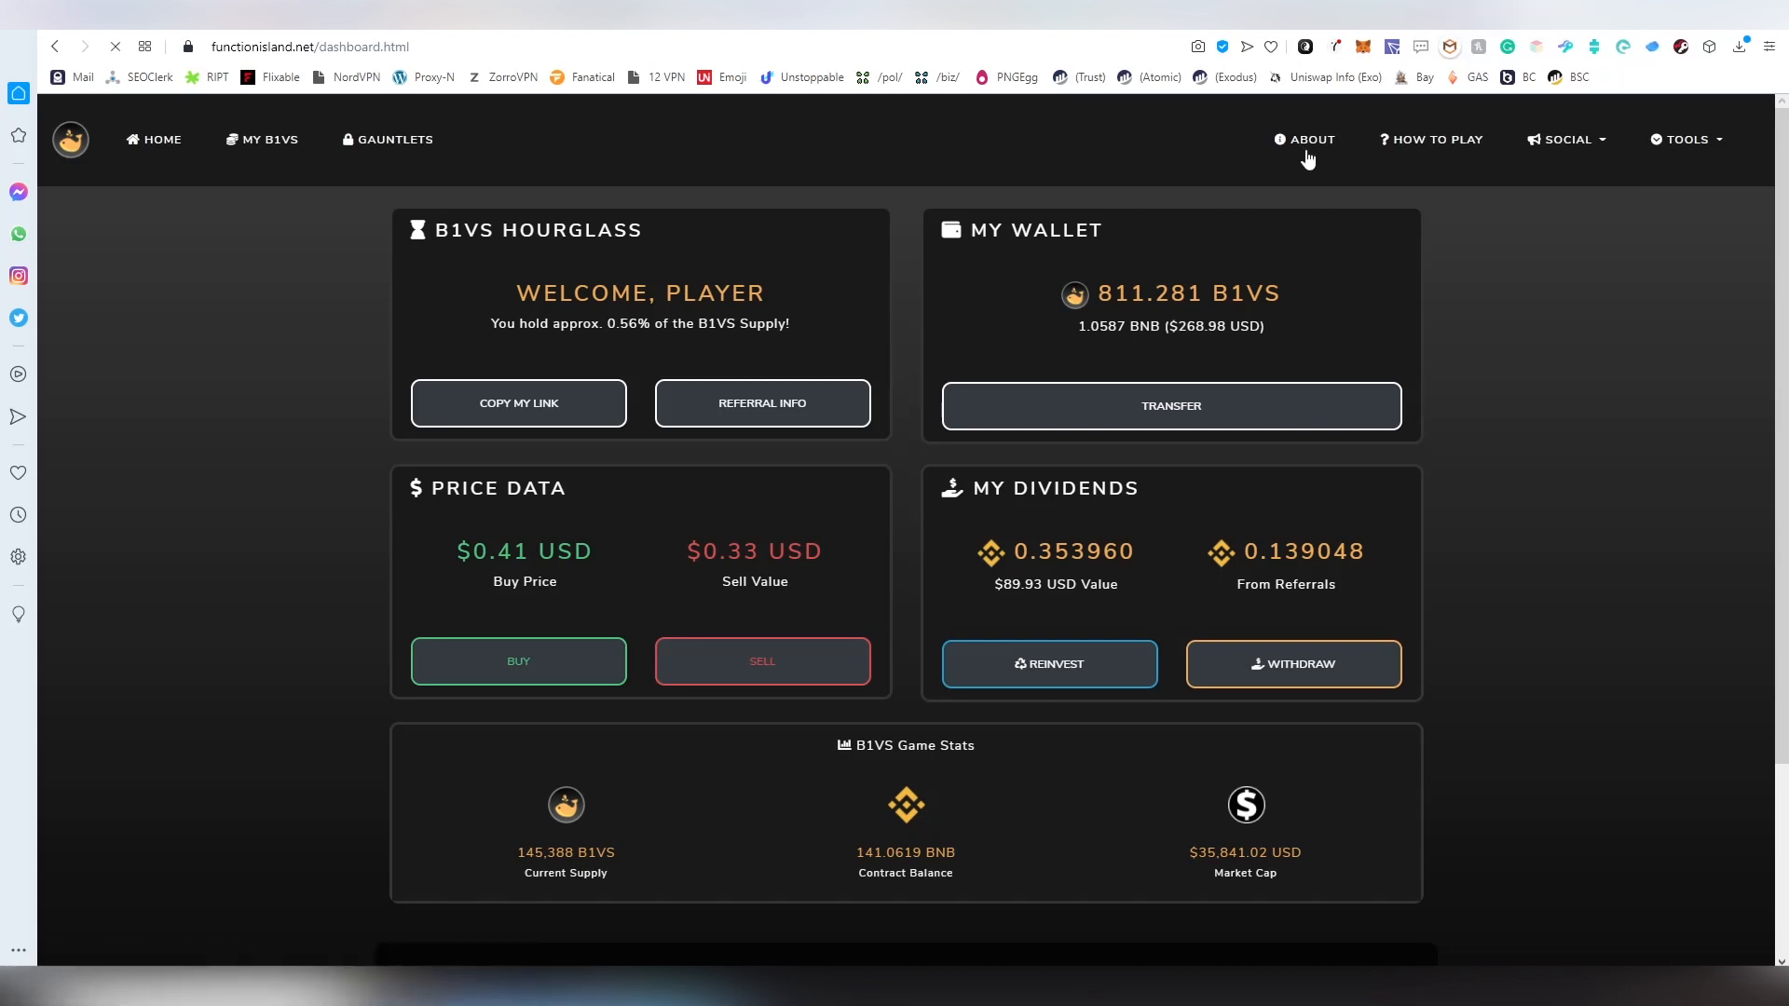
Scroll the About page through fees, contract addresses and footer, back to the home page
left_click(1310, 139)
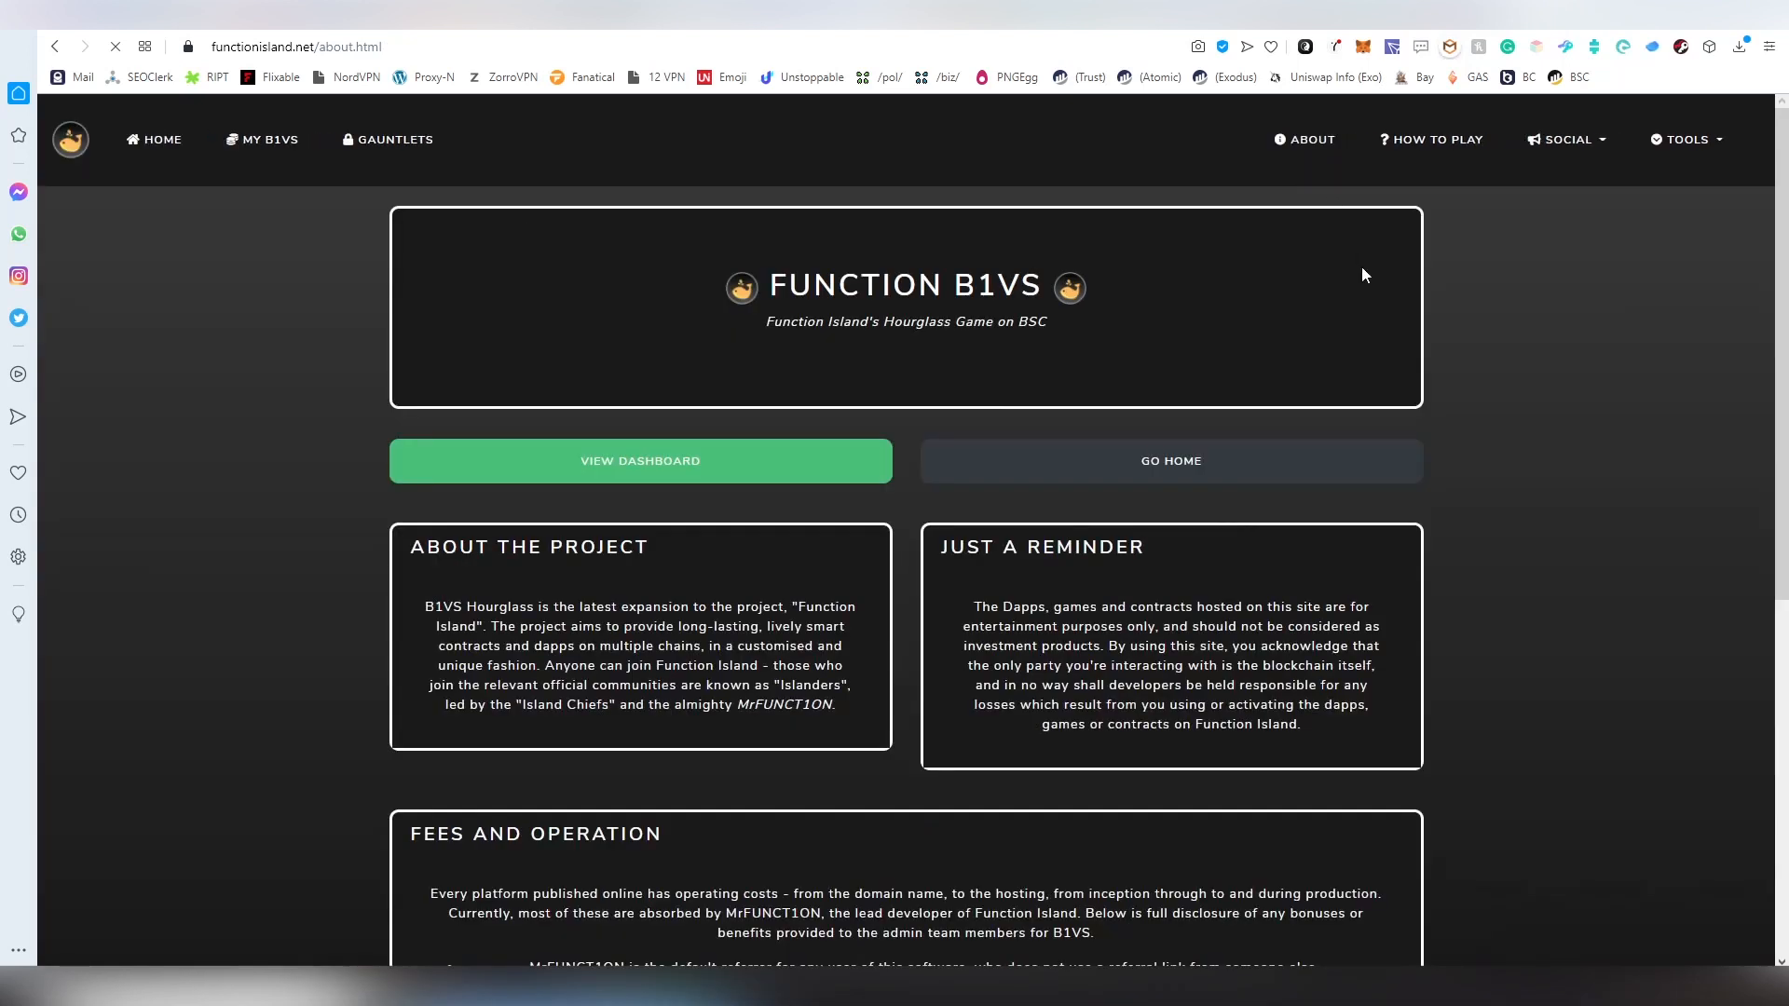
scroll("down", 3)
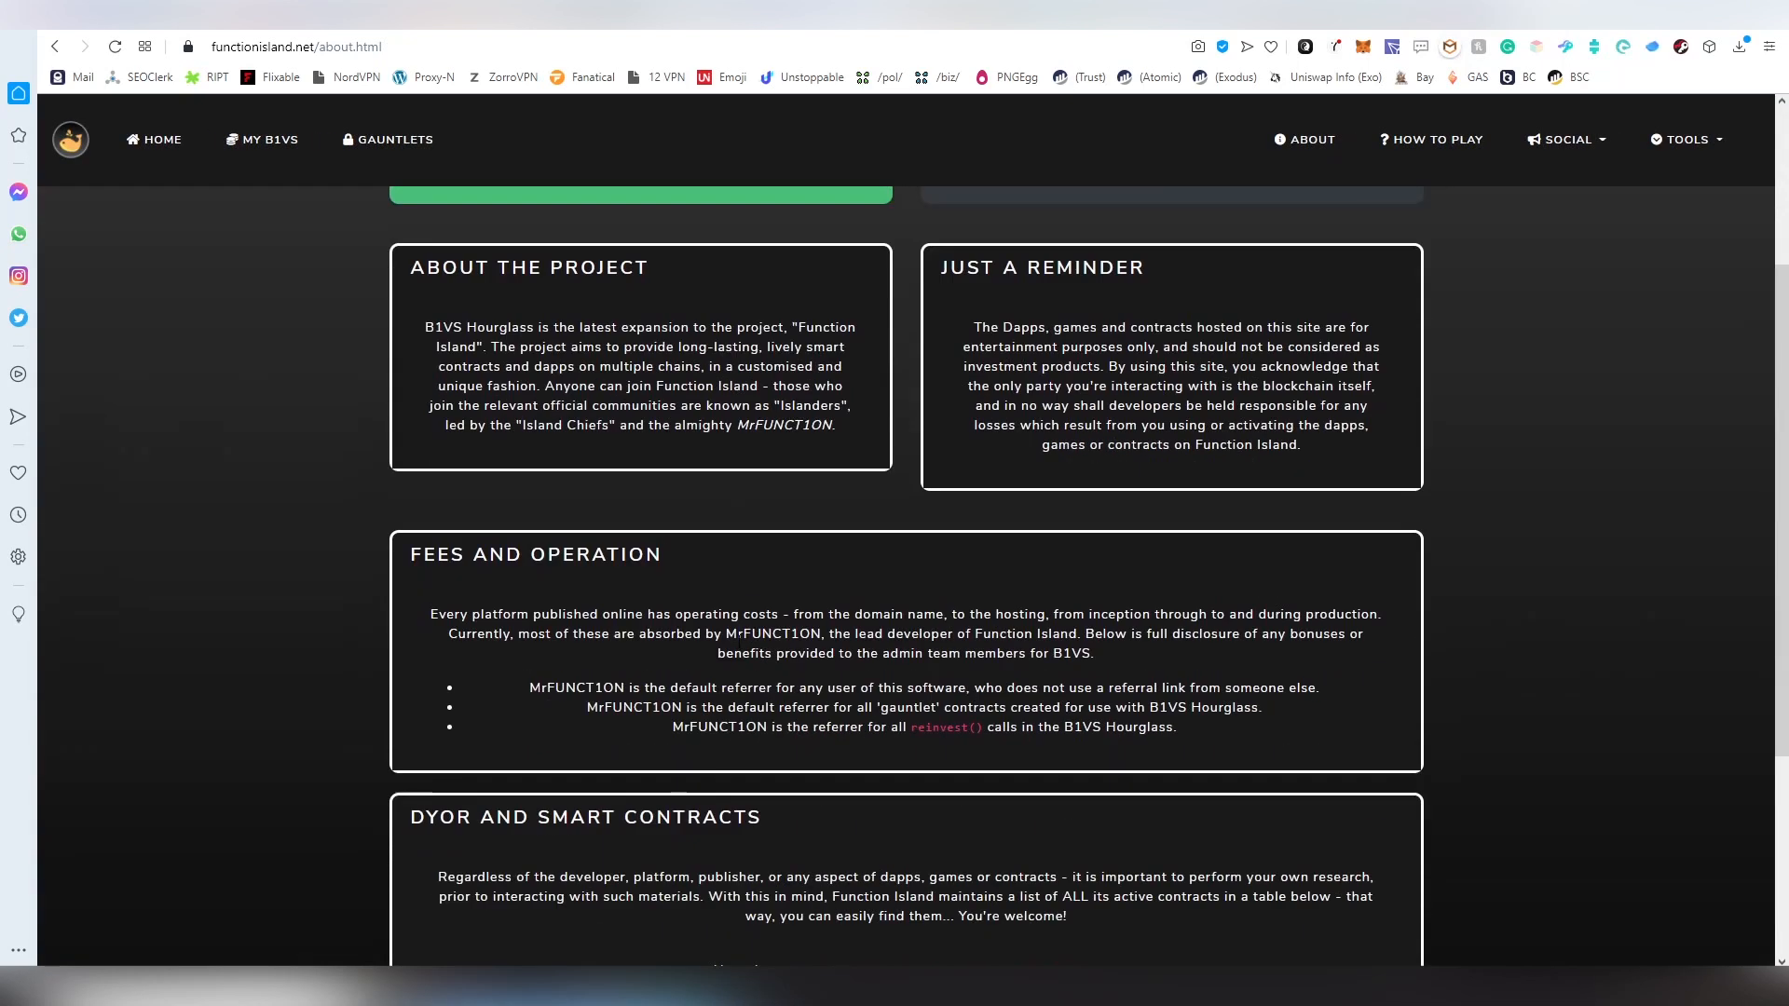
scroll("down", 3)
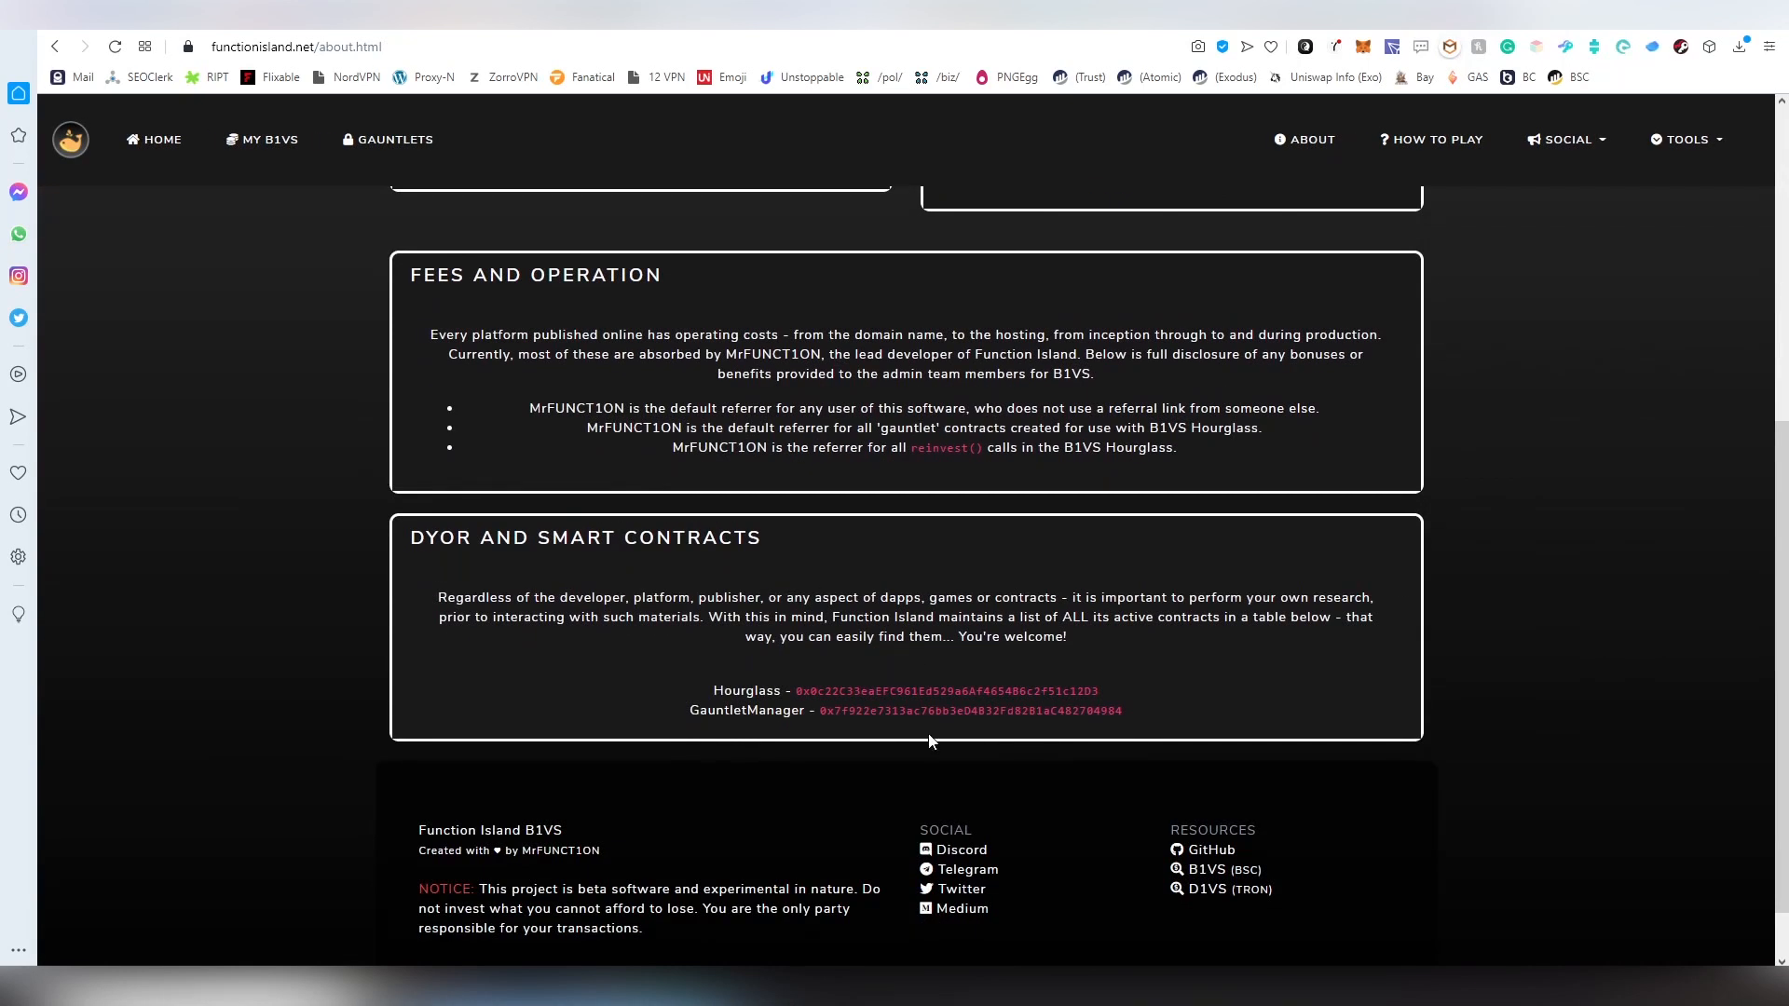
scroll("down", 3)
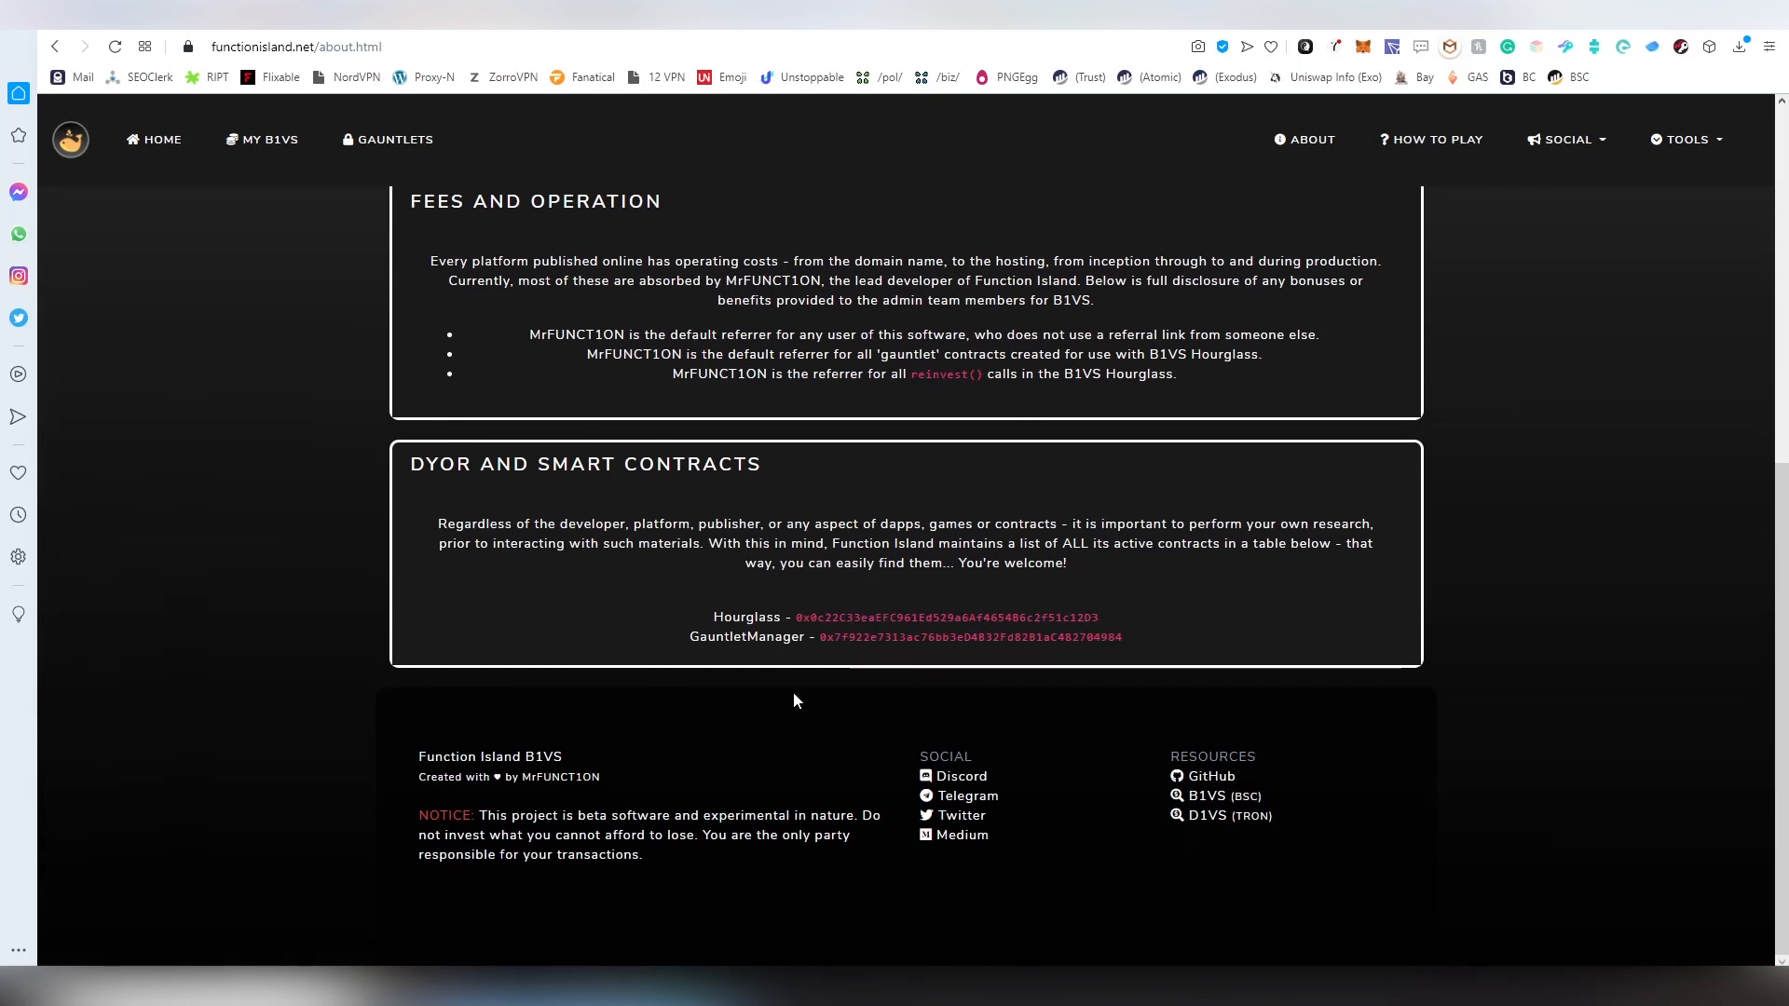
mouse_move(682, 722)
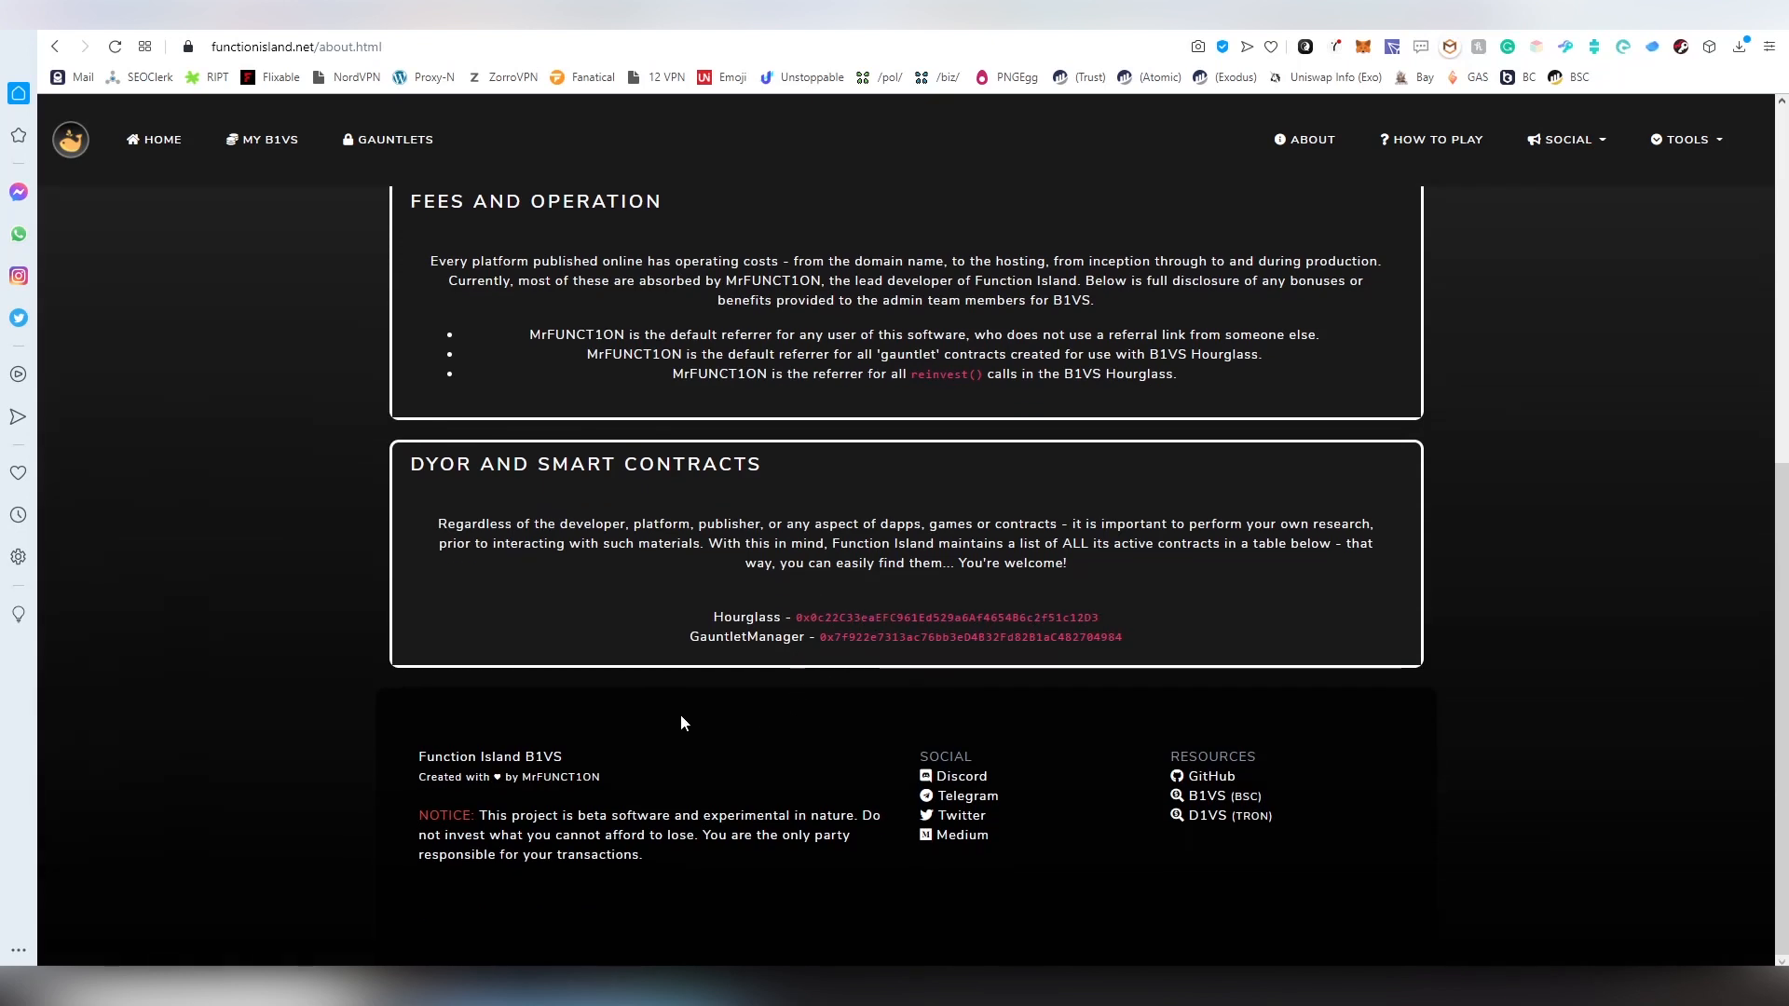
scroll("up", 3)
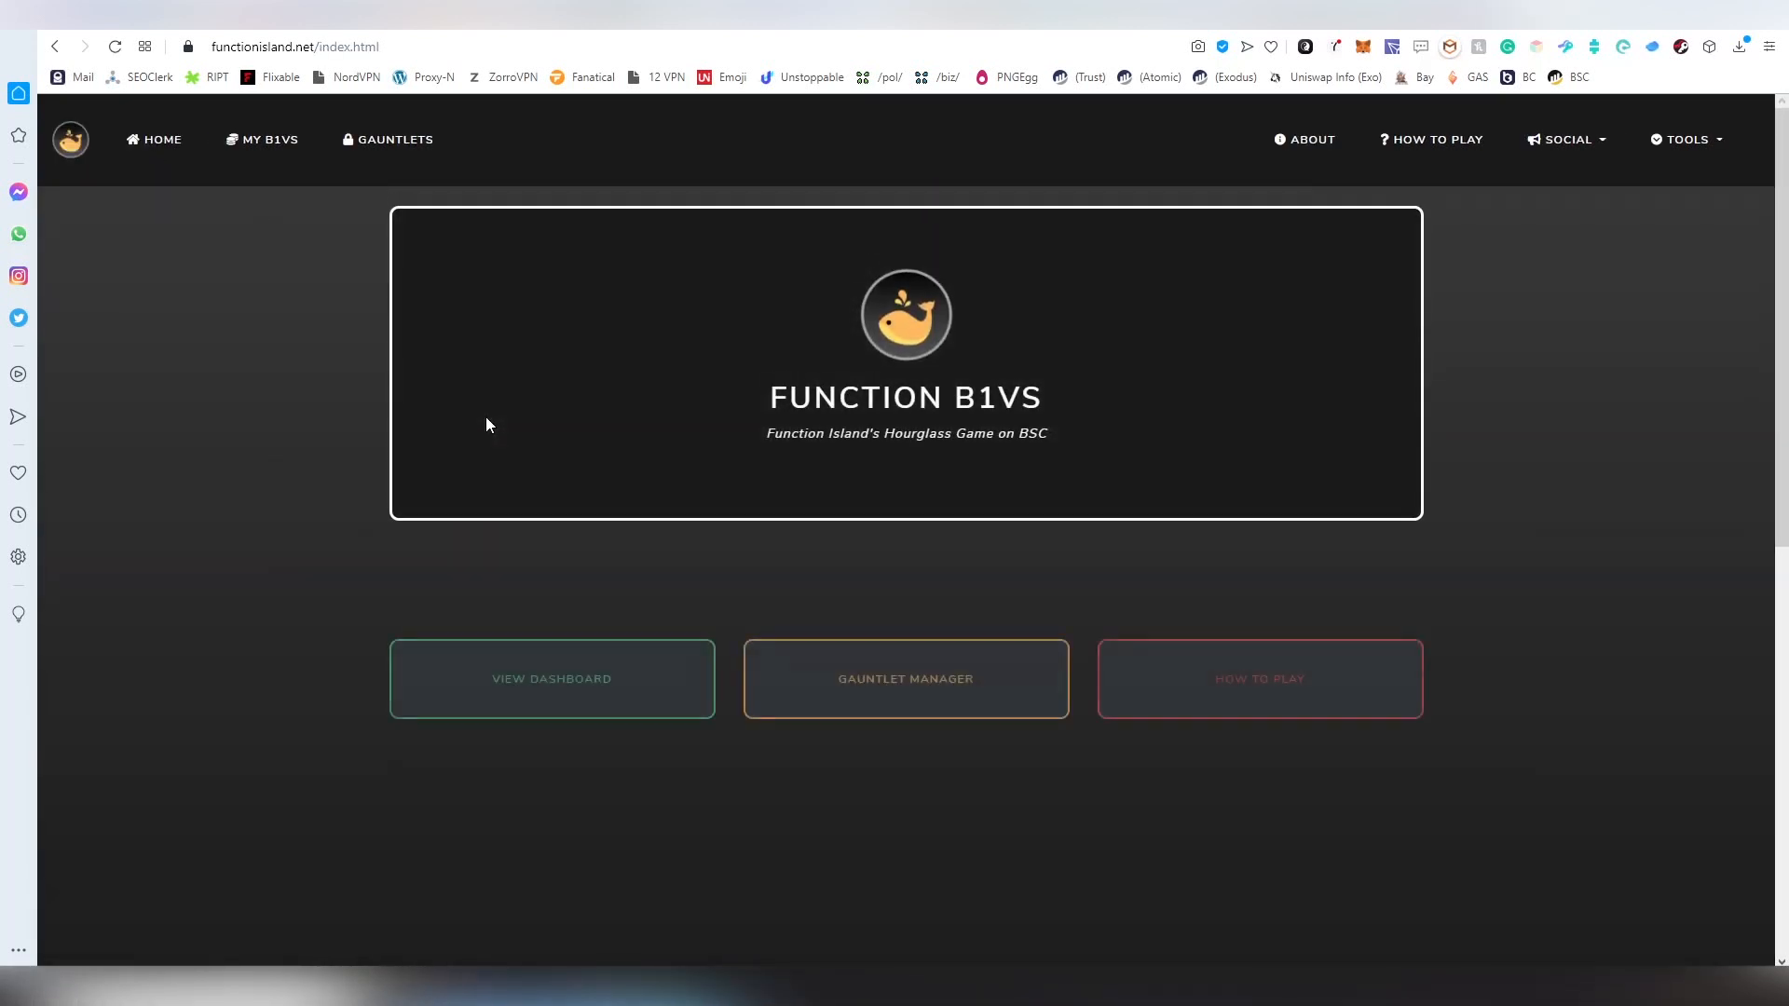
scroll("down", 3)
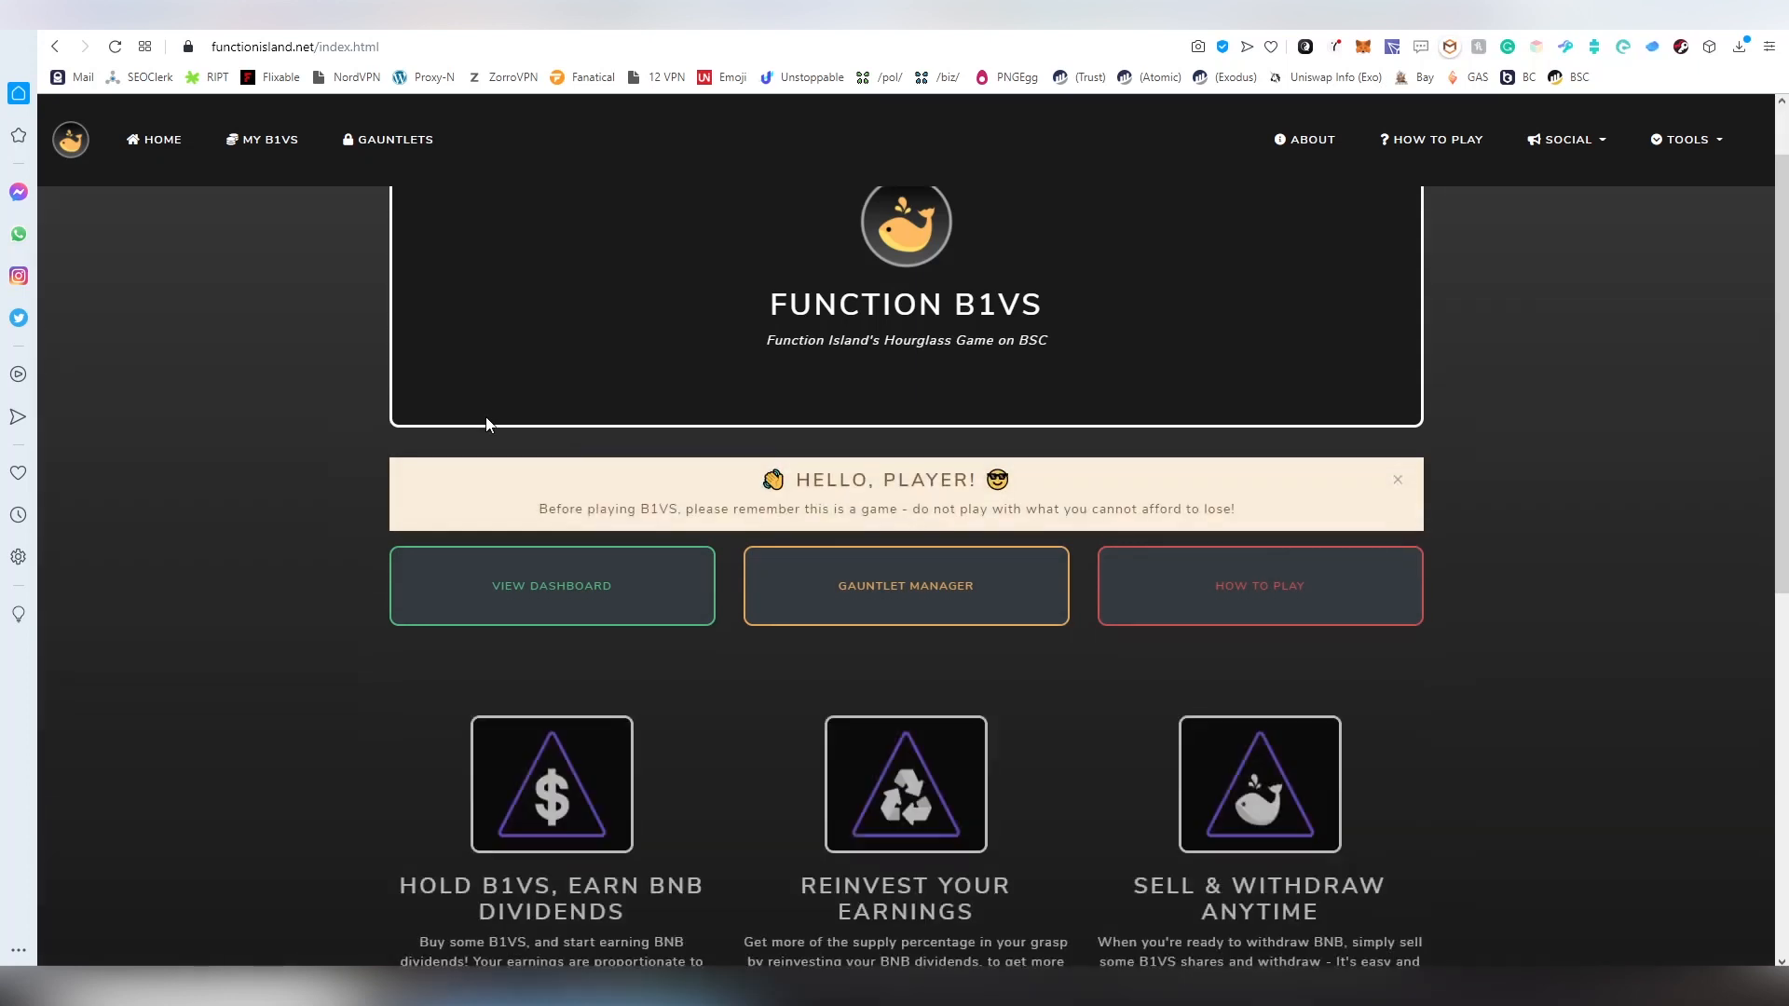
scroll("down", 3)
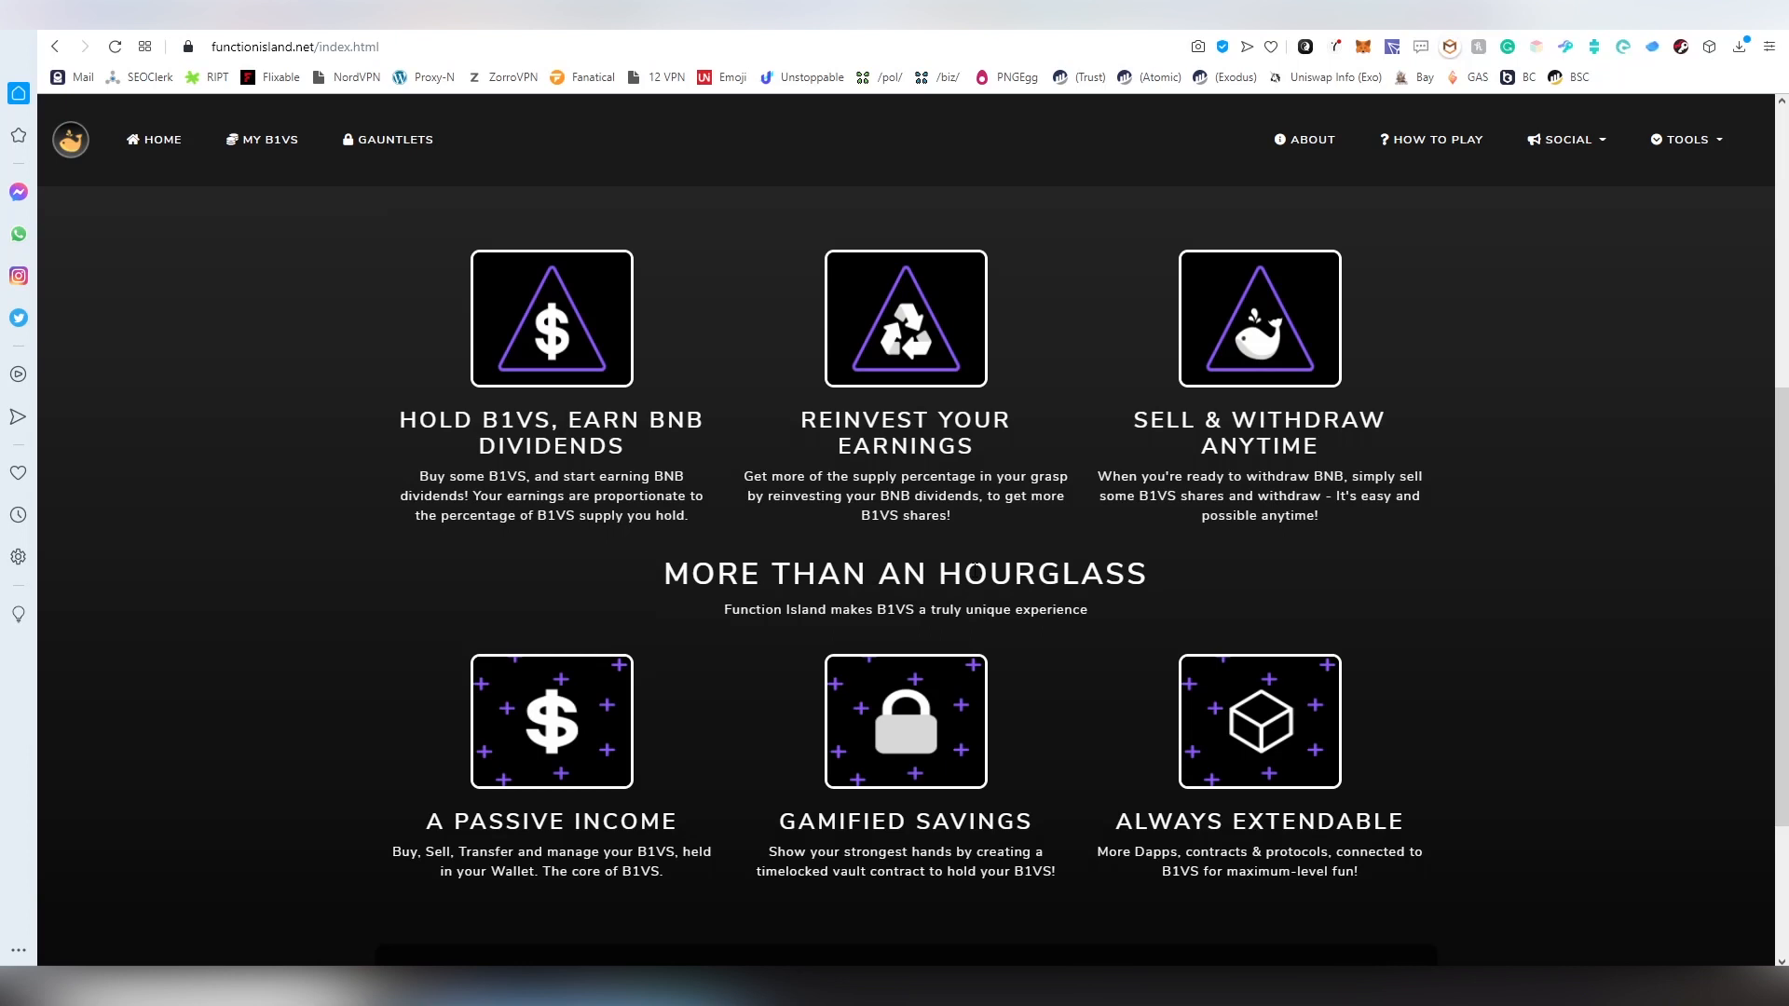
mouse_move(1714, 803)
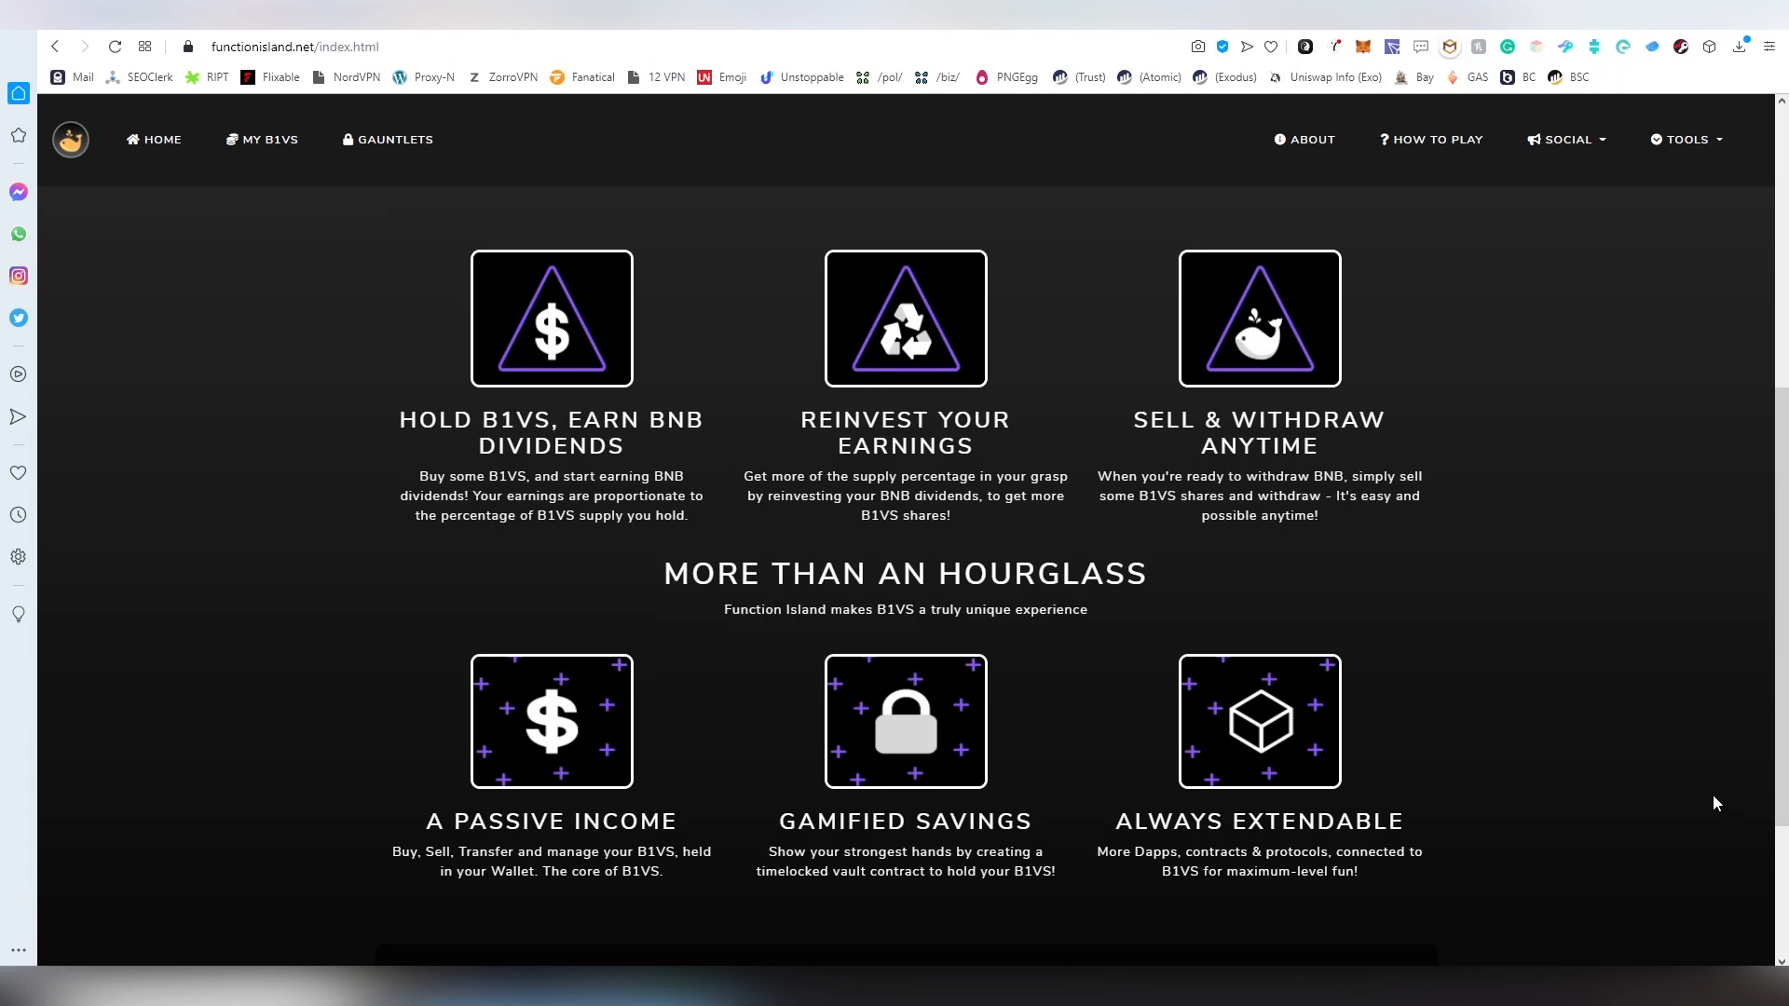